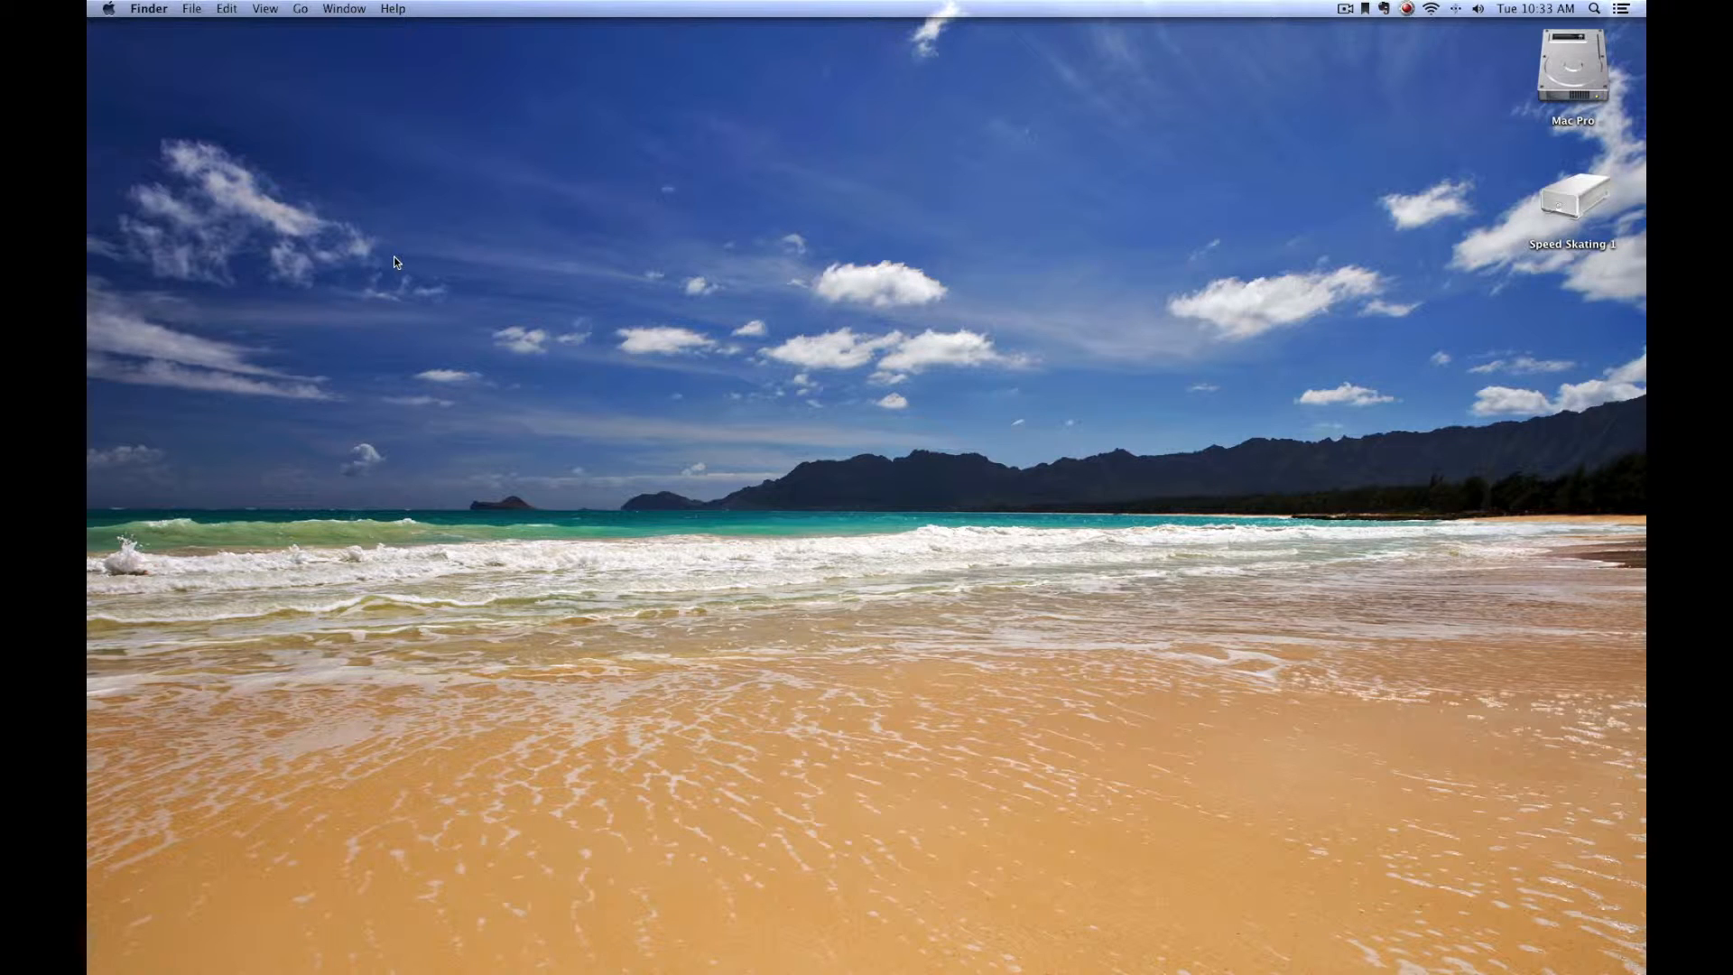
mouse_move(1357, 29)
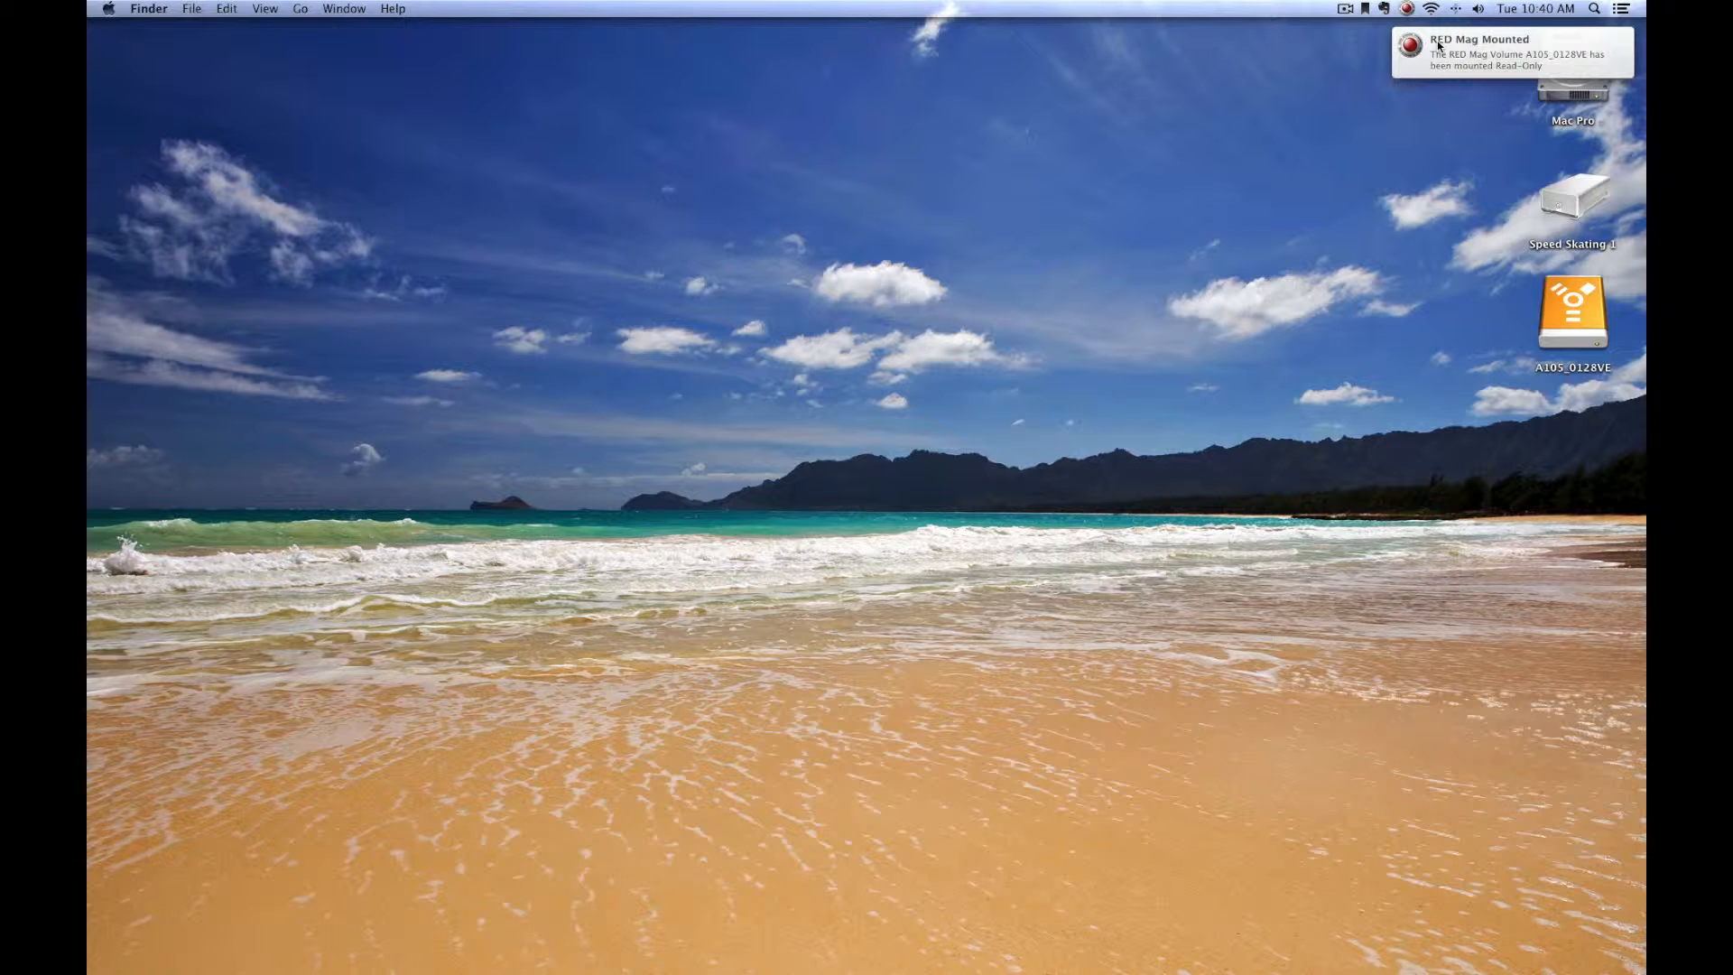
mouse_move(1304, 255)
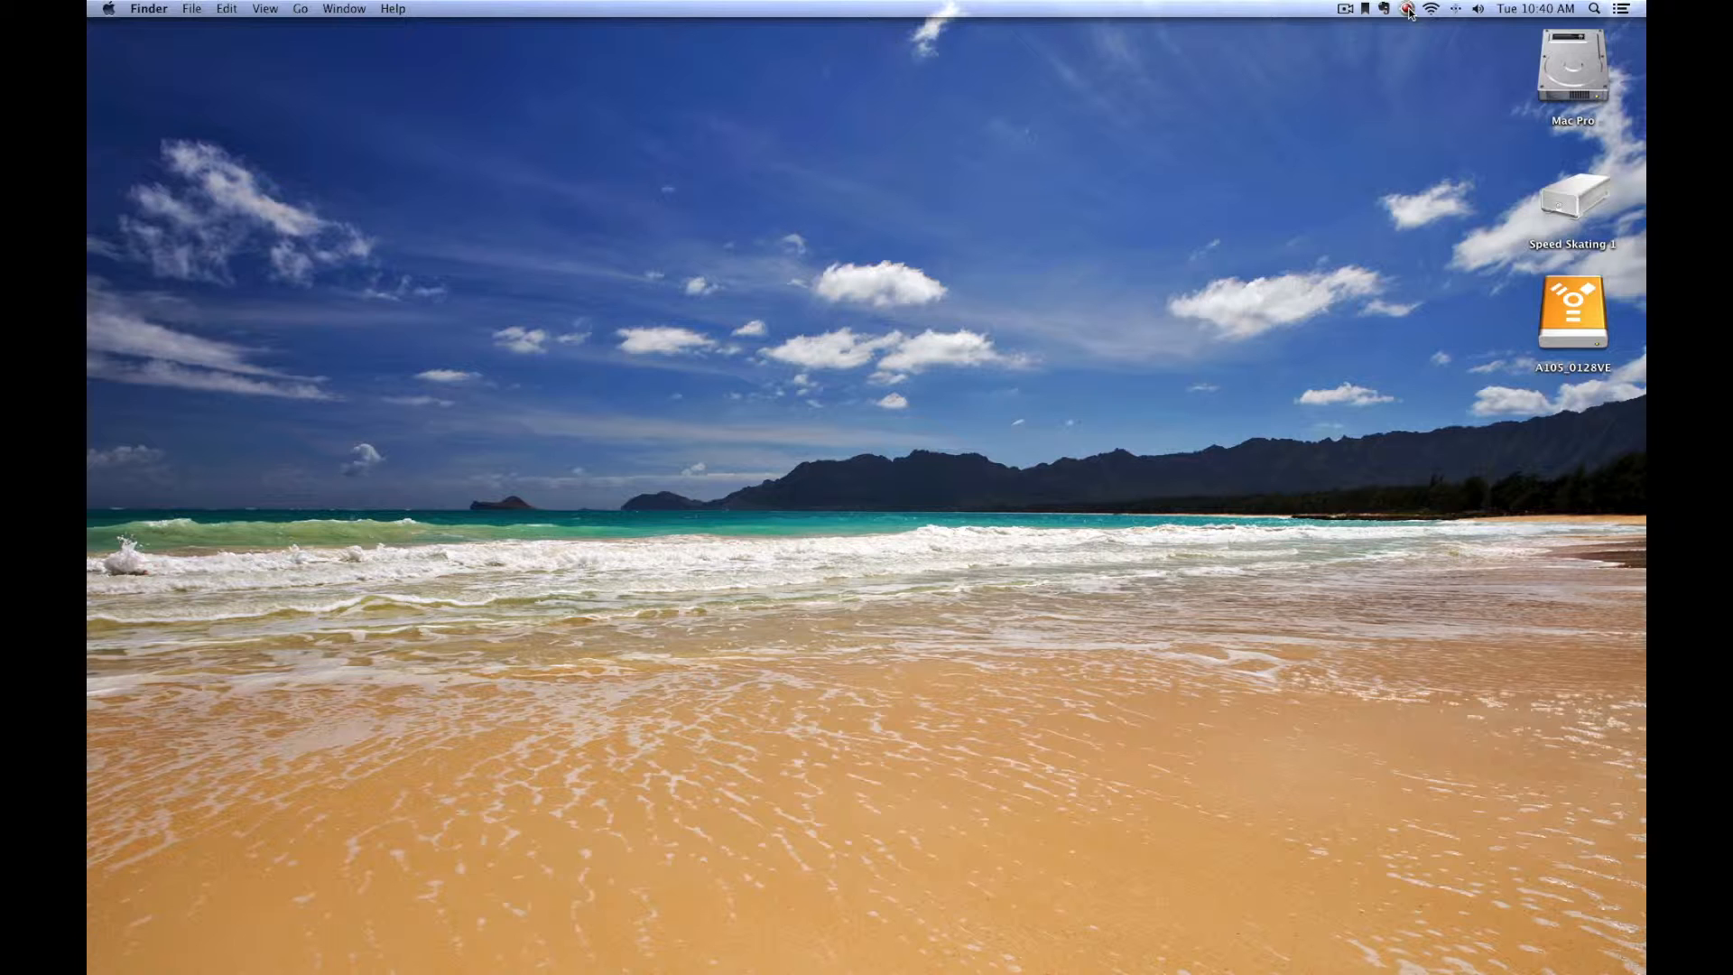
mouse_move(1574, 404)
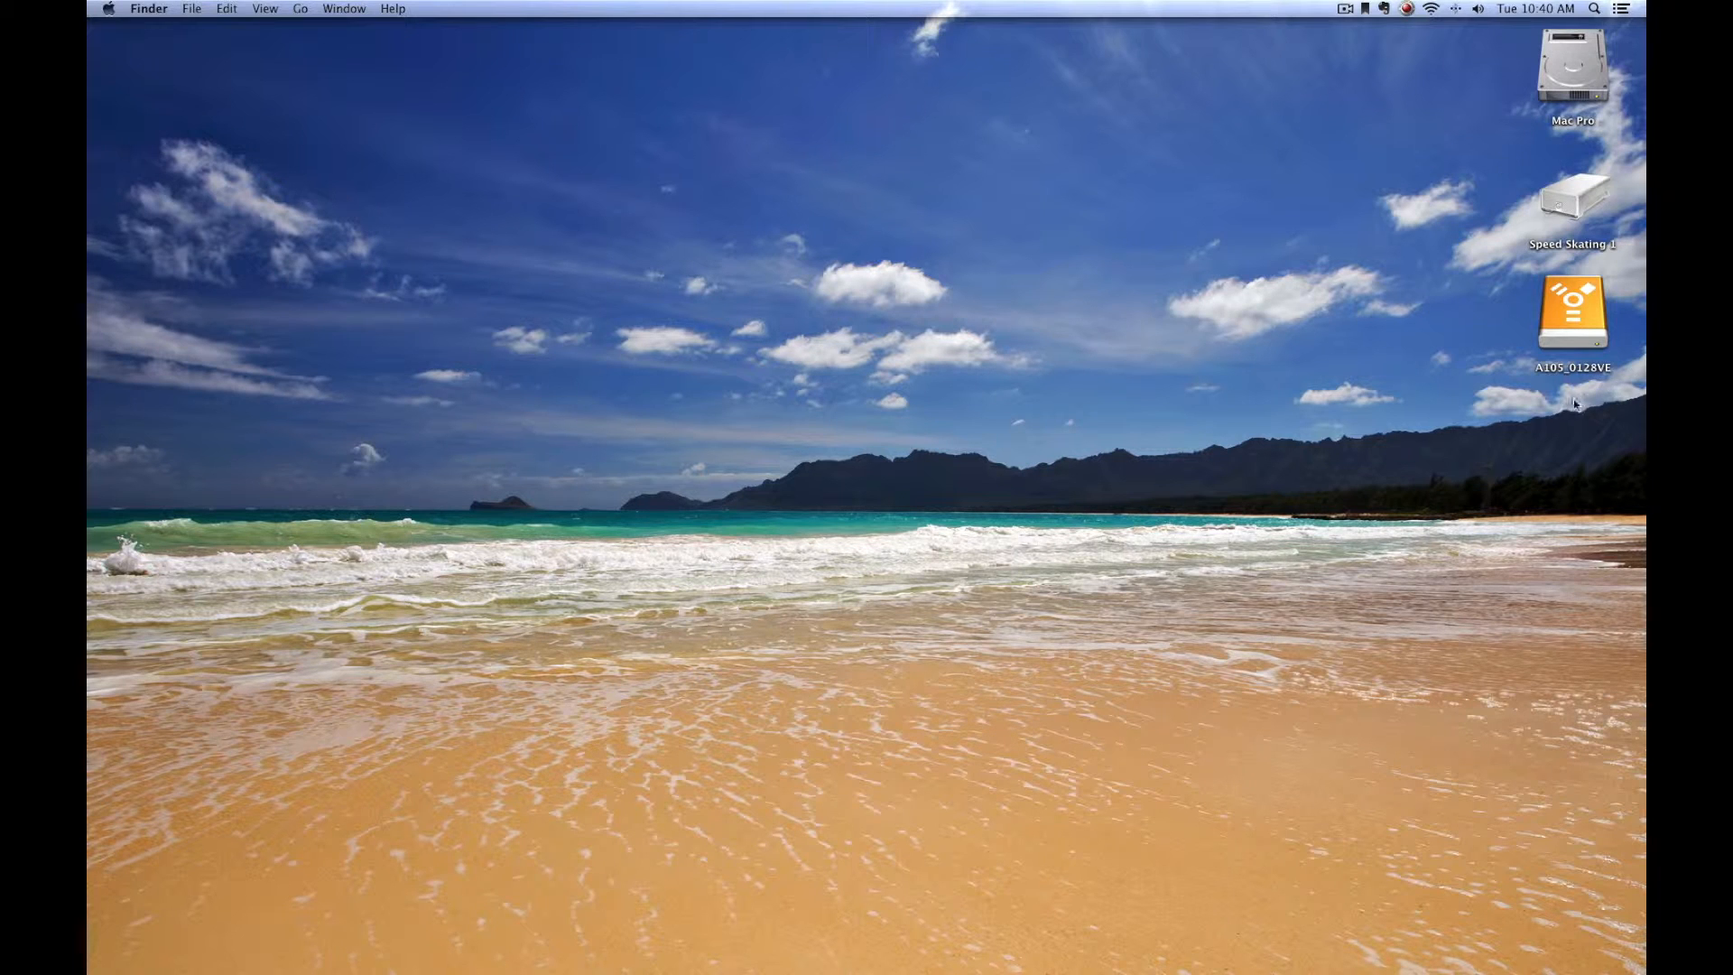
Step: Remount the A105_0128VE mag with write access via the RED menu bar extra
left_click(1571, 313)
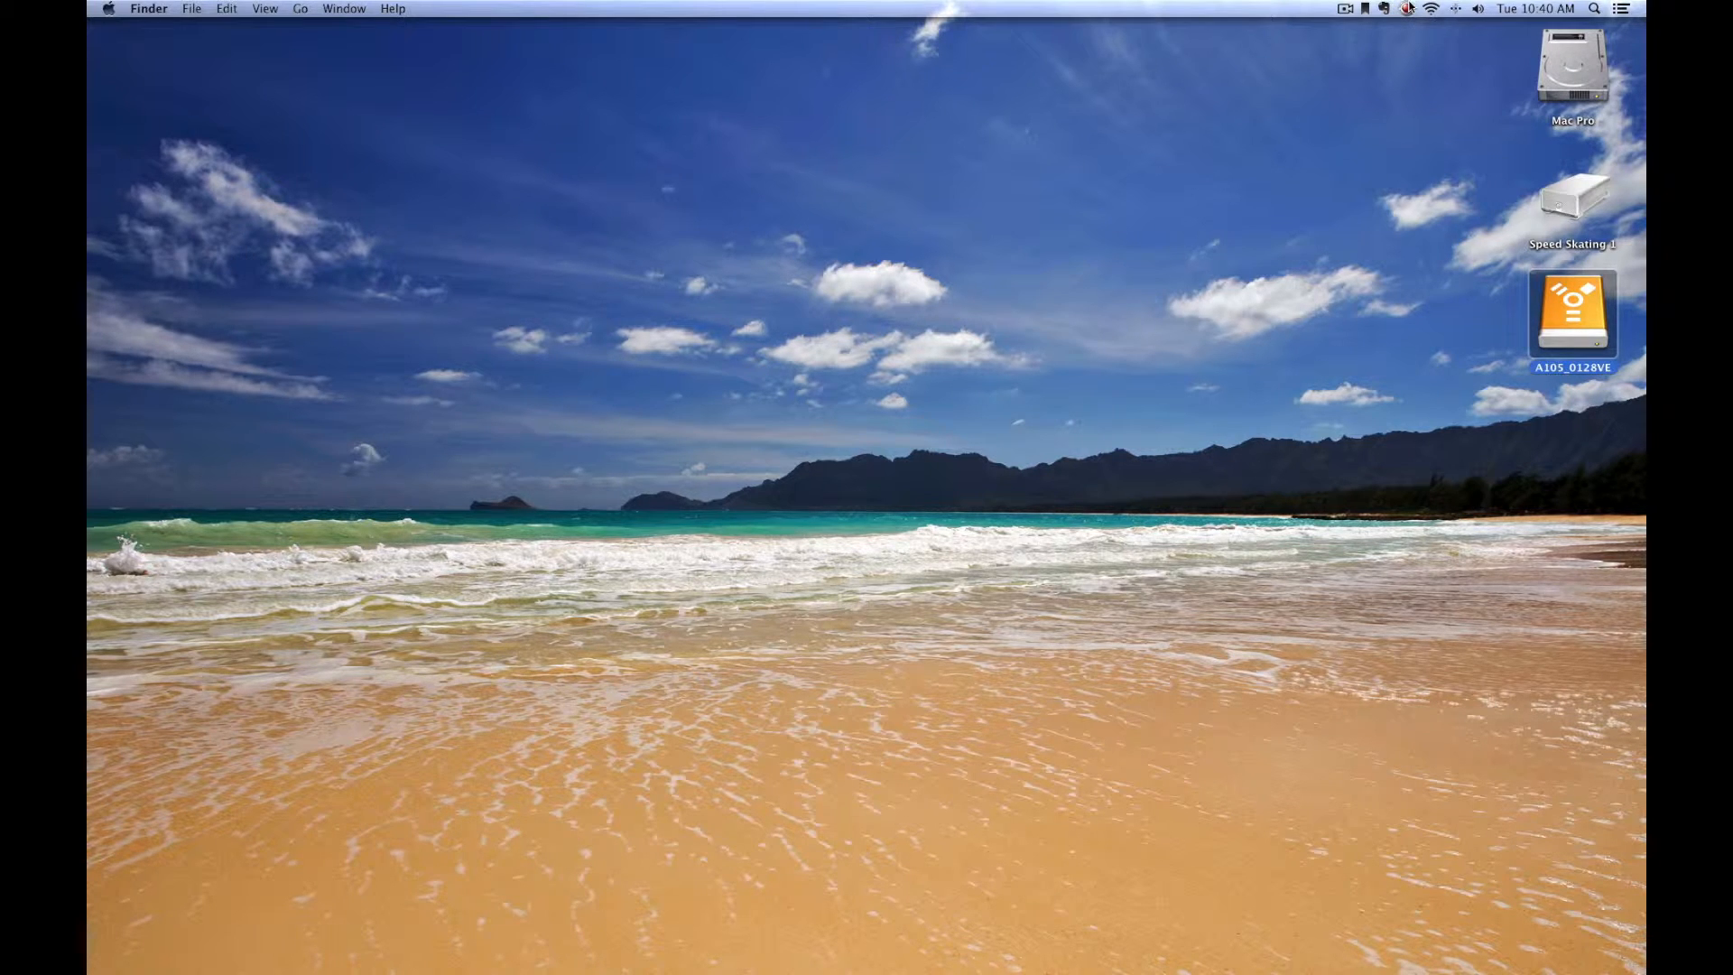
left_click(1406, 9)
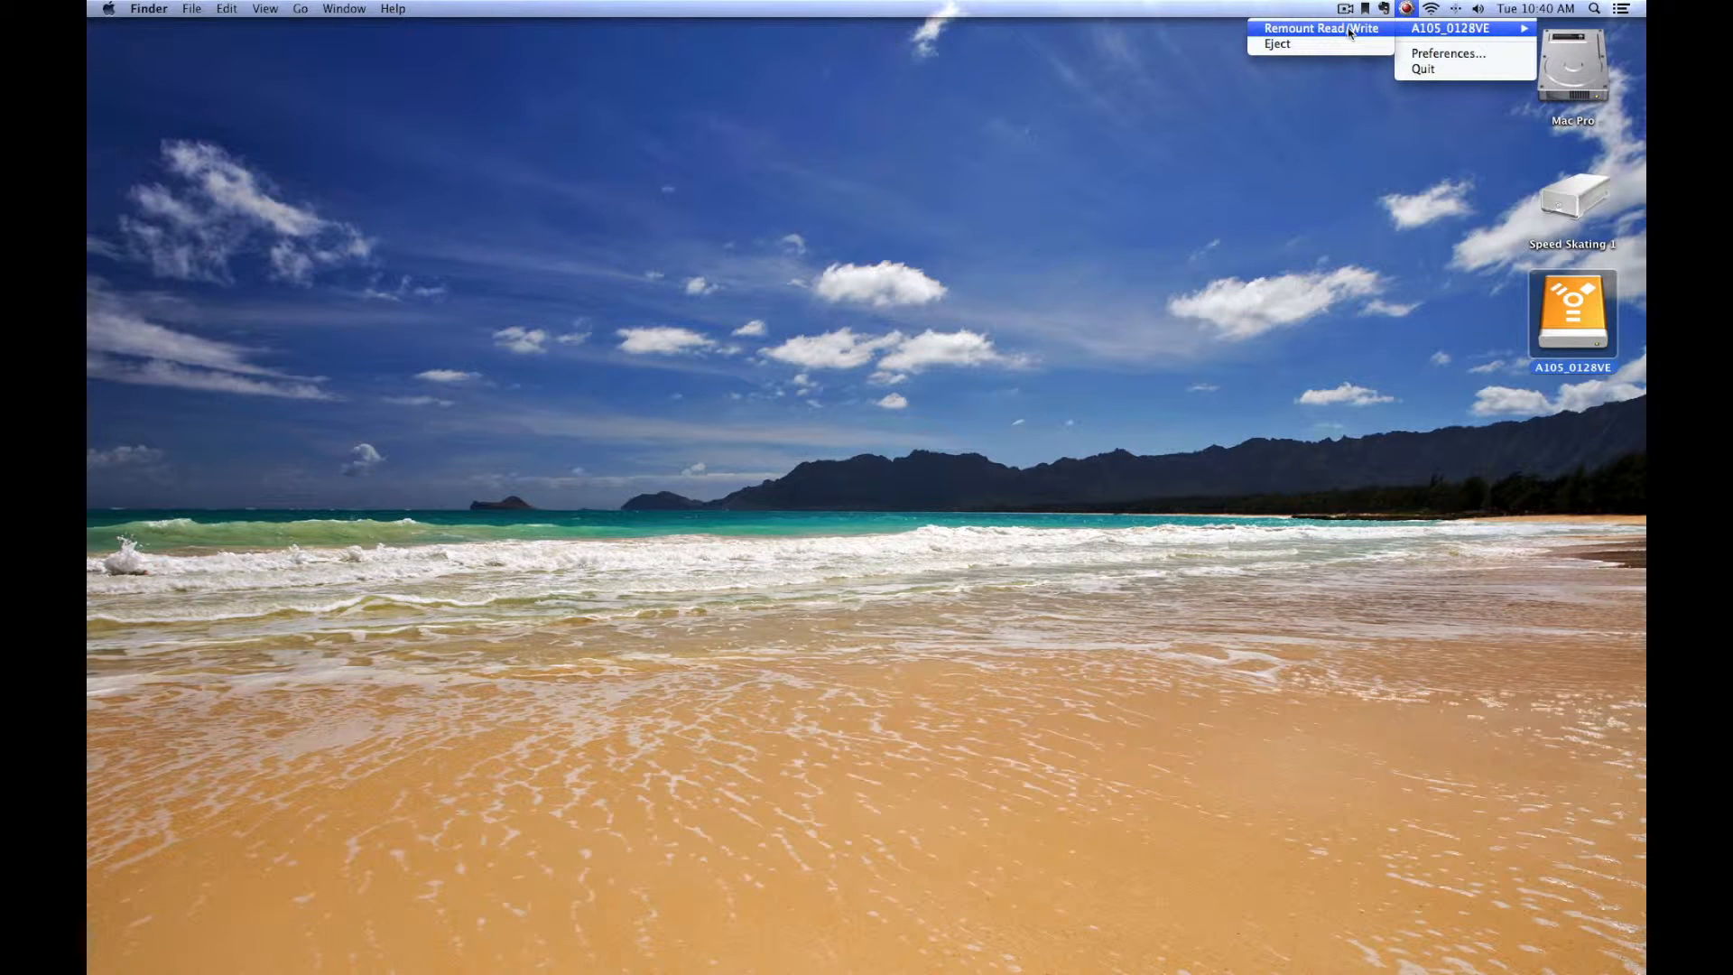
left_click(1319, 28)
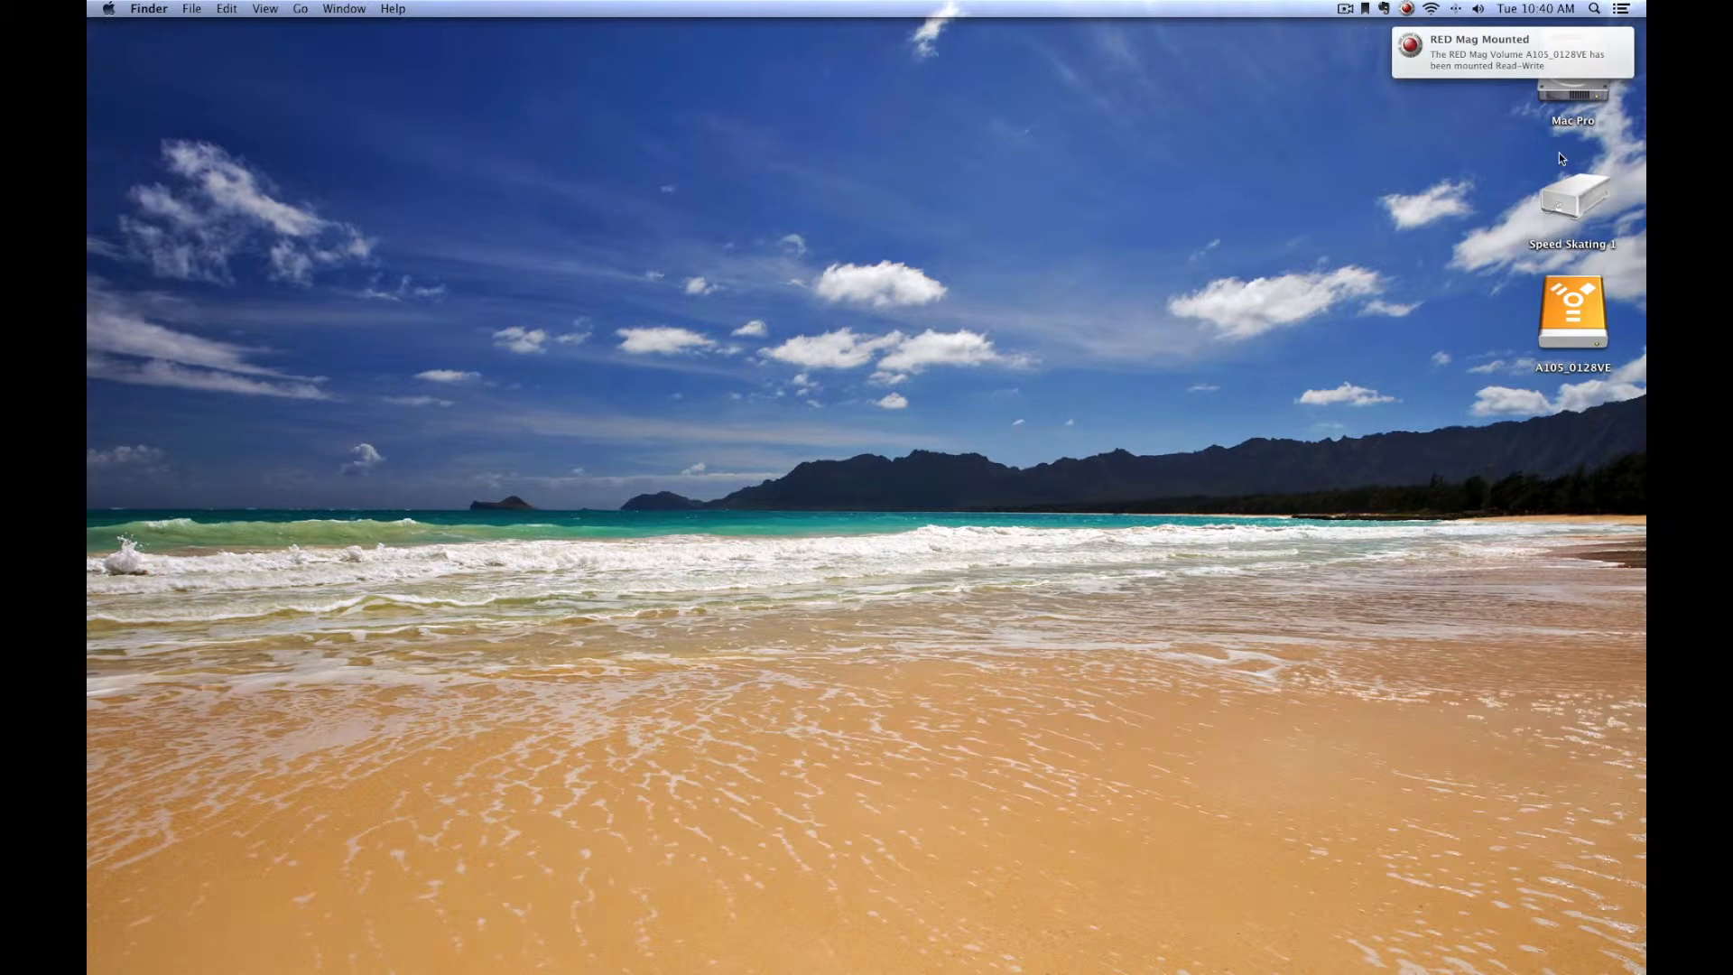
mouse_move(1603, 232)
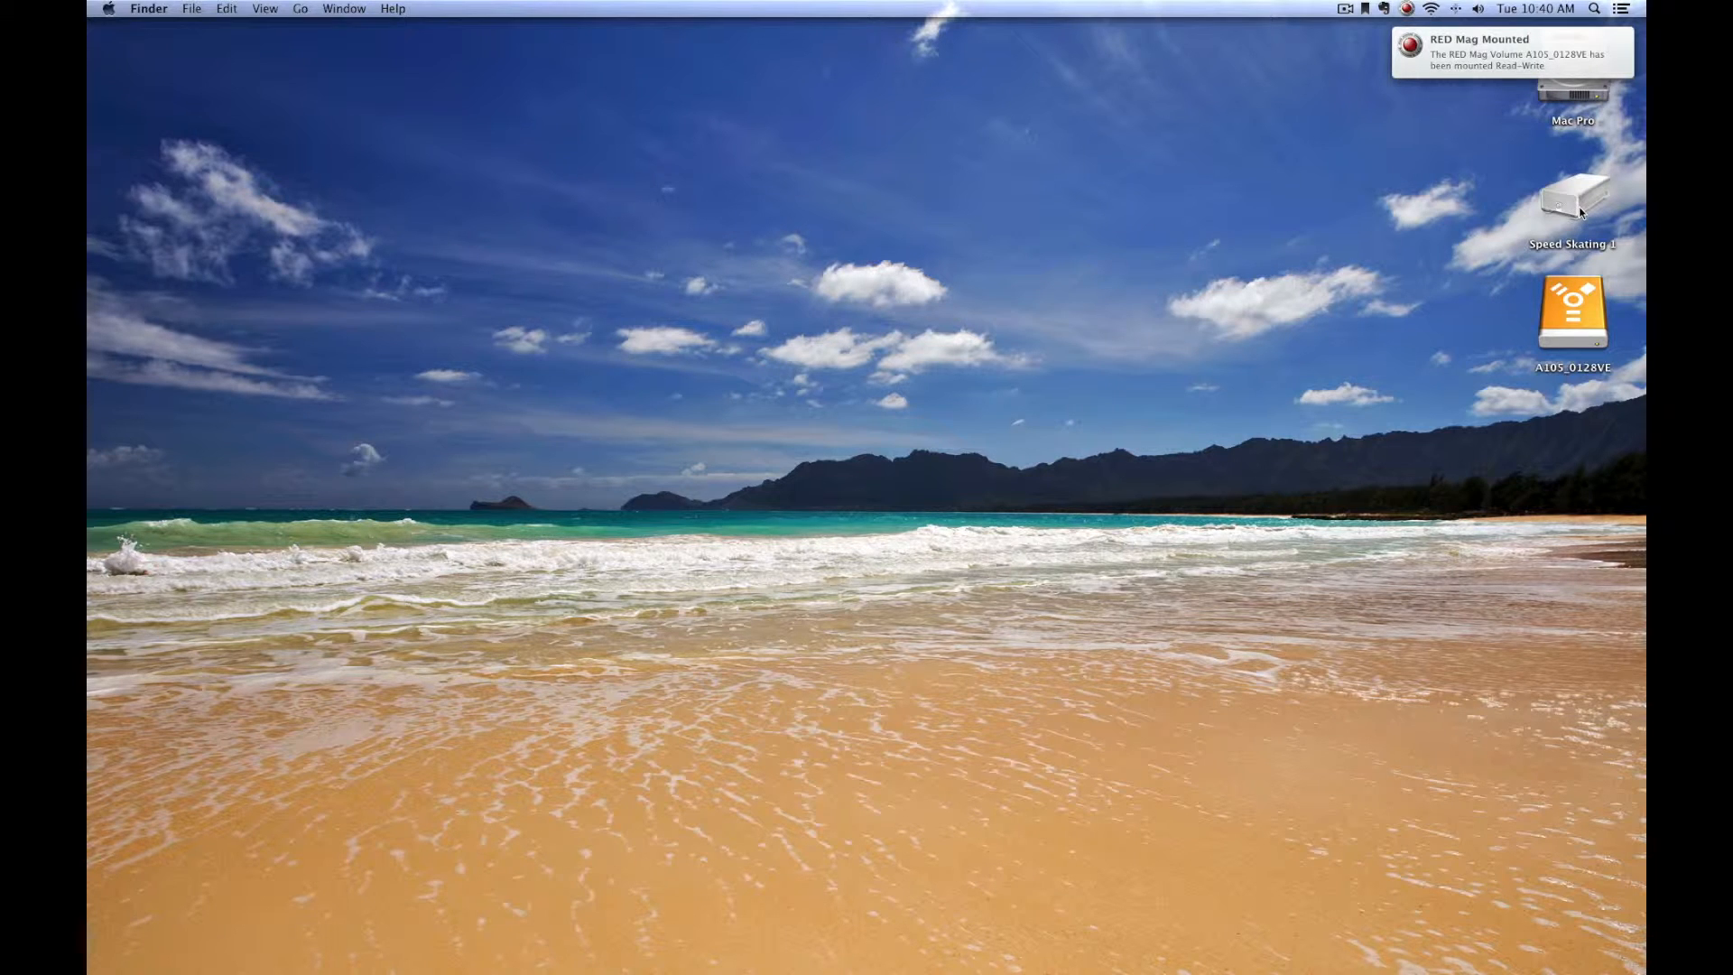
Step: Navigate into Speed Skating 1 > SD Fashion Shoot > RED, landing in the empty RED folder
double_click(1572, 199)
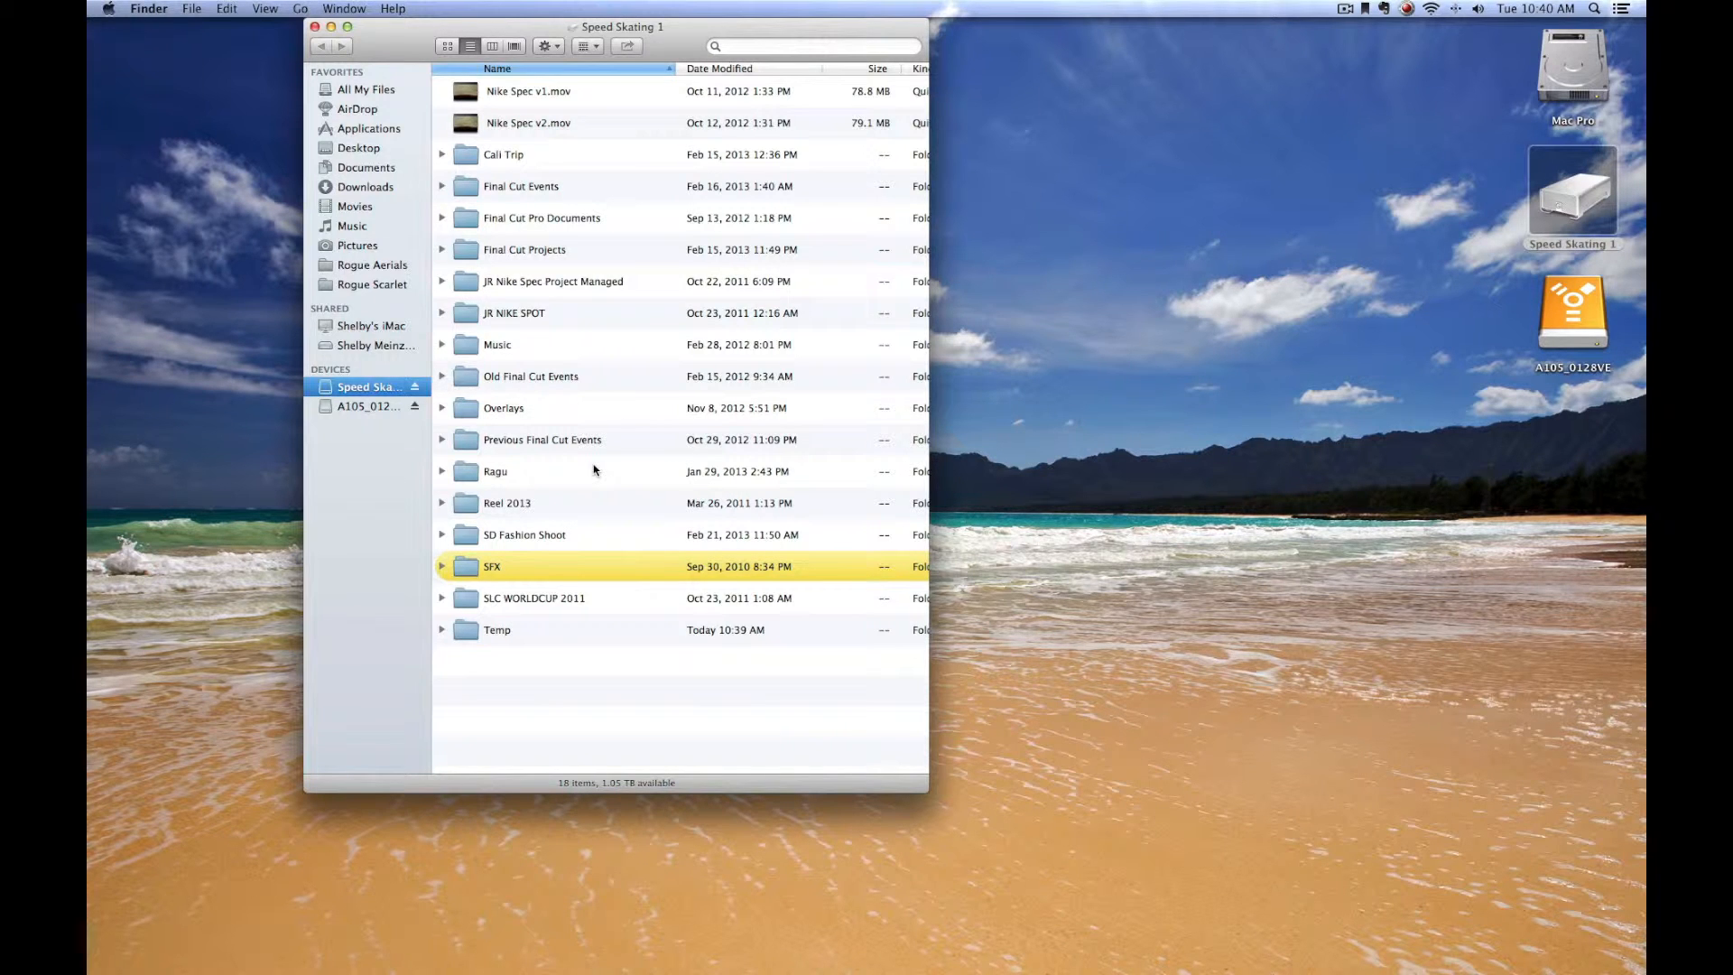
mouse_move(695, 301)
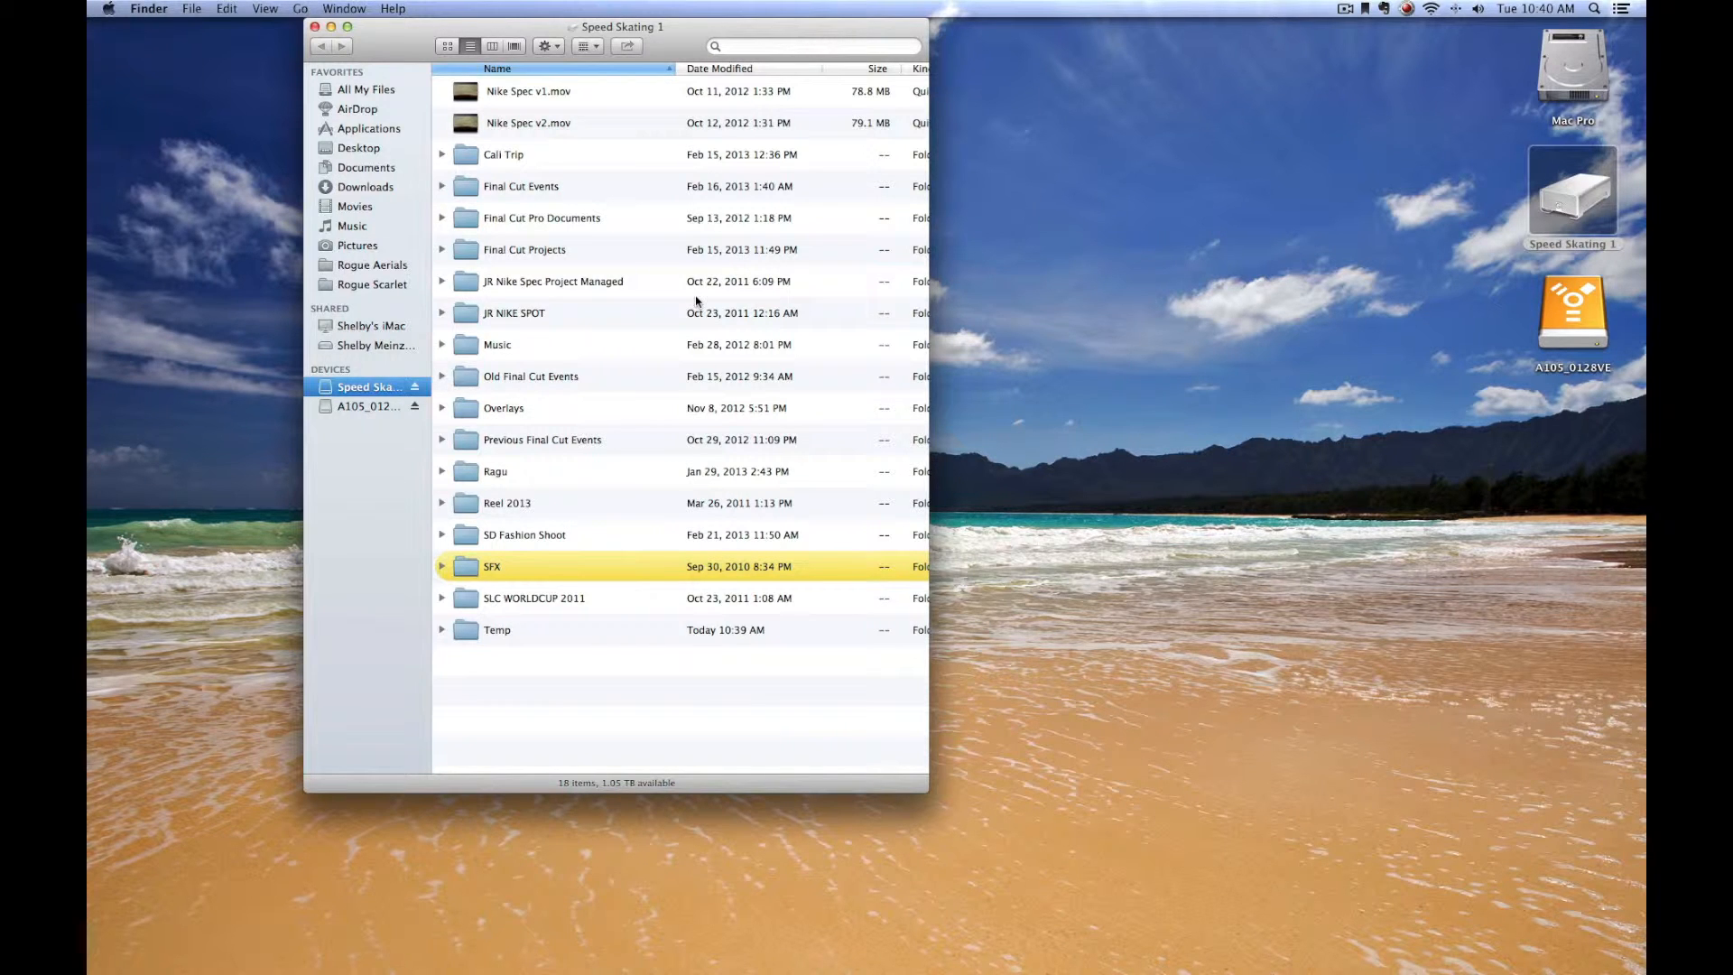
mouse_move(629, 320)
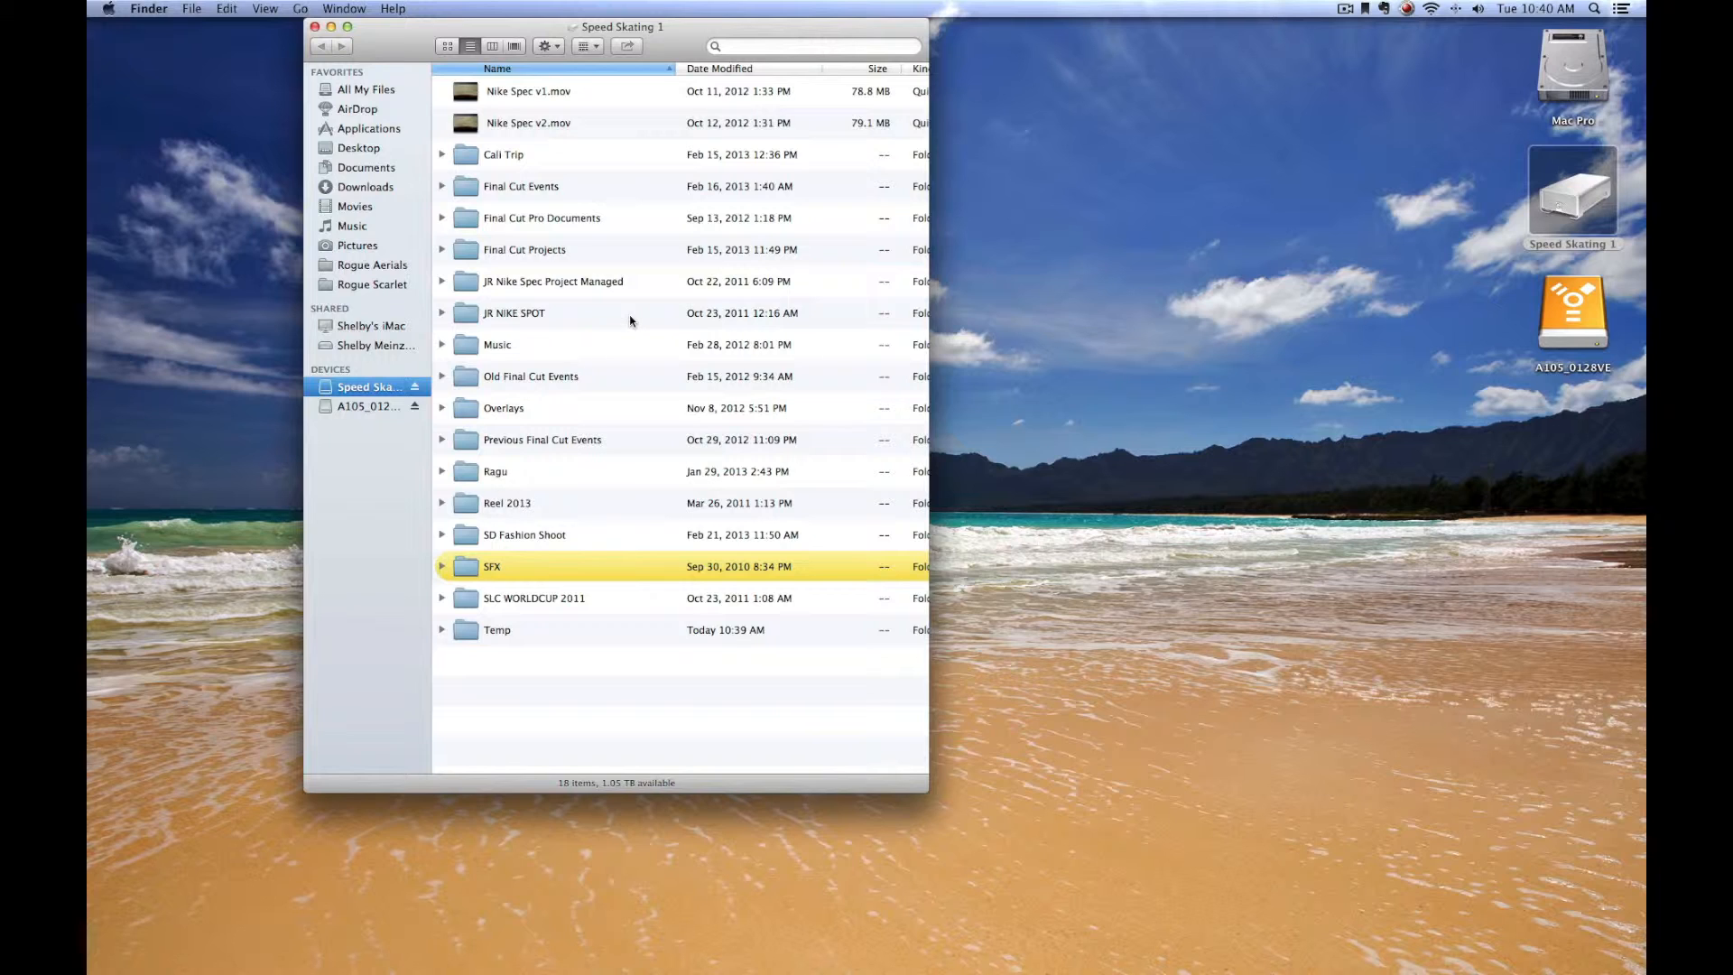
mouse_move(584, 540)
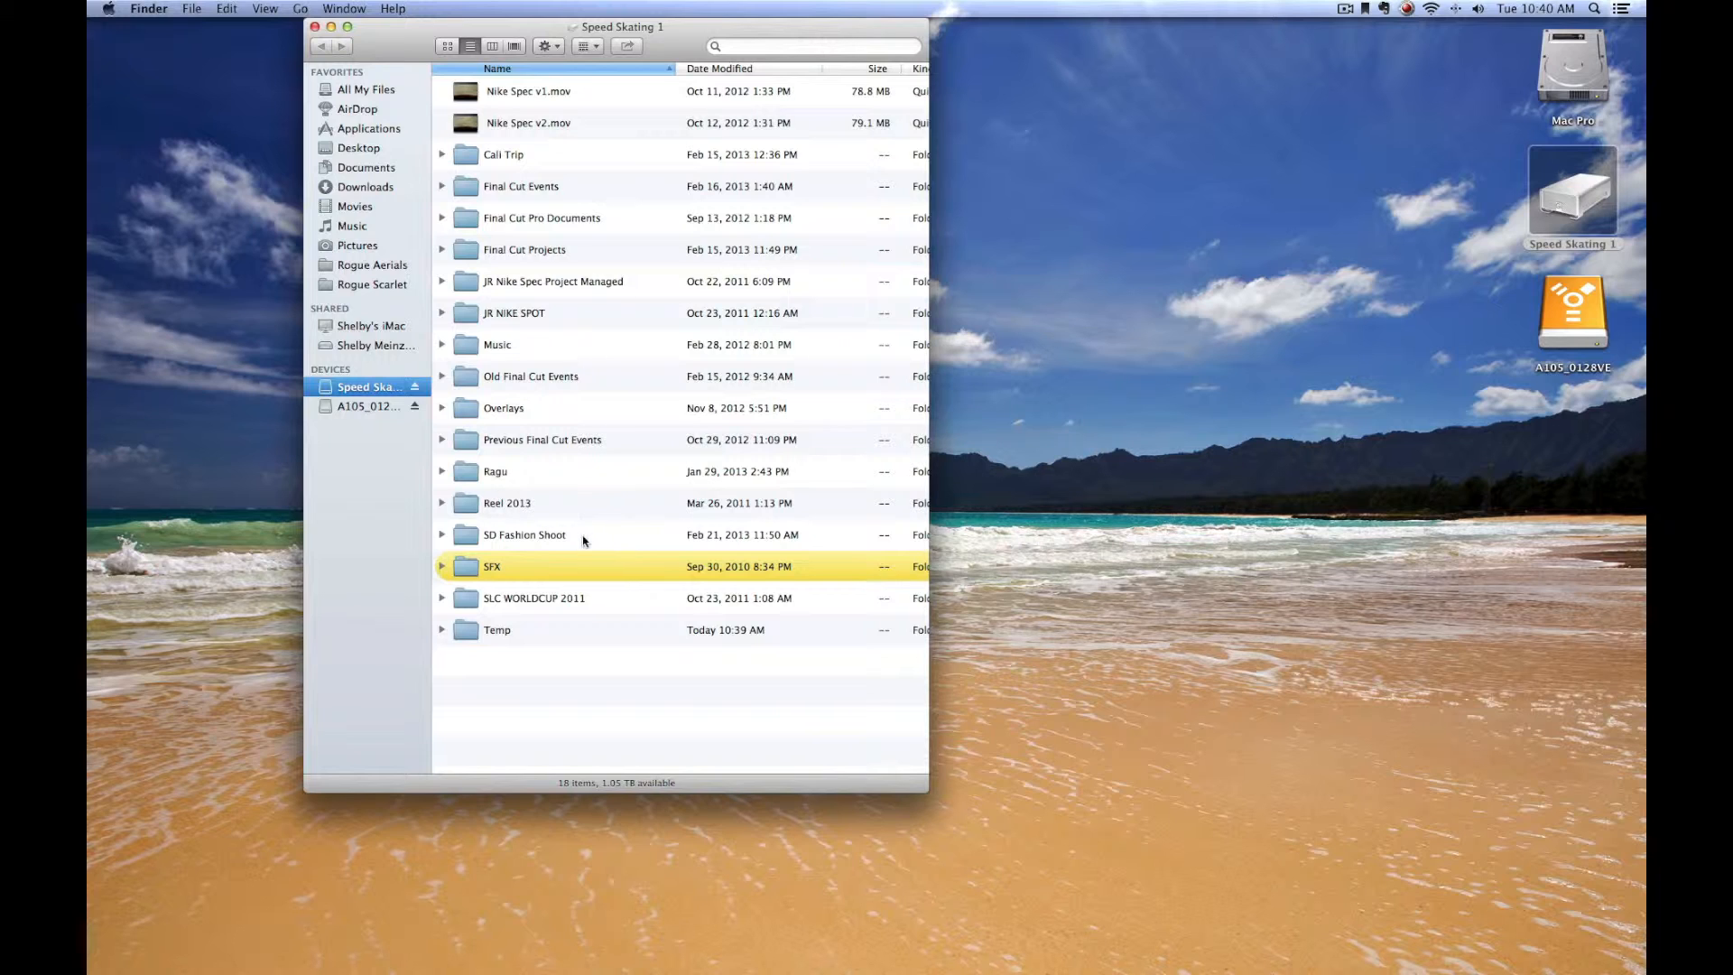
mouse_move(574, 540)
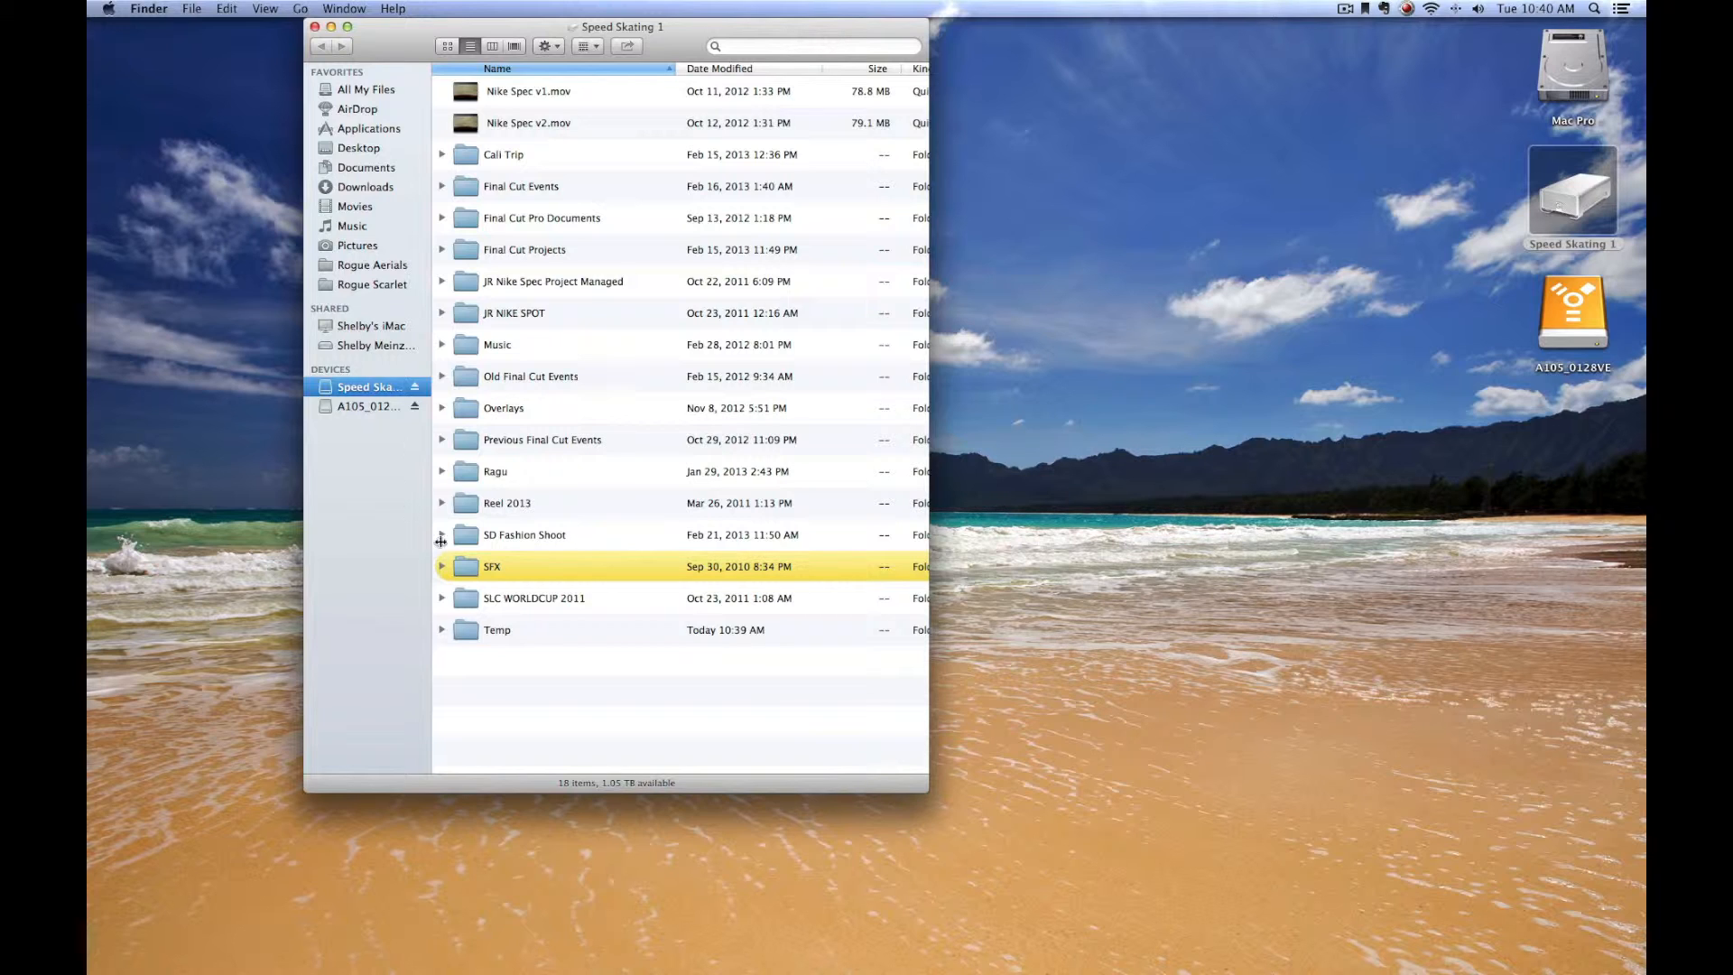
left_click(525, 533)
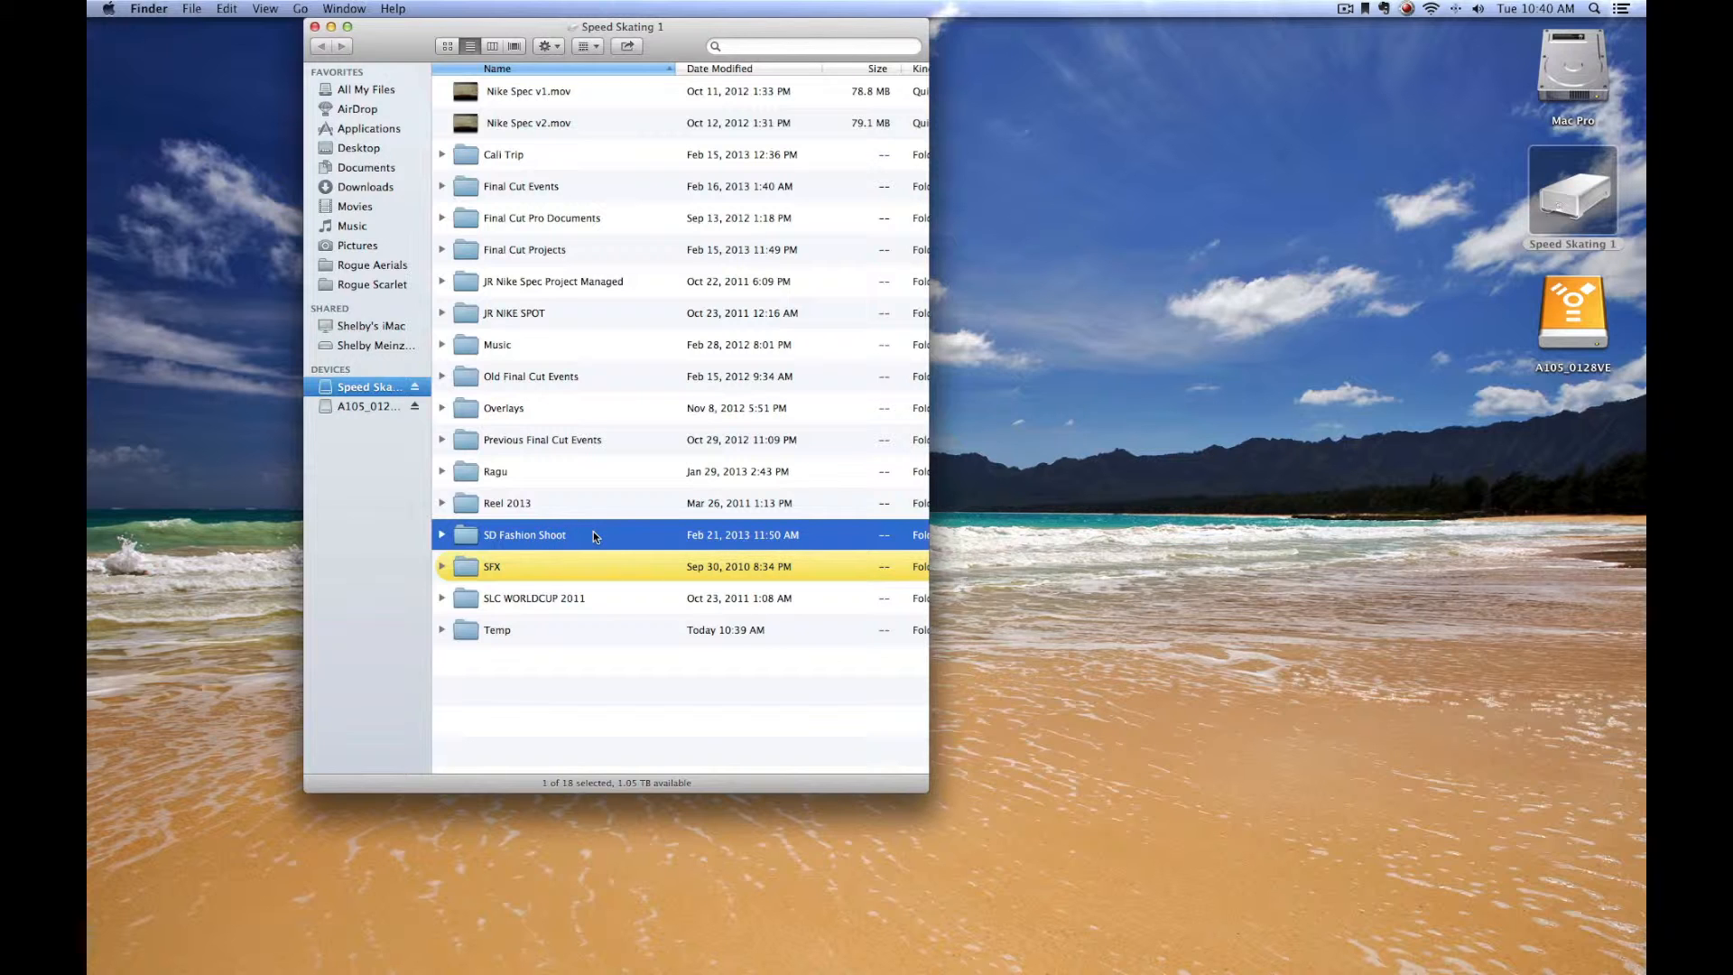
double_click(525, 534)
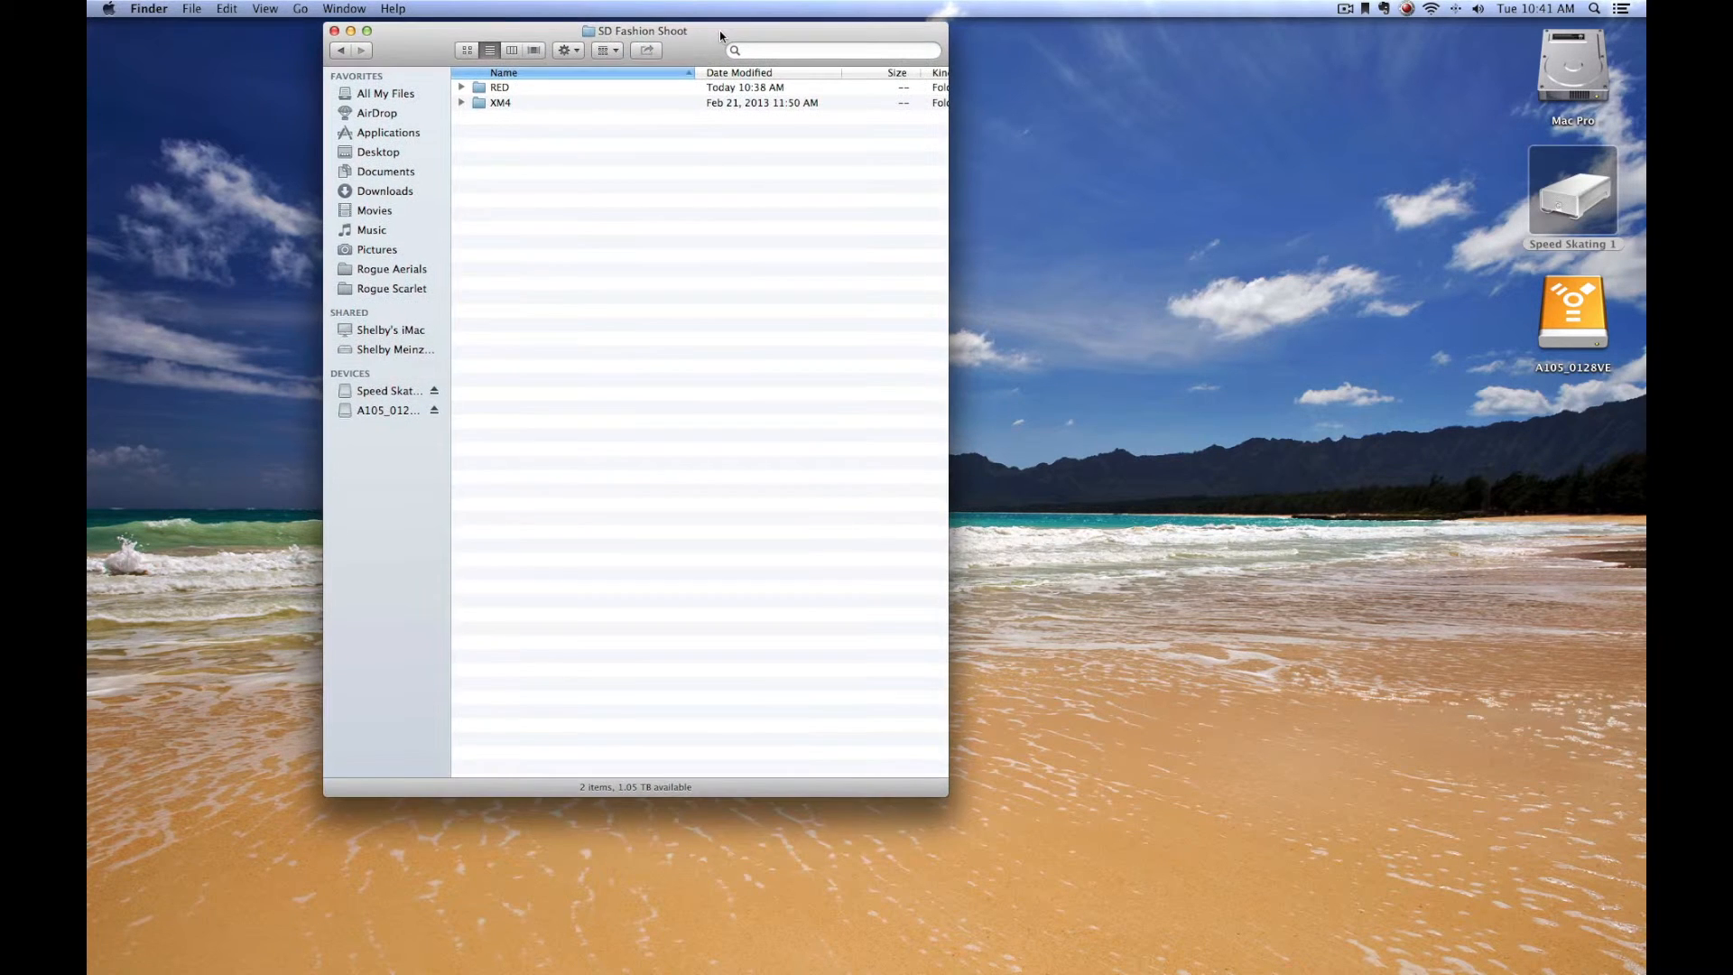
mouse_move(483, 138)
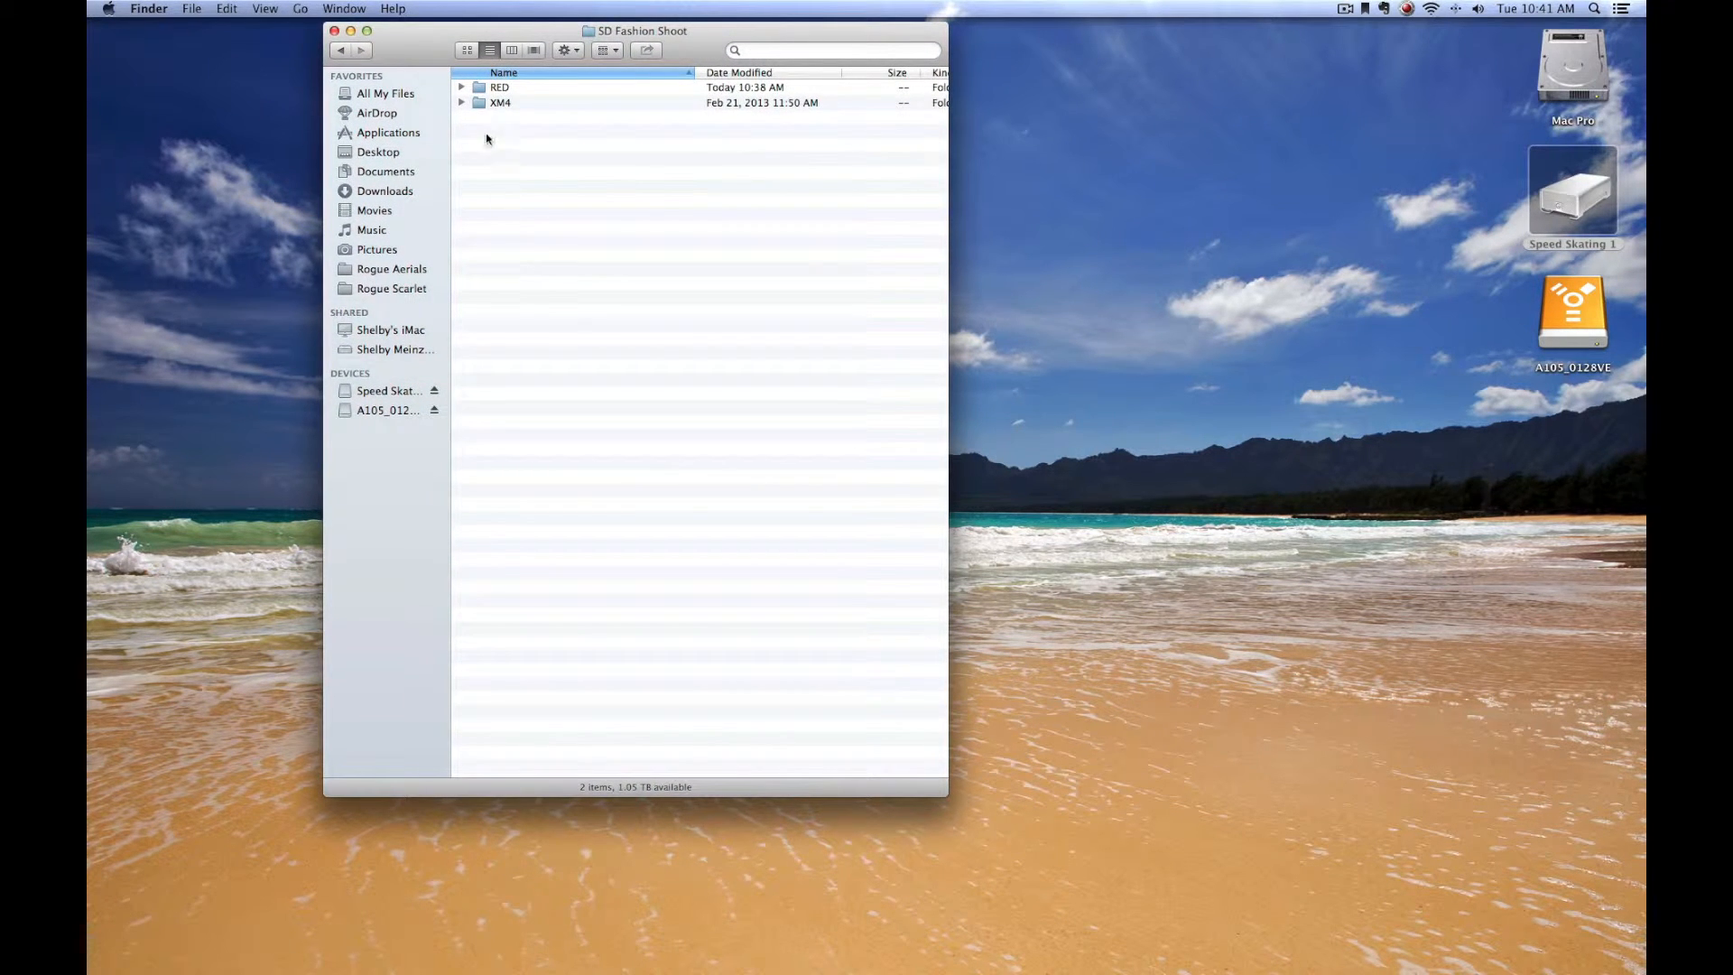
left_click(499, 102)
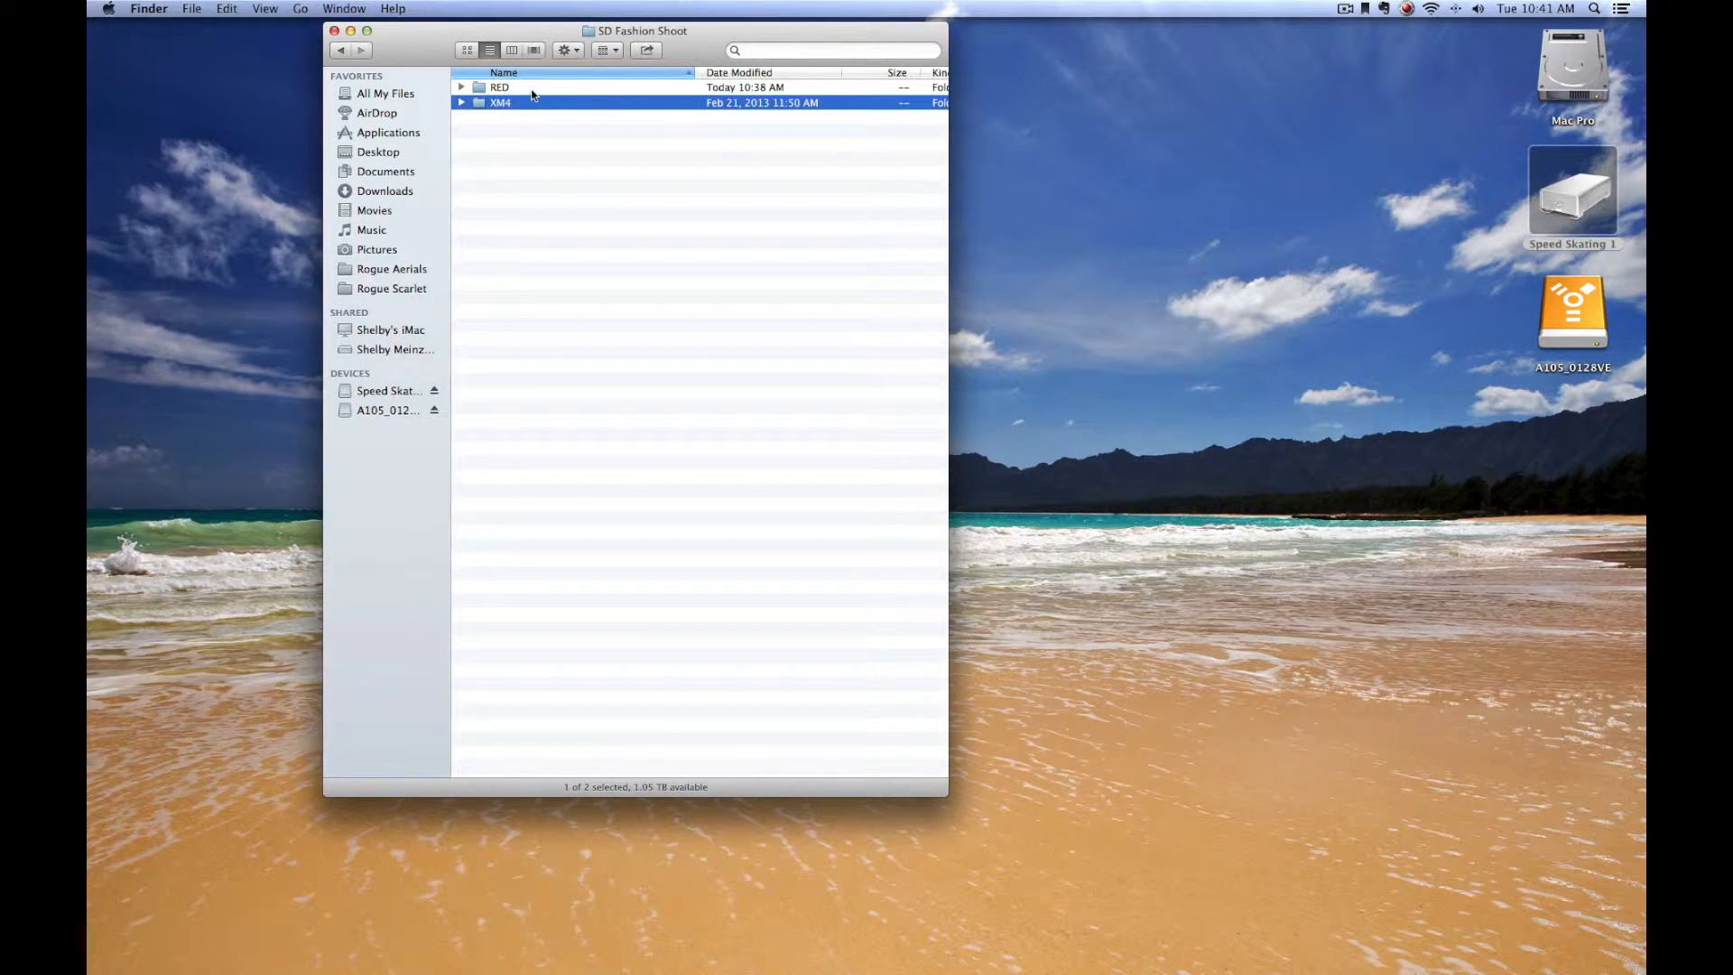
left_click(499, 87)
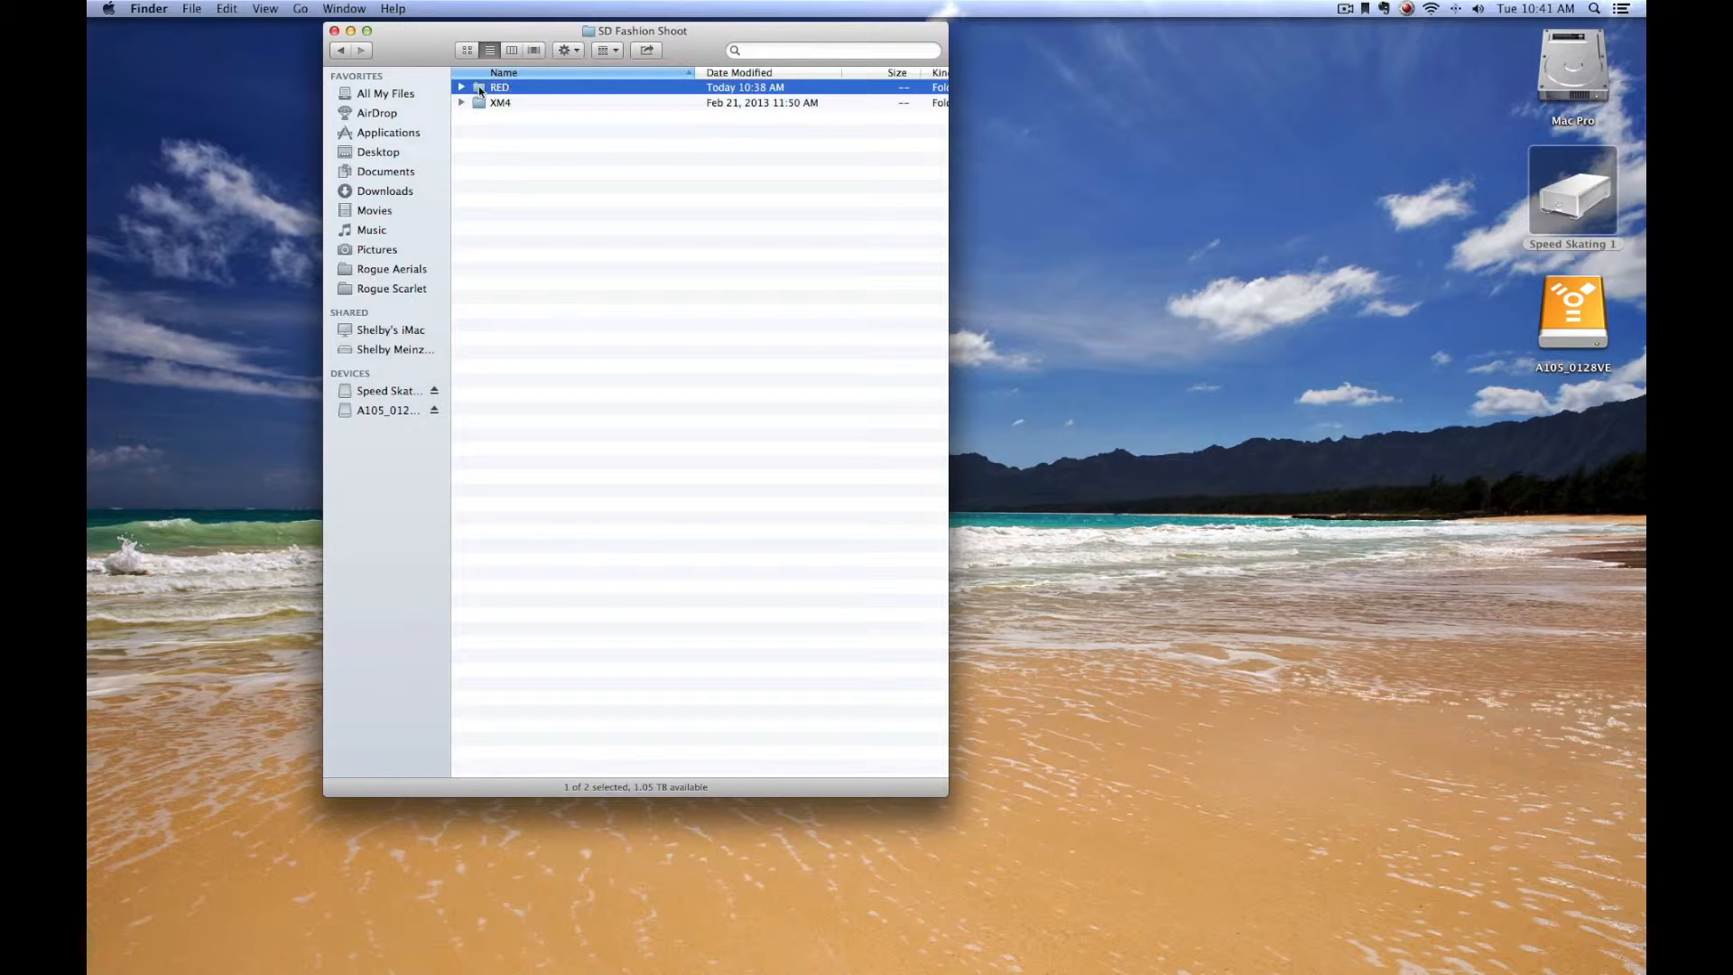
double_click(498, 87)
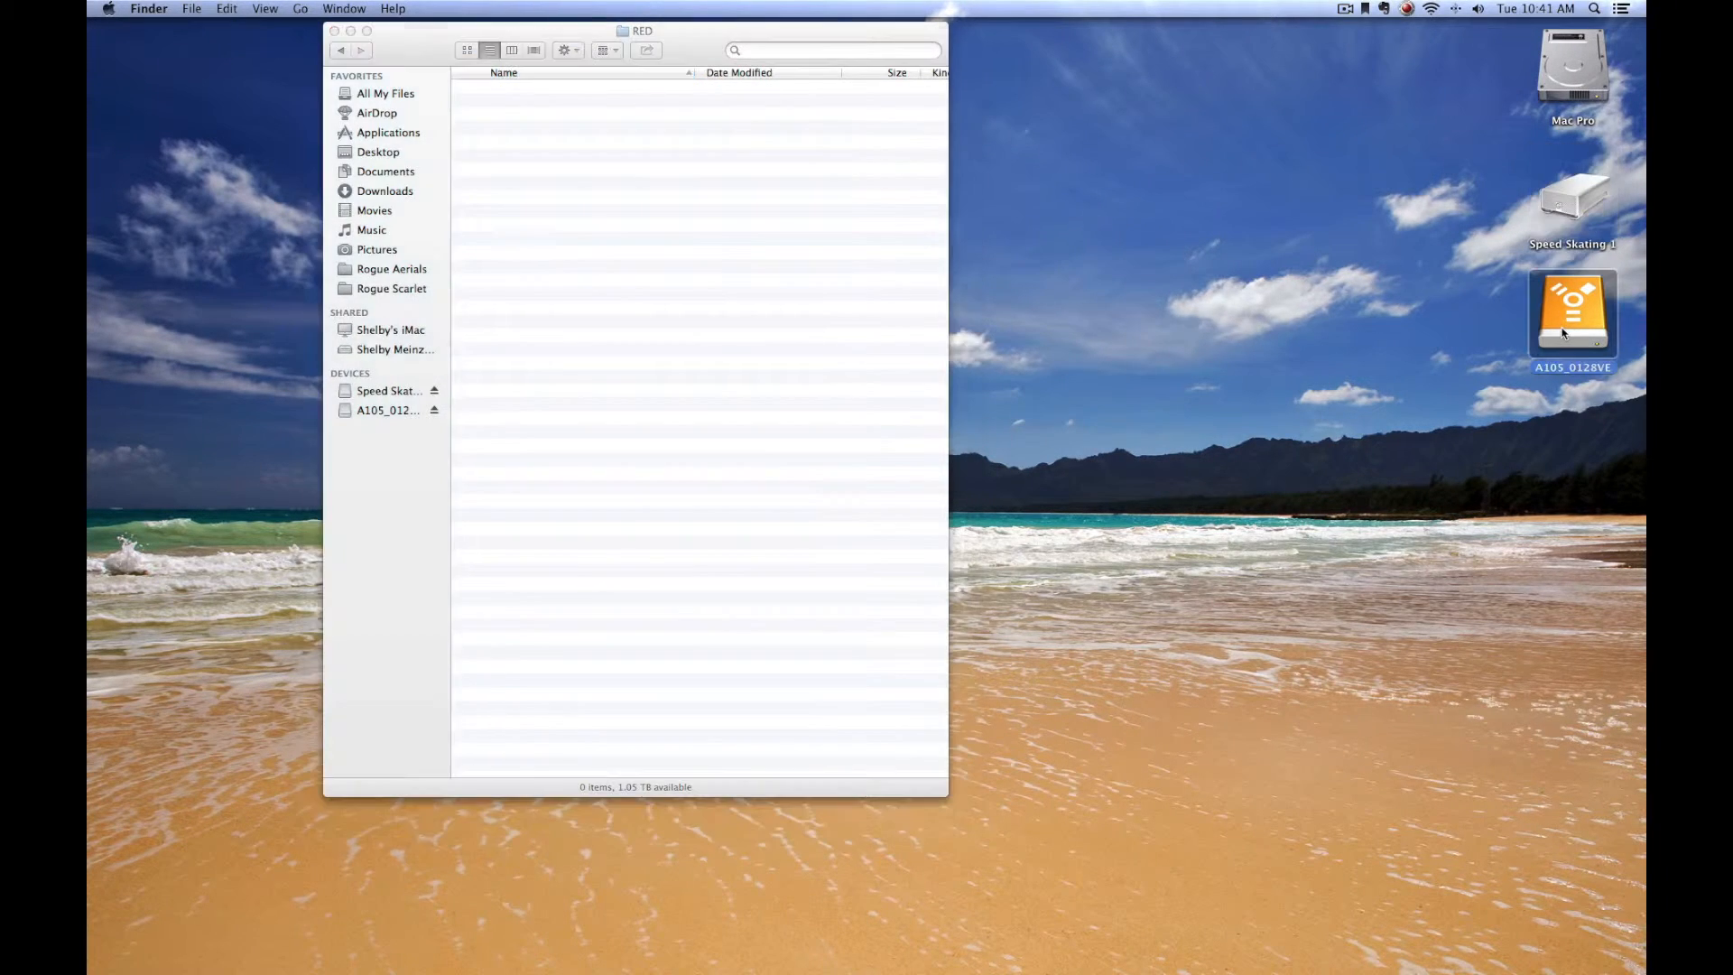
Step: Create folder A105 inside RED and copy all items from the A105_0128VE mag into it
double_click(1571, 313)
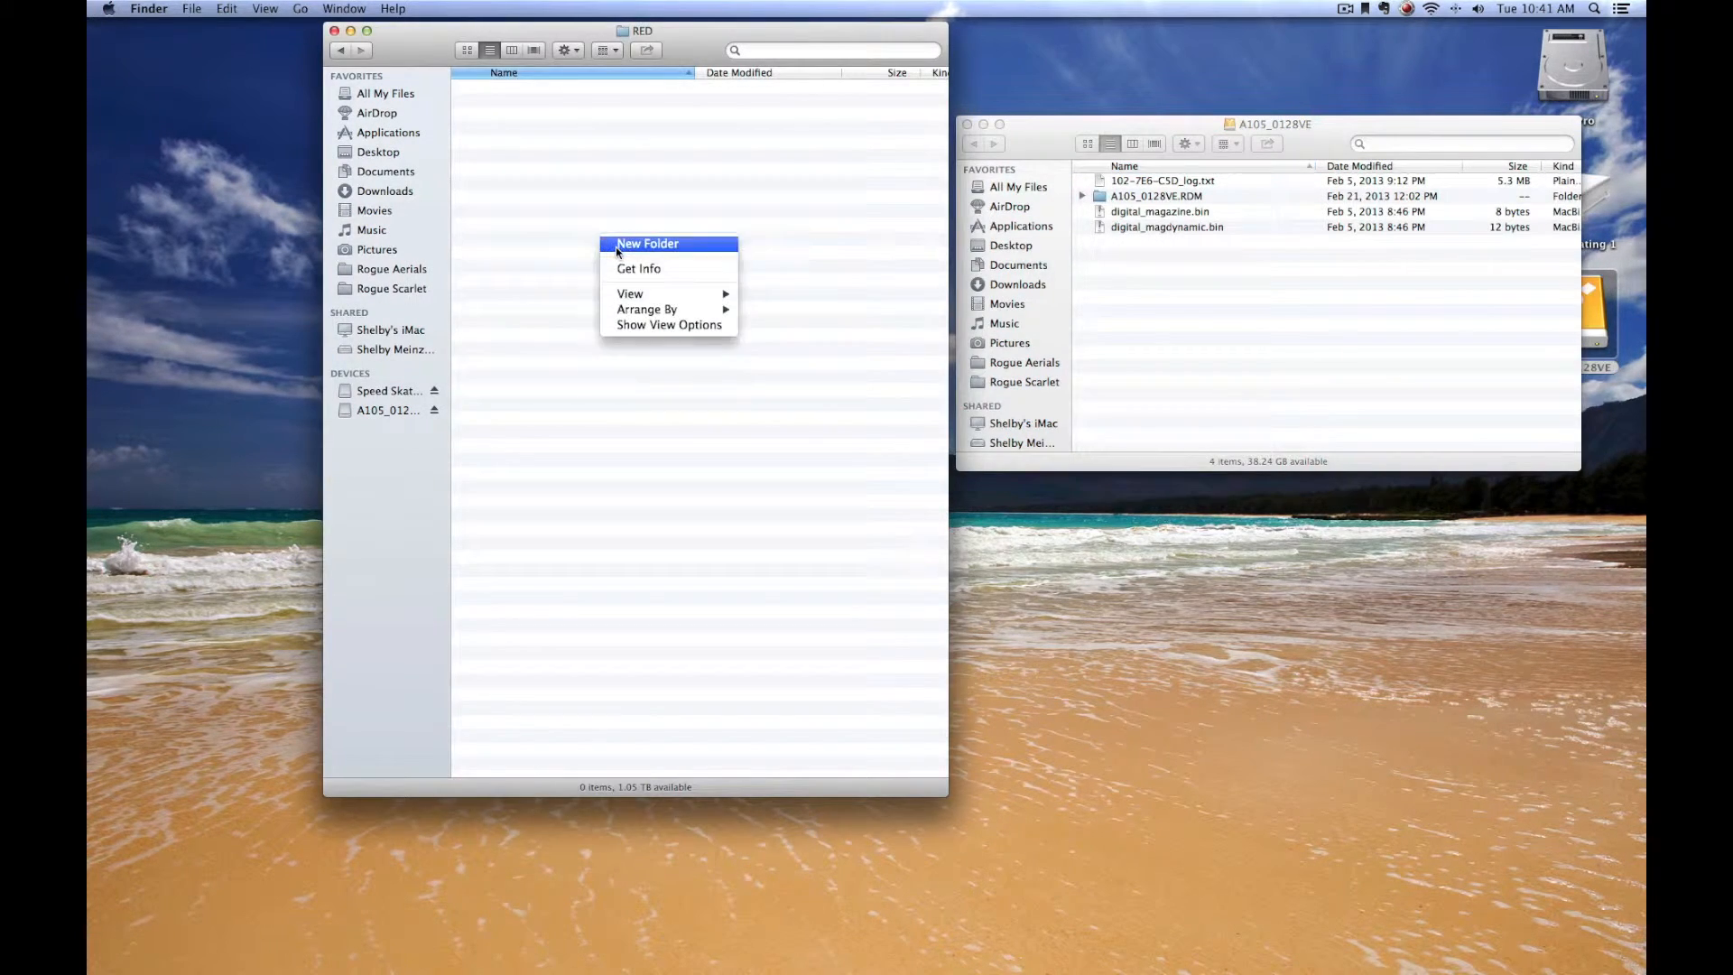
left_click(646, 243)
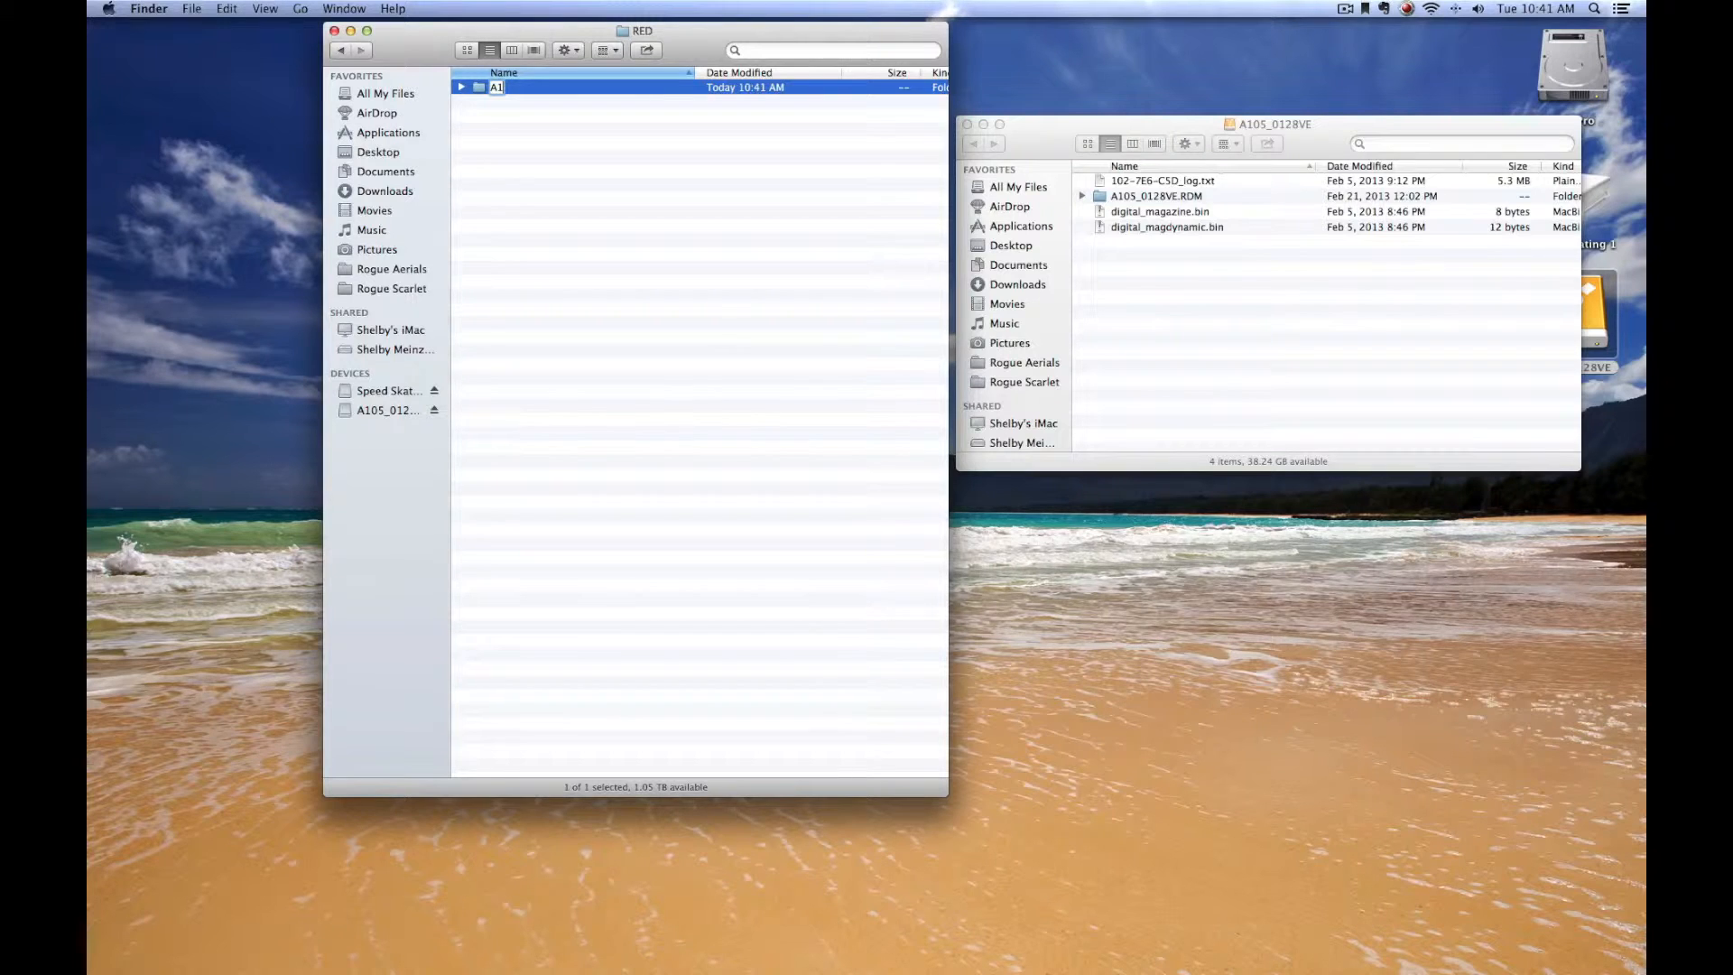
type("105")
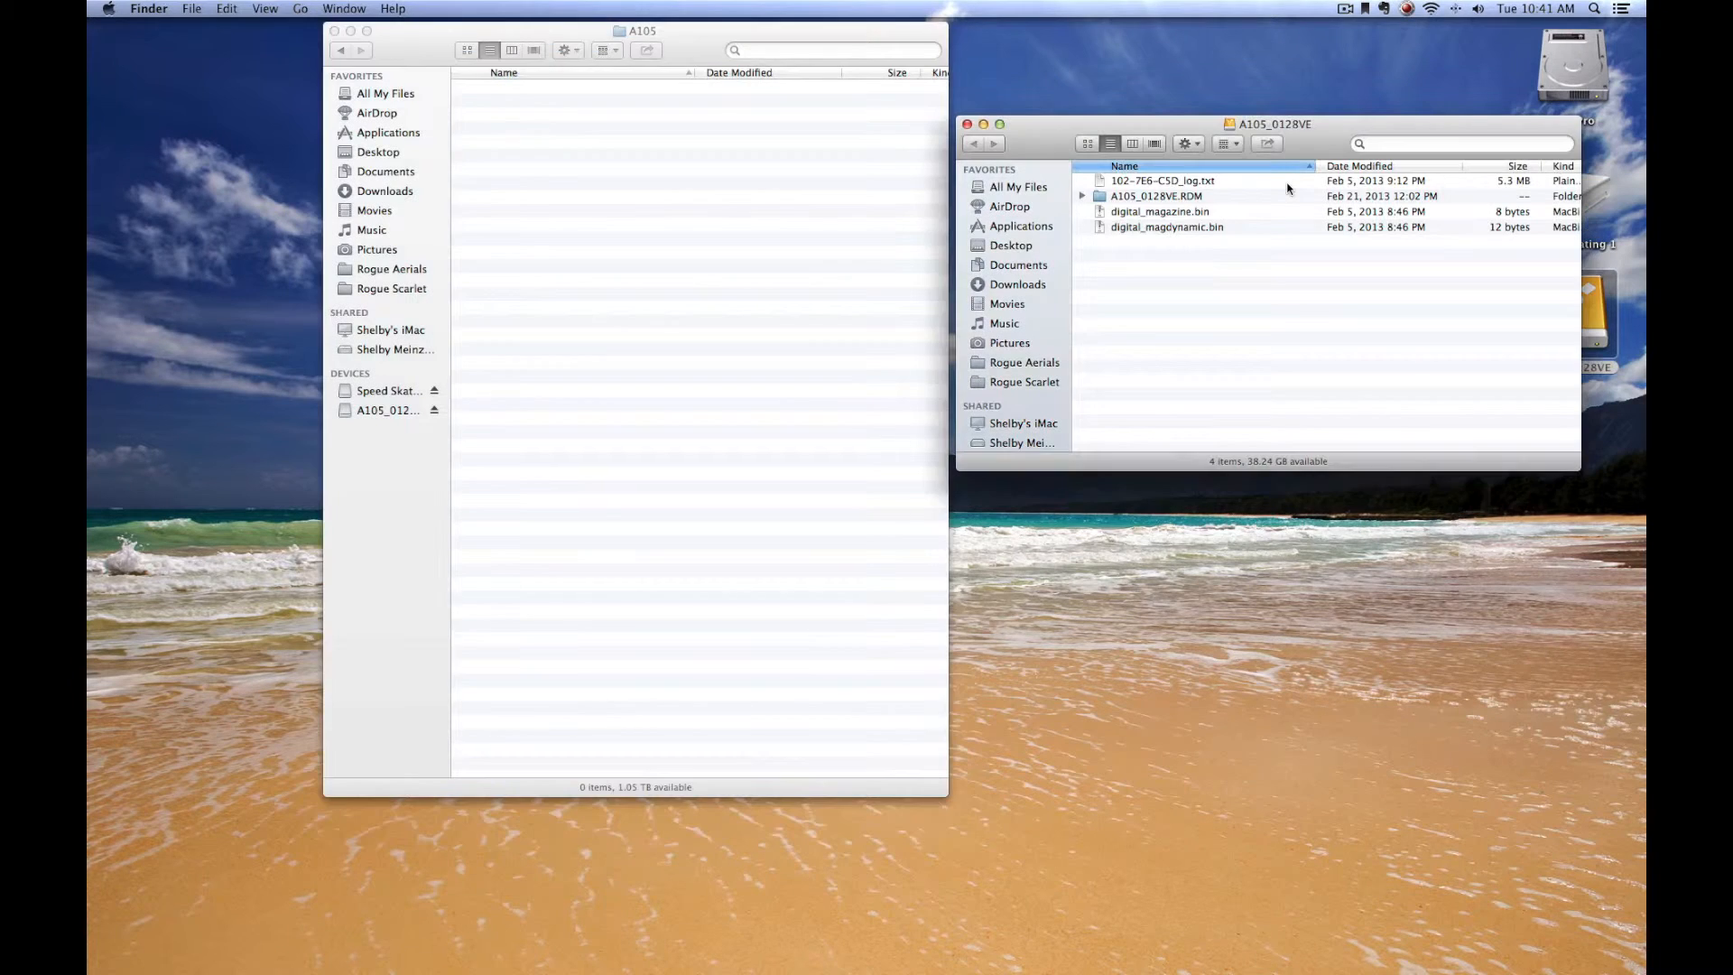
key("cmd+a")
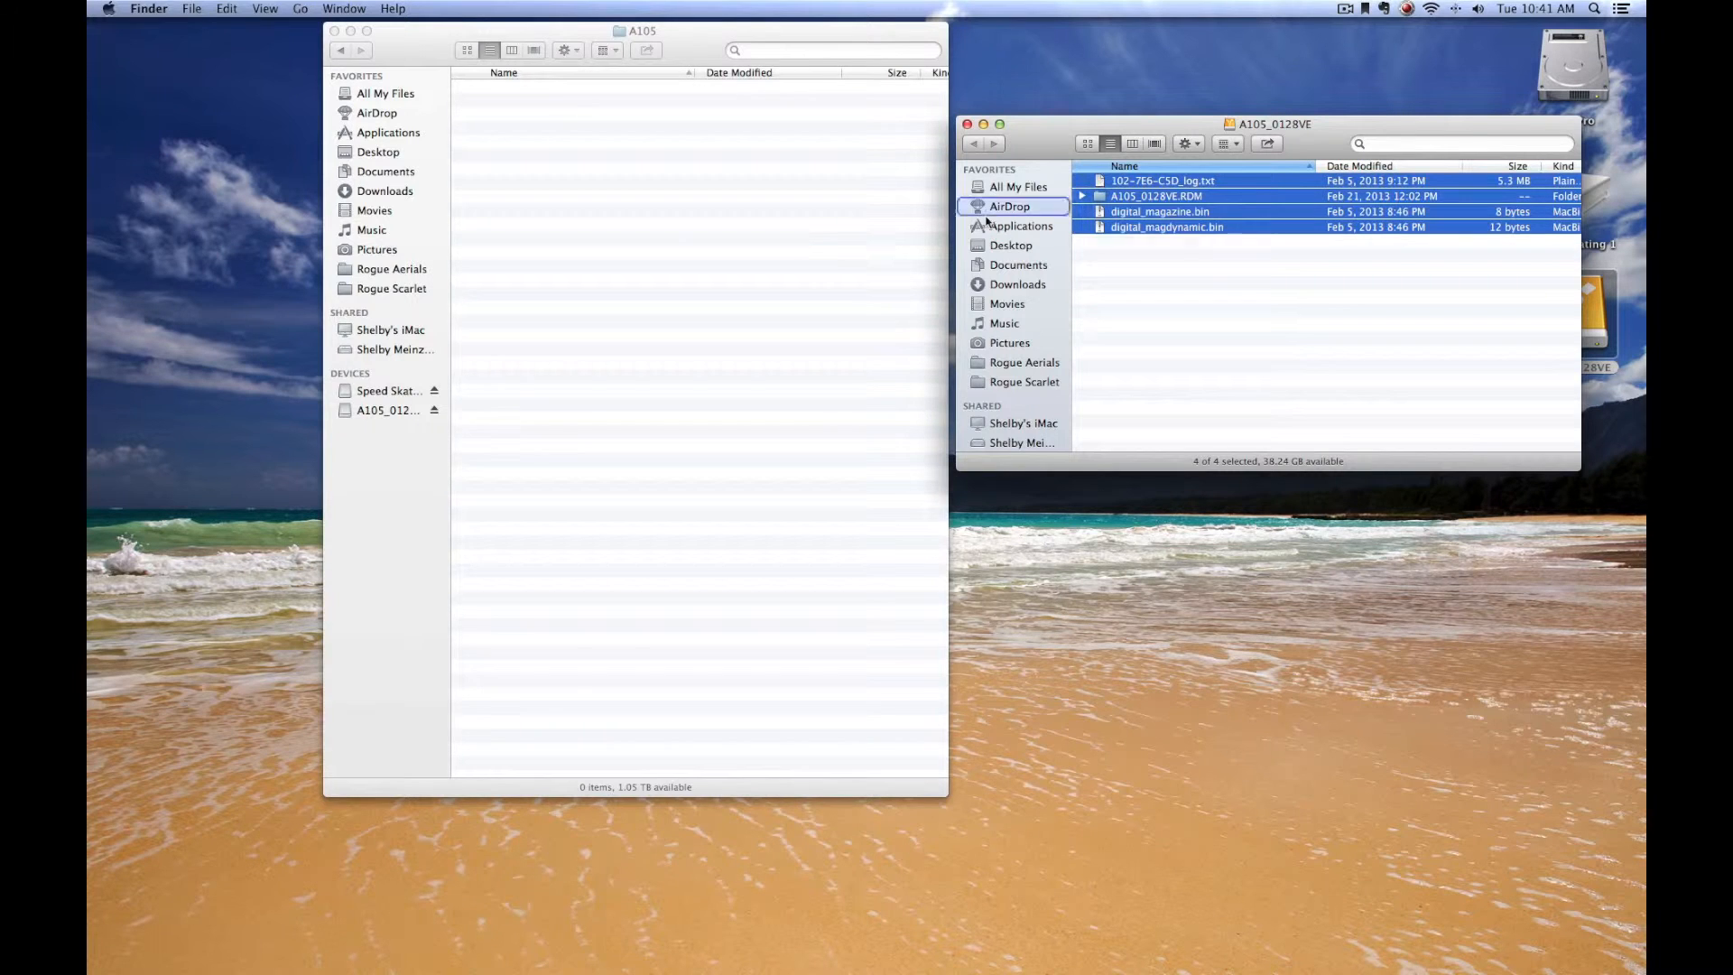
left_click(967, 122)
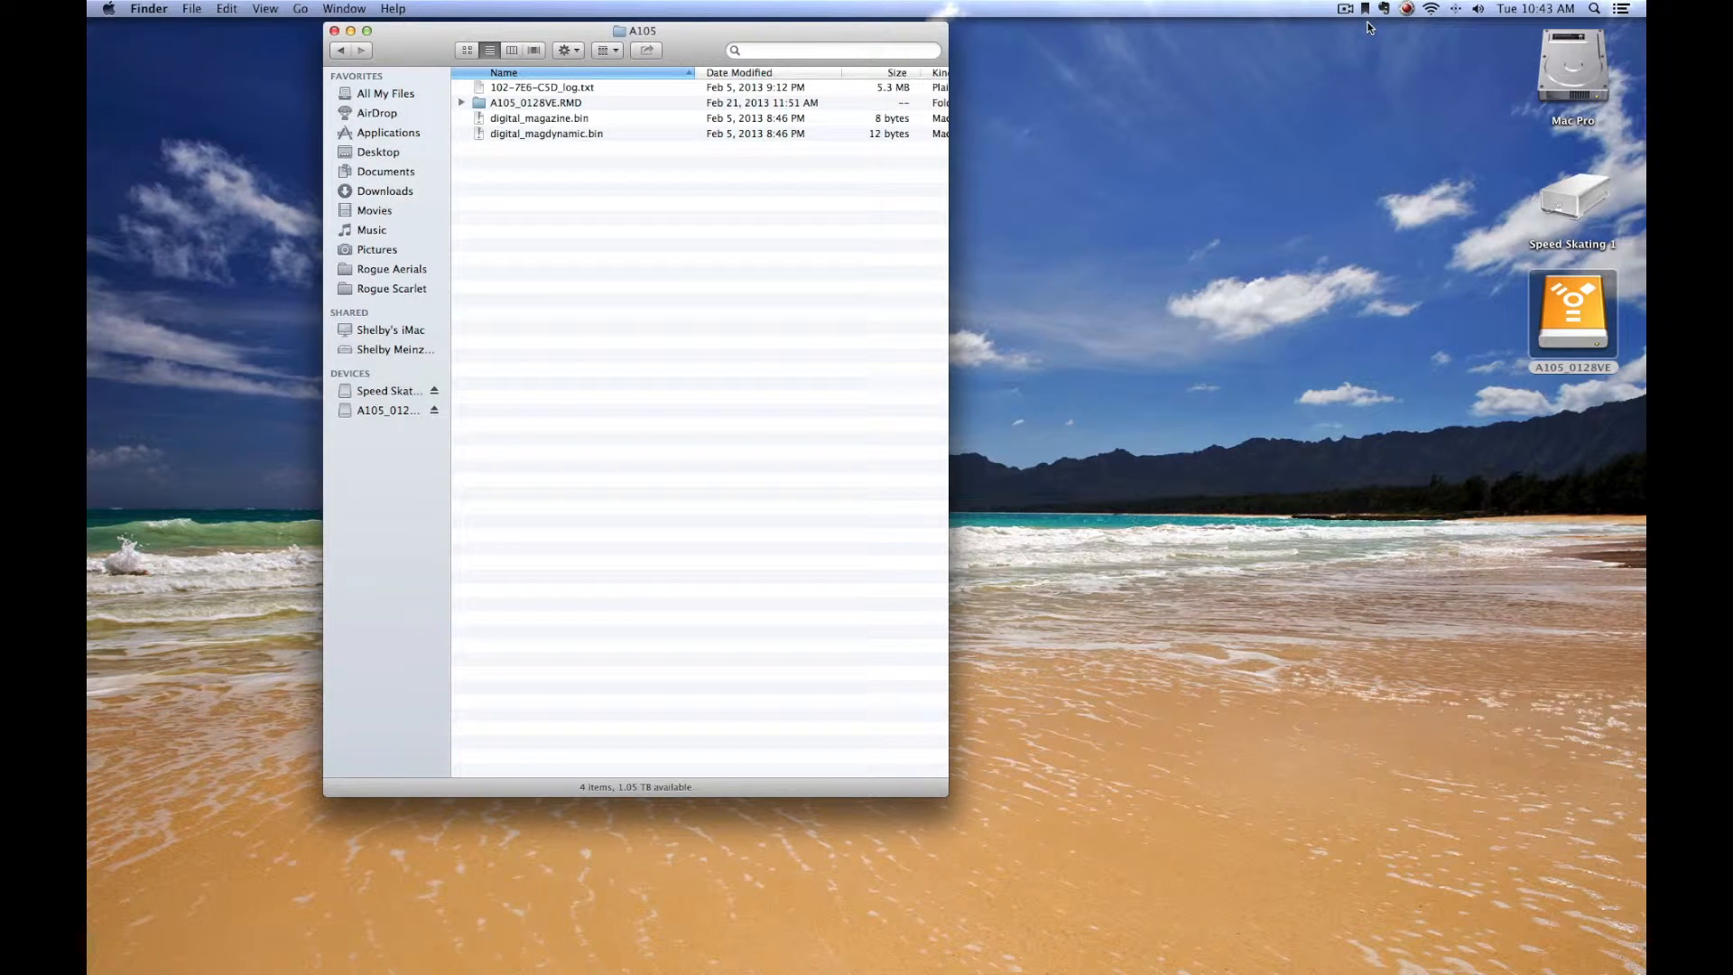
mouse_move(739, 409)
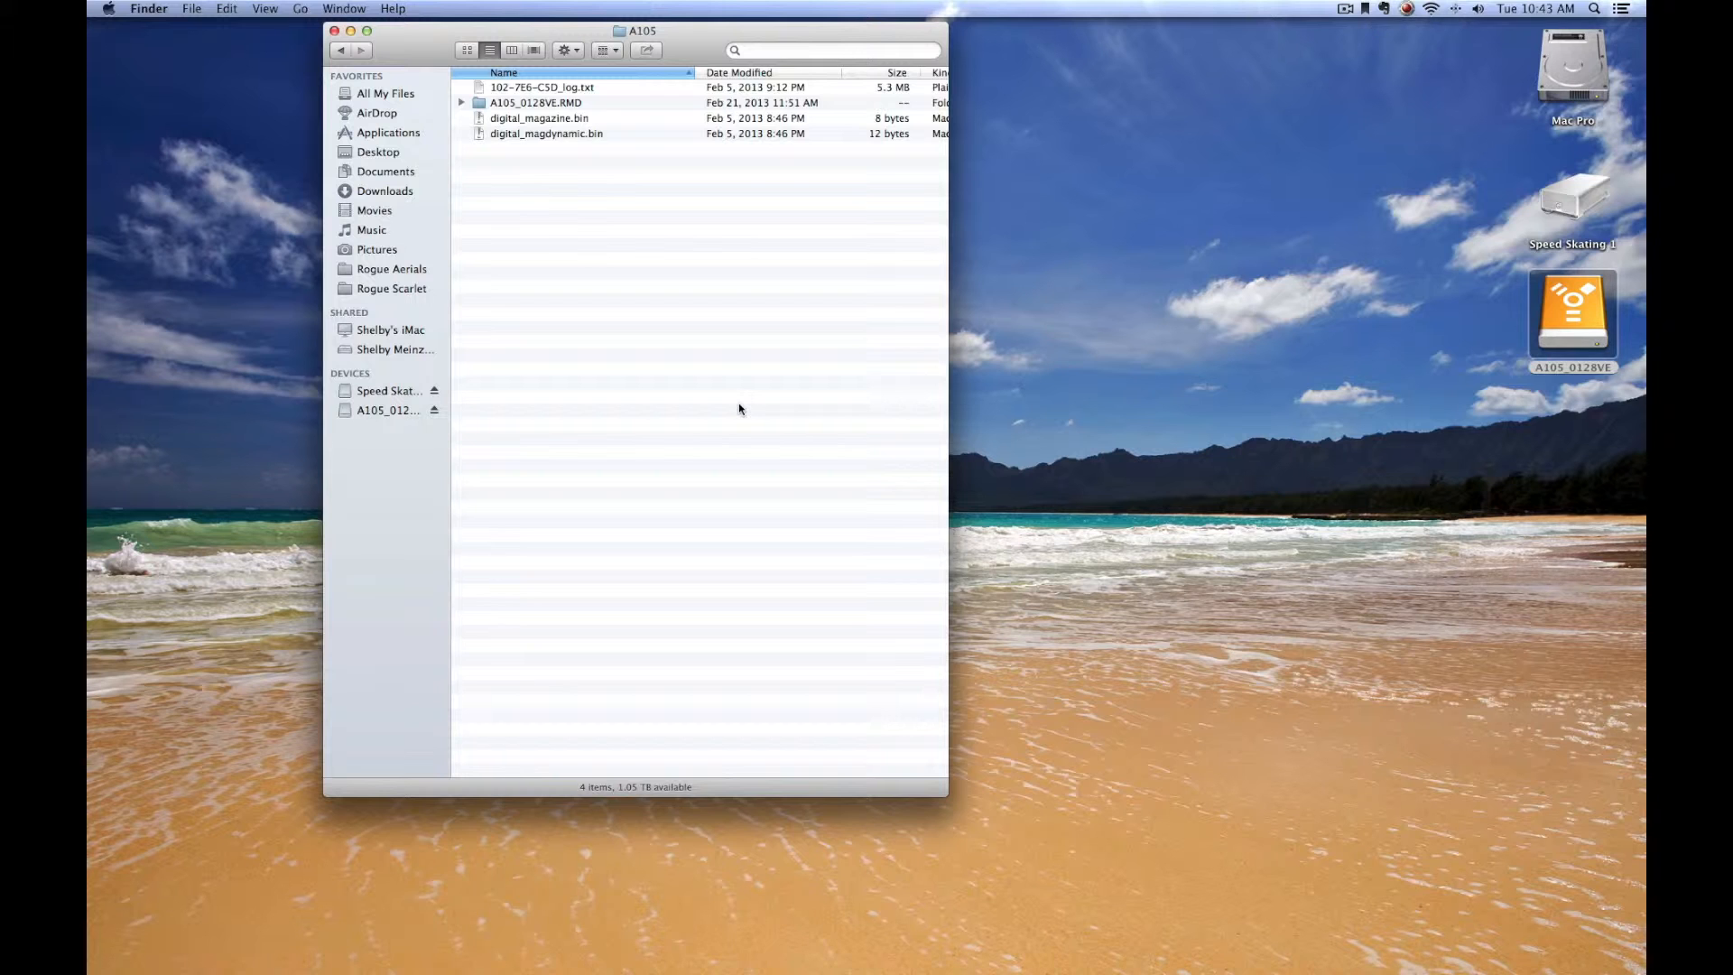
mouse_move(621, 303)
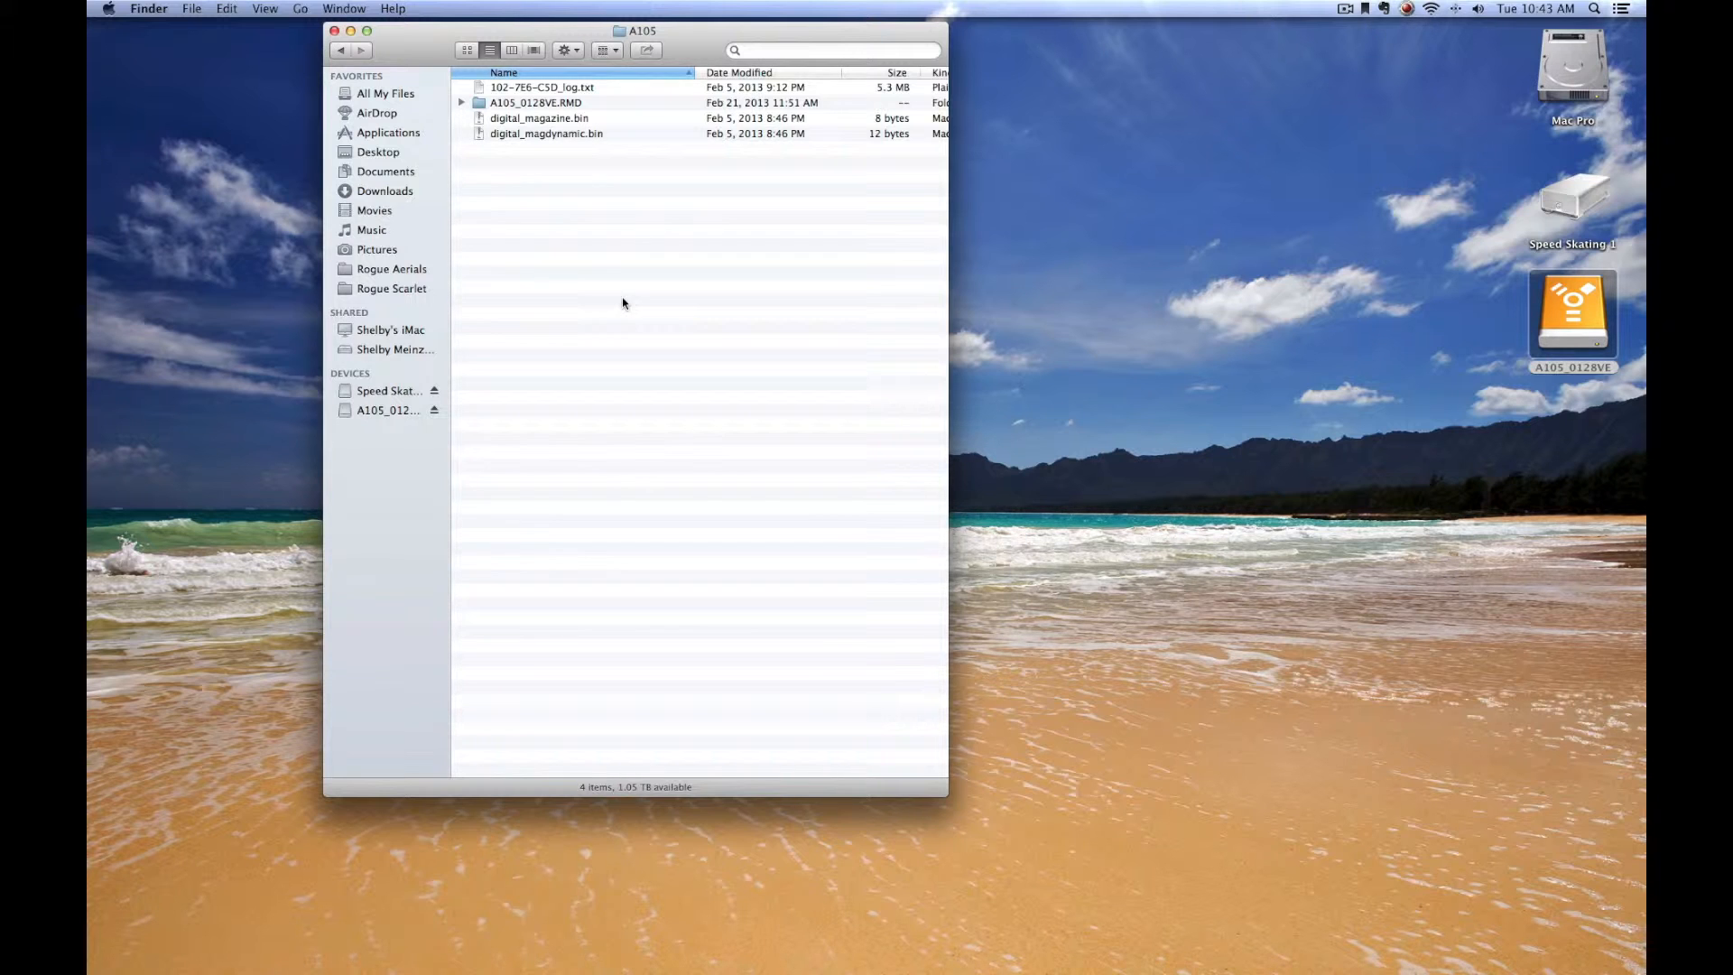
mouse_move(725, 925)
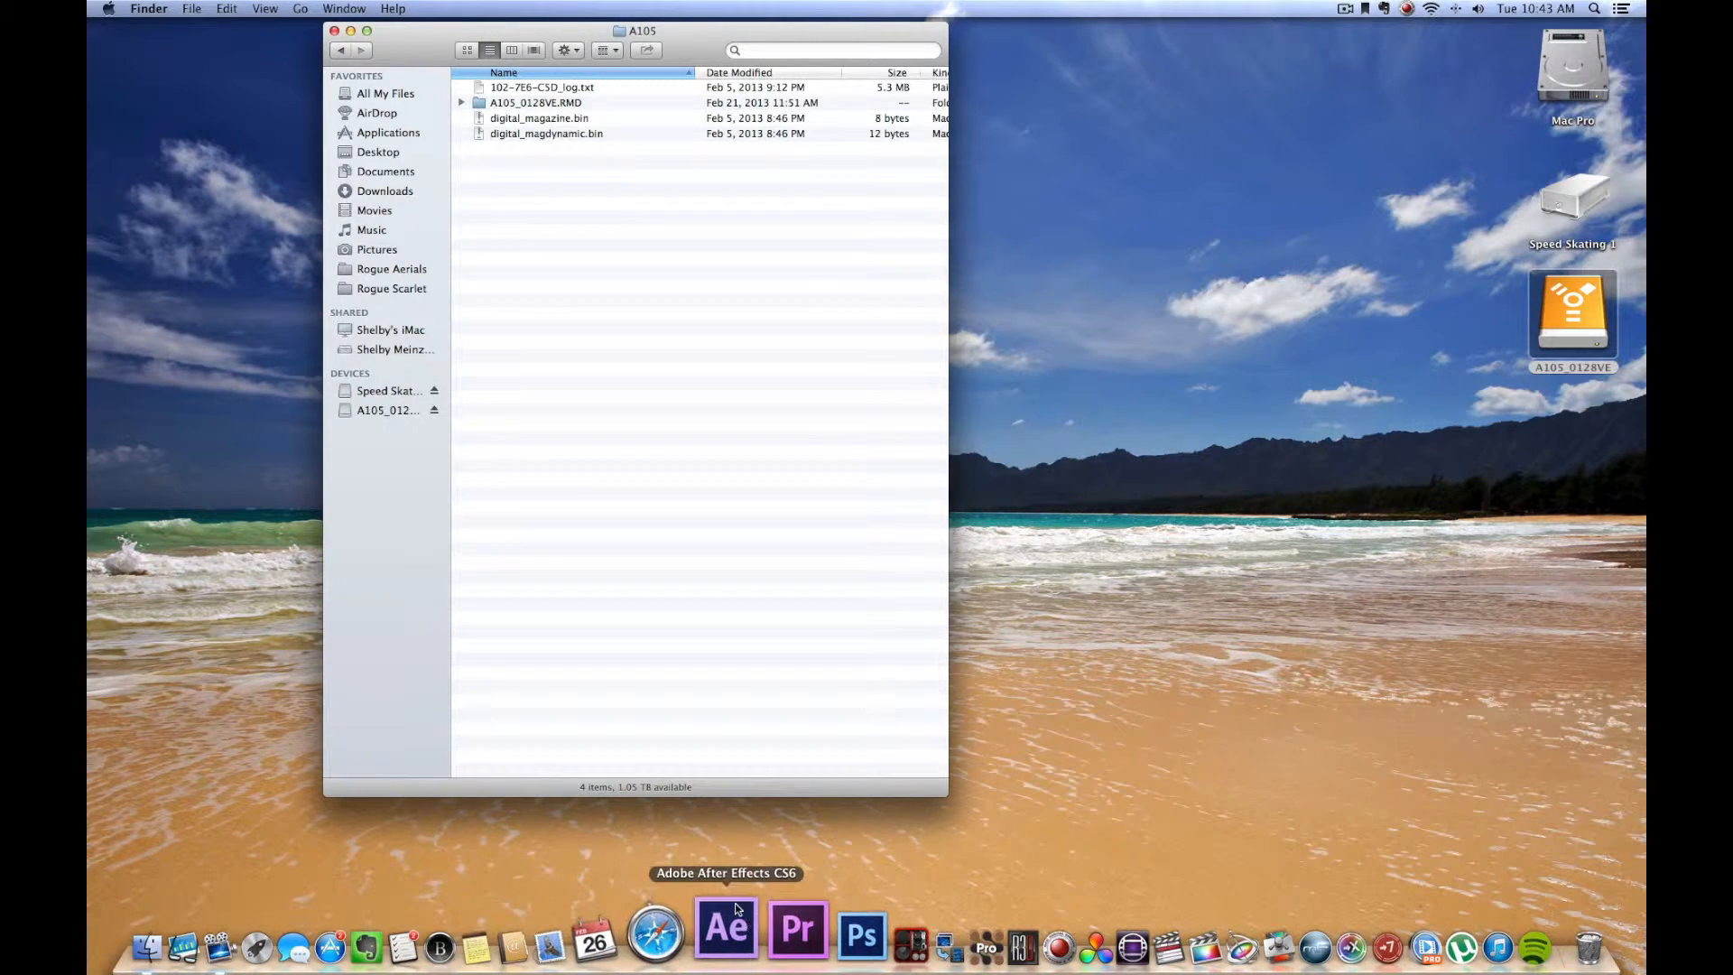
mouse_move(981, 968)
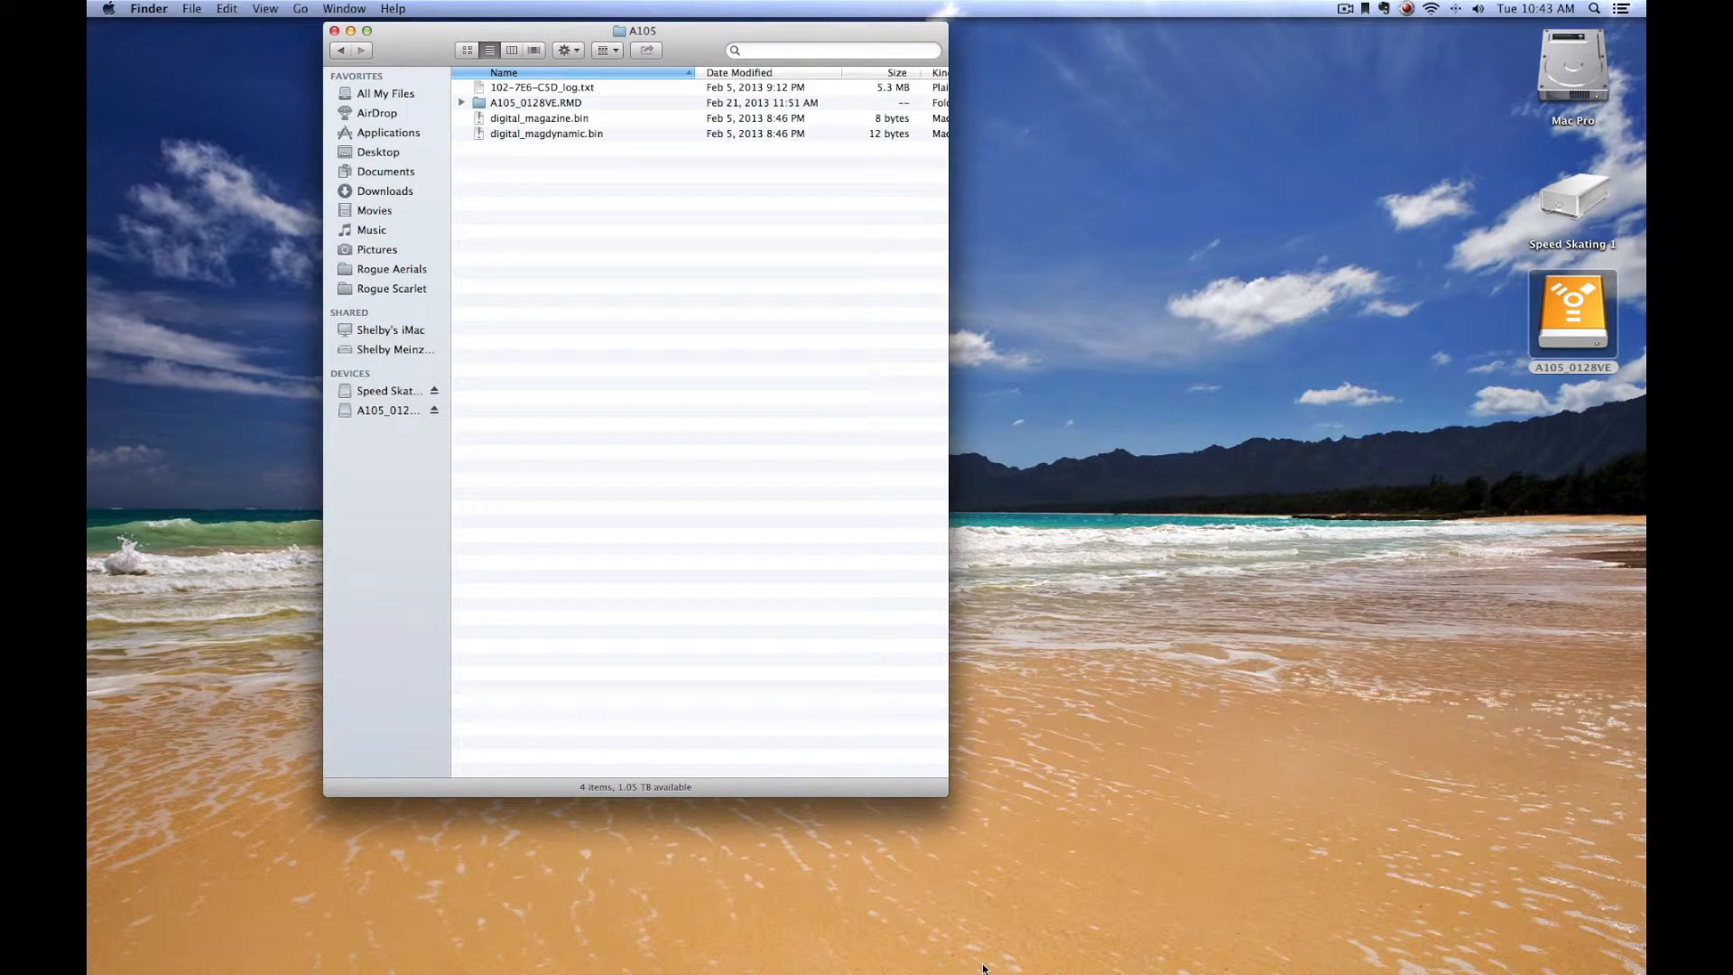
mouse_move(937, 935)
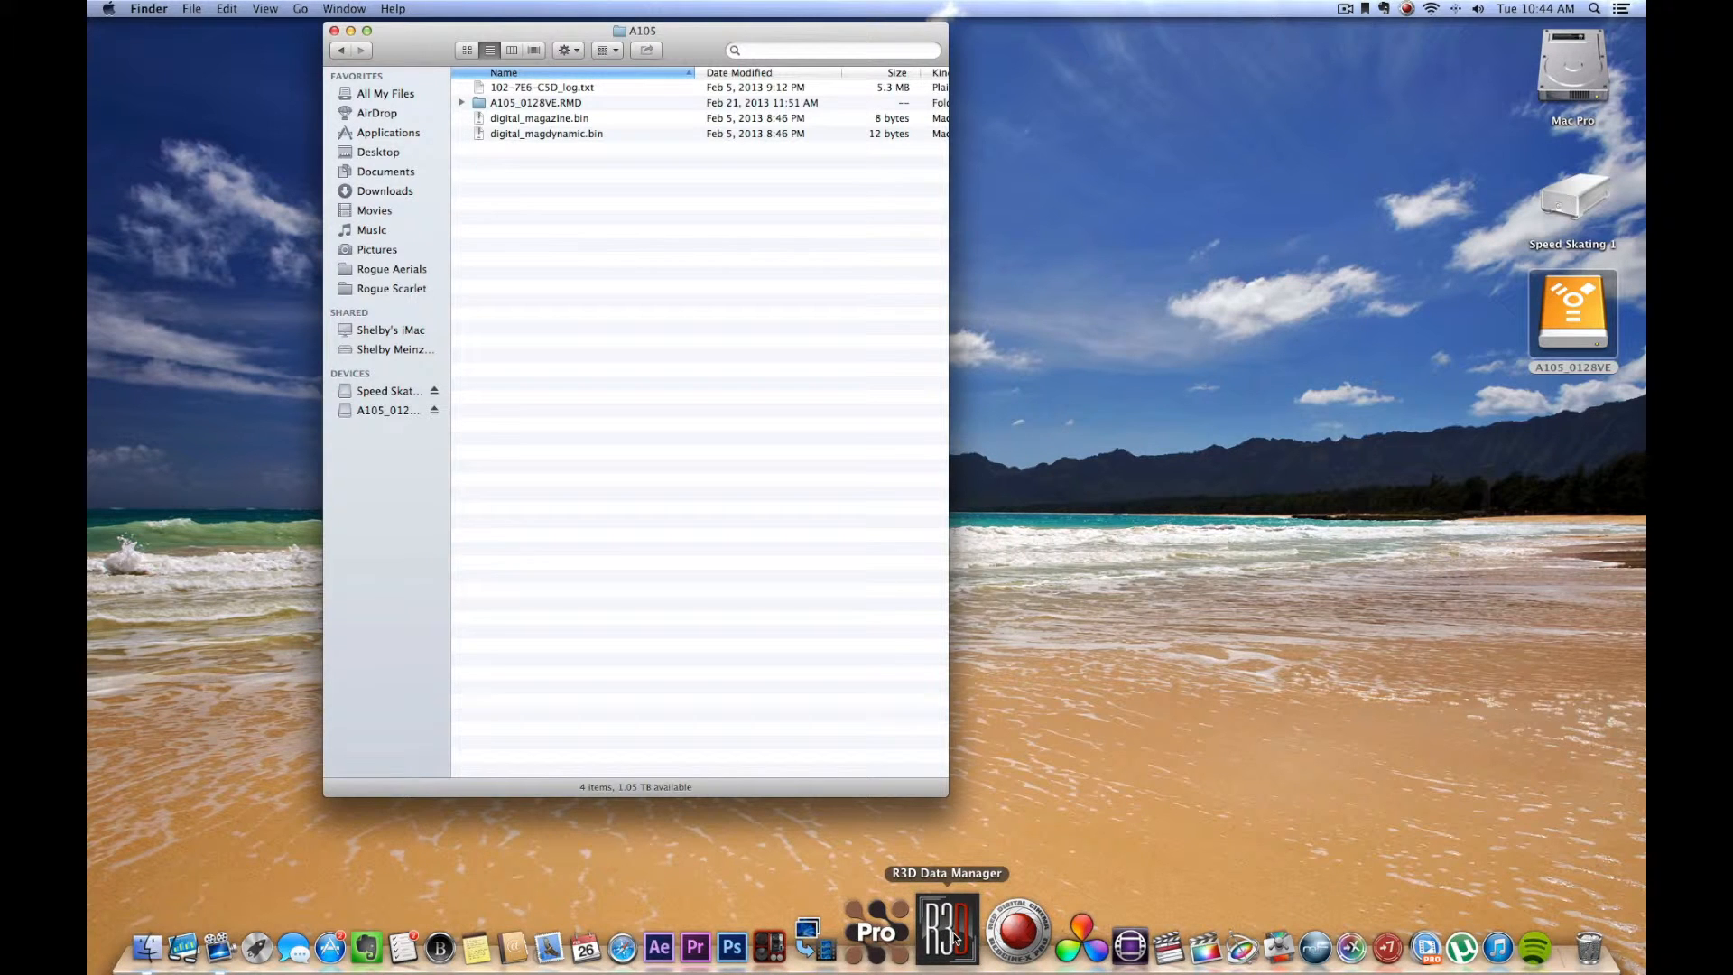
Step: Launch R3D Data Manager and add the A105_0128VE mag as a source directory
left_click(945, 932)
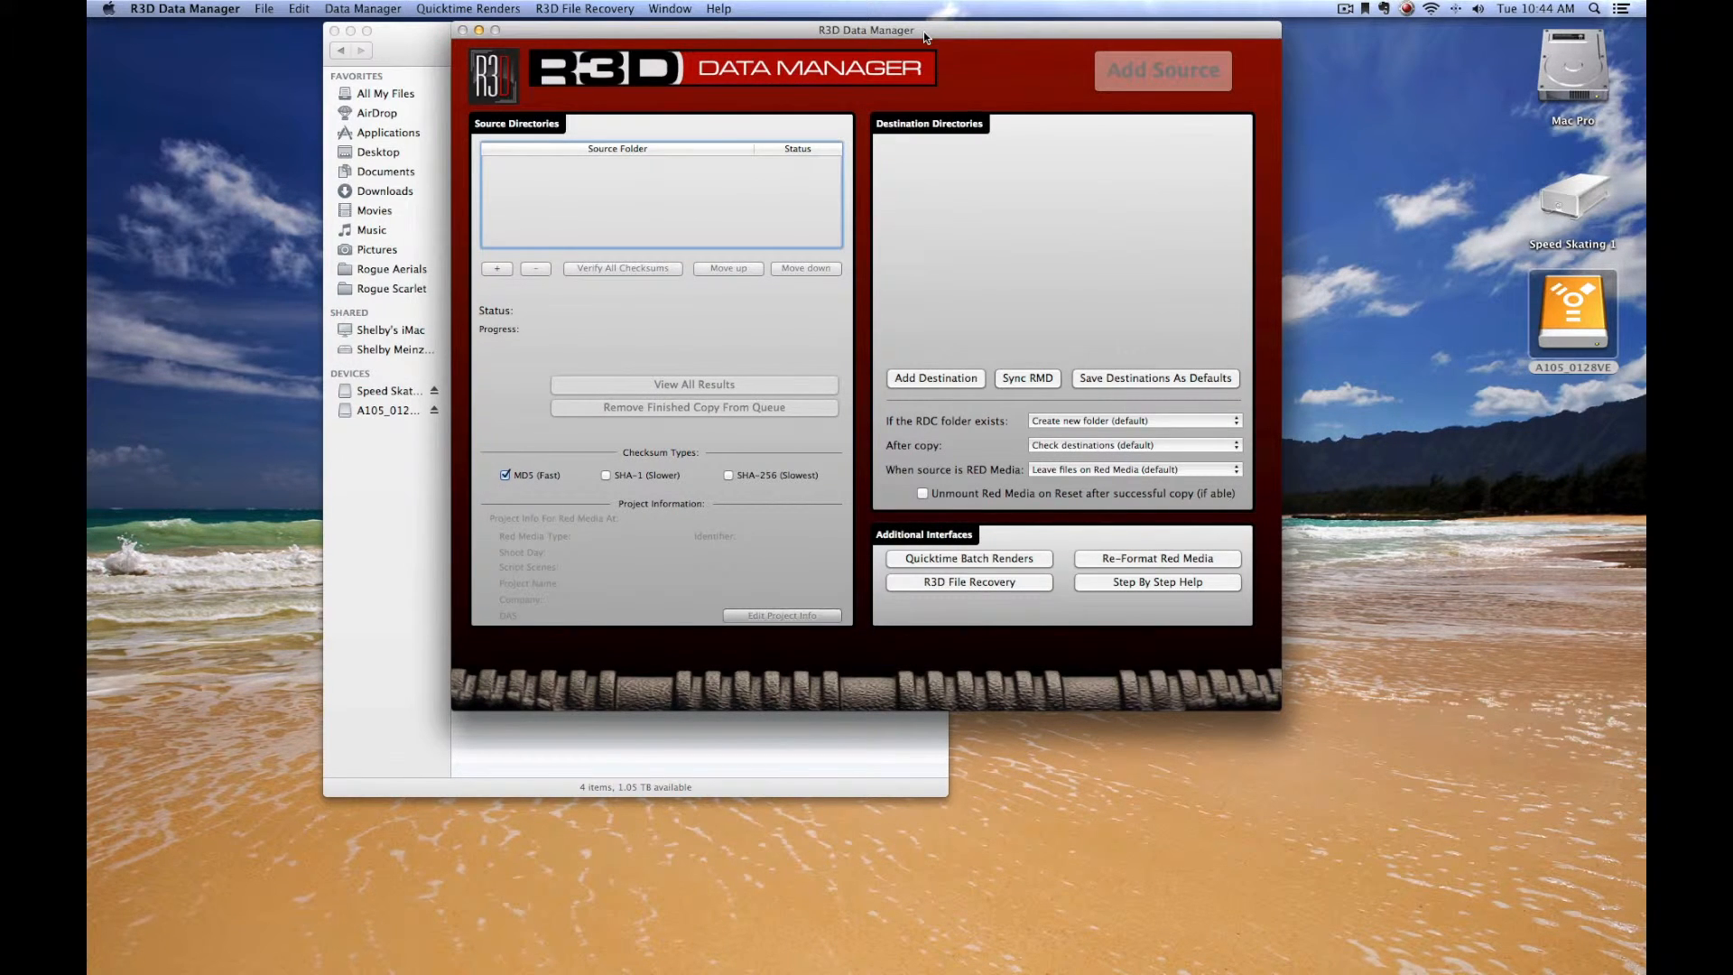
mouse_move(1004, 186)
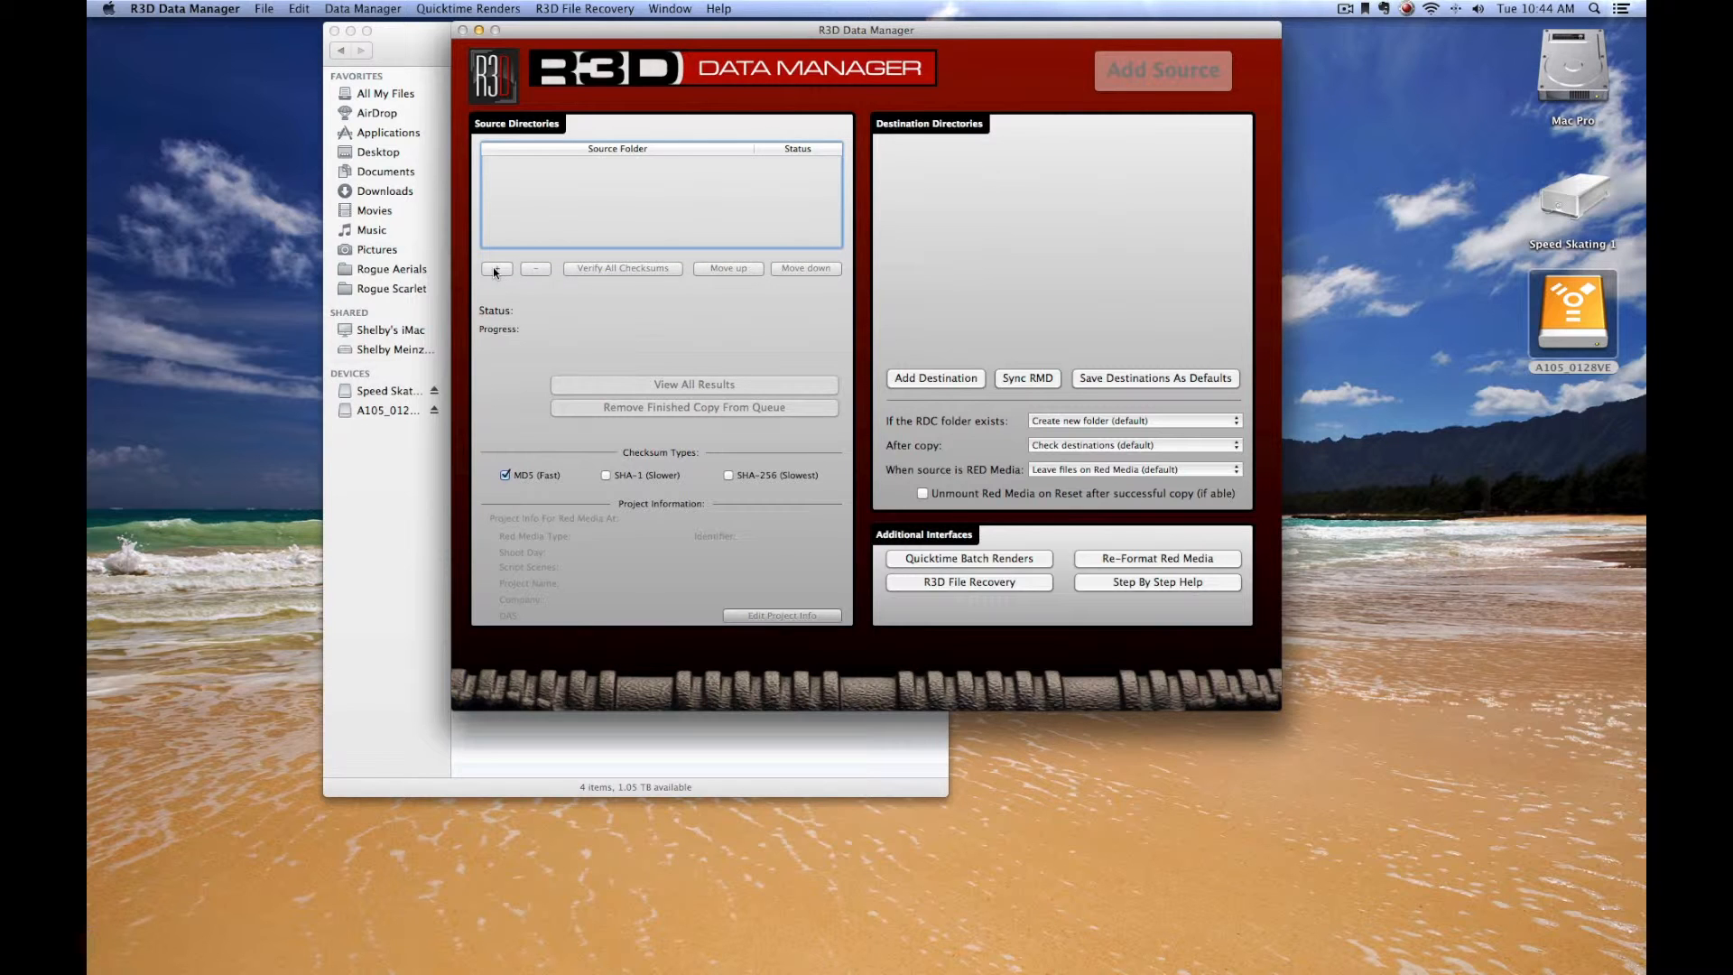
left_click(496, 268)
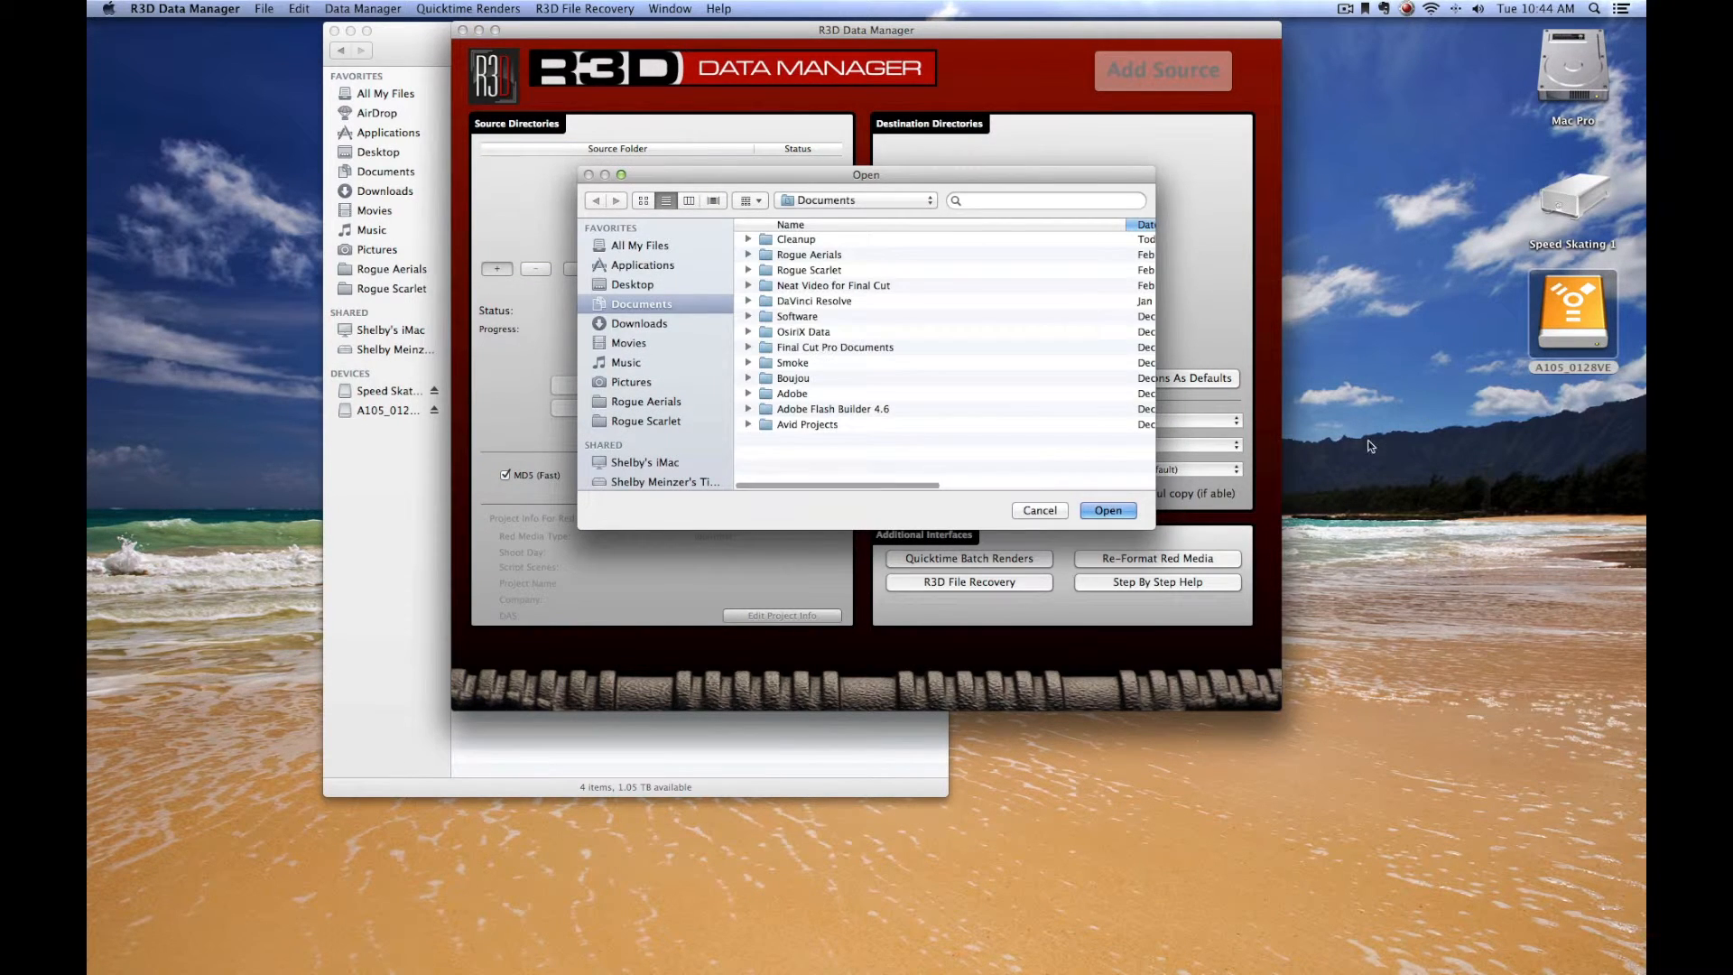
scroll("down", 3)
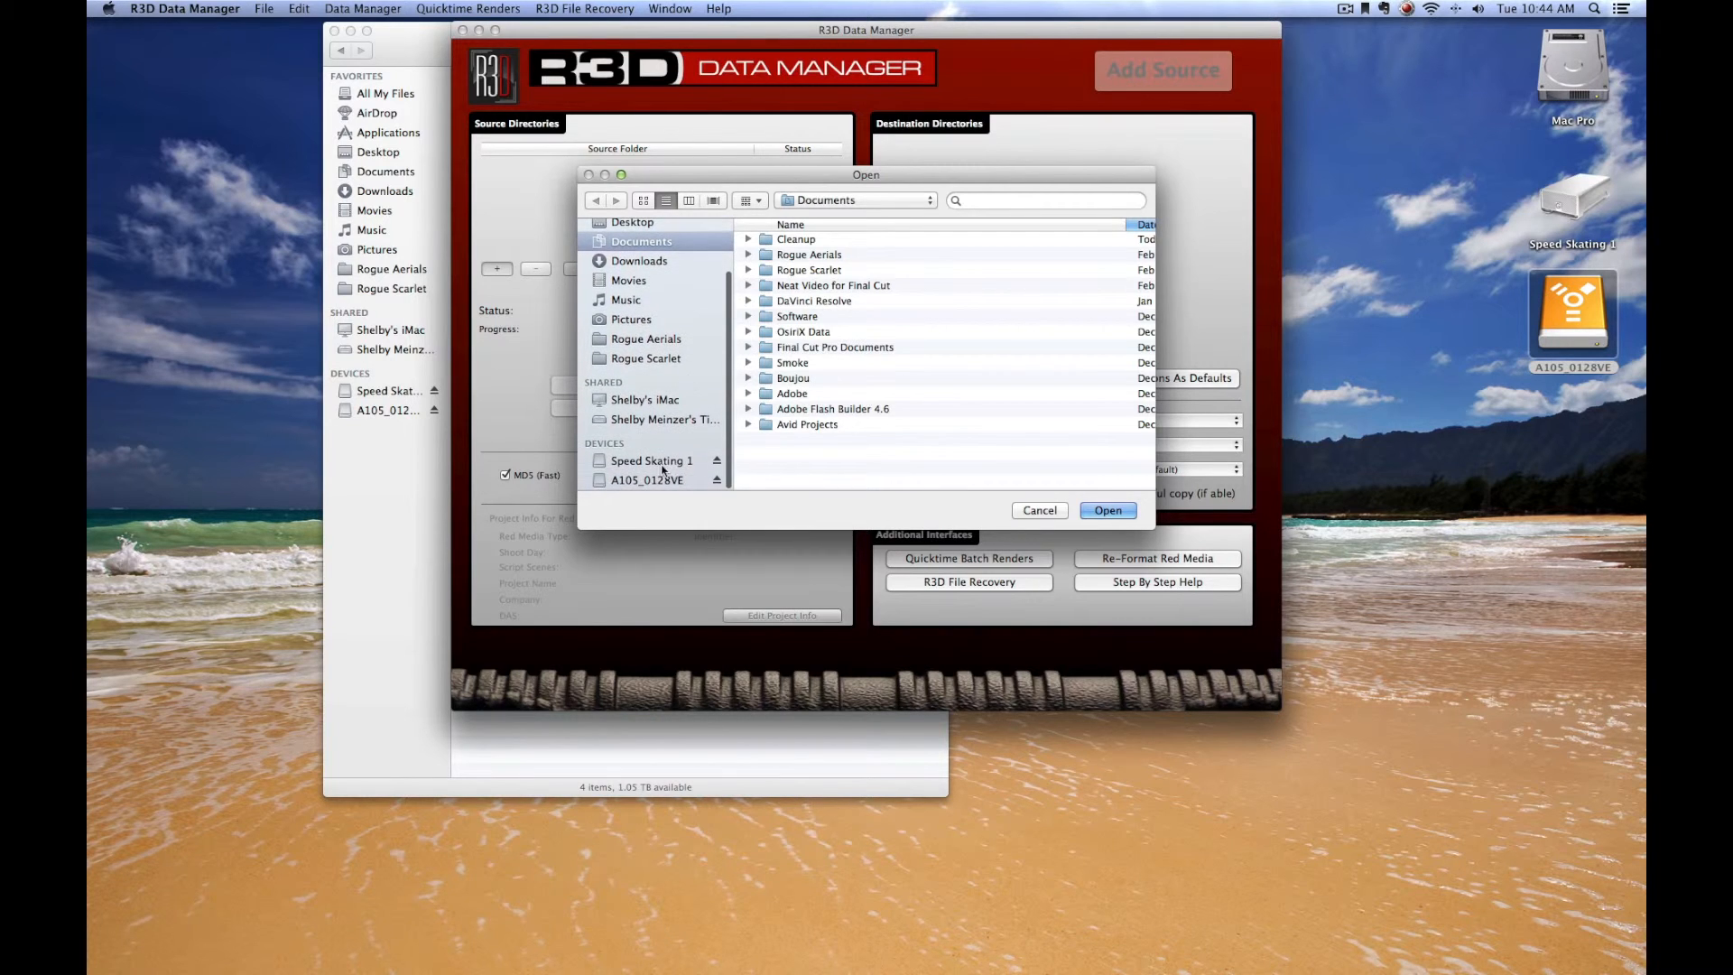
left_click(648, 479)
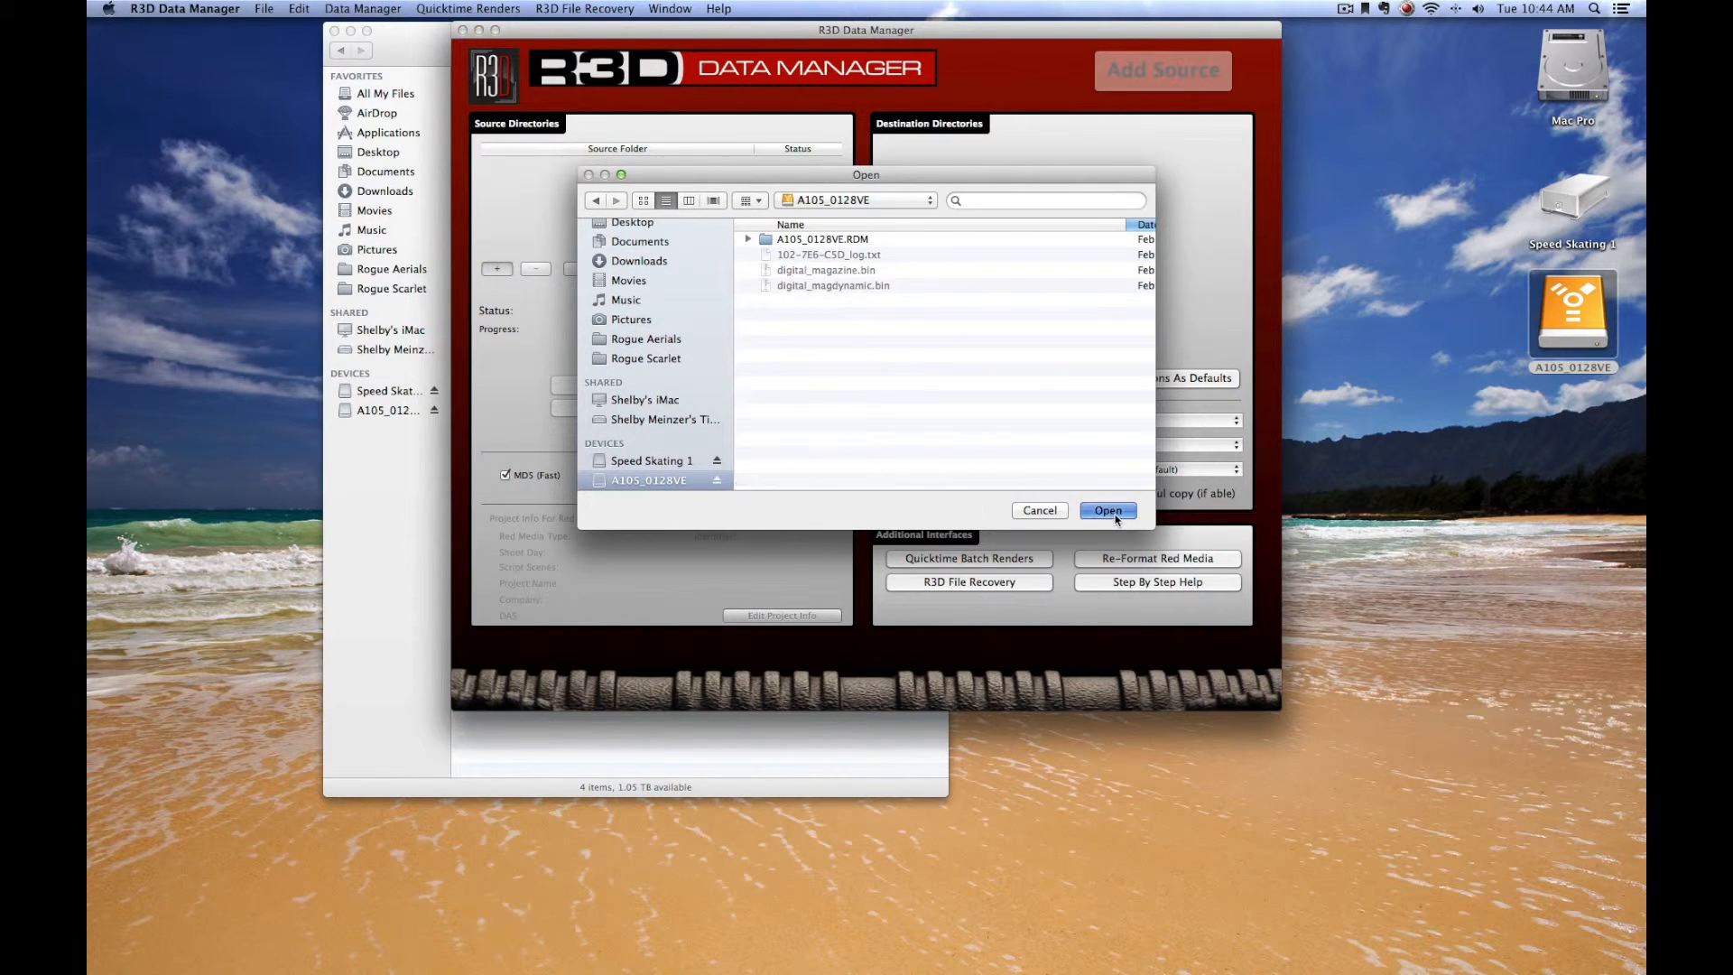
left_click(1106, 509)
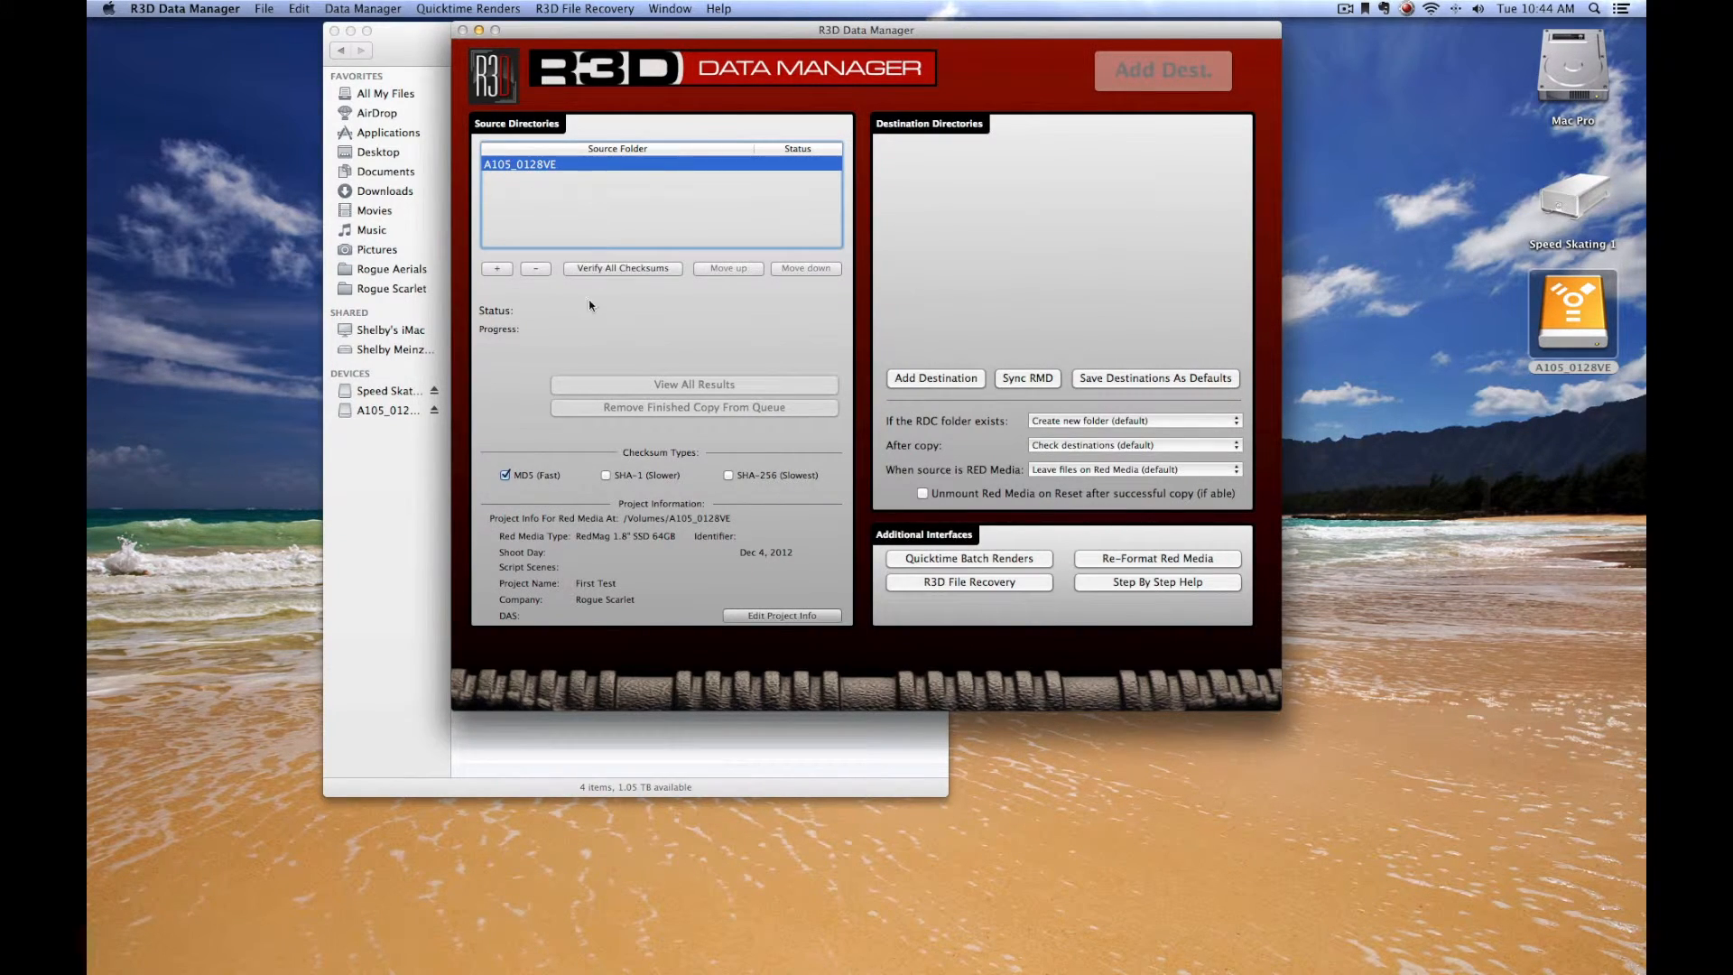
mouse_move(607, 311)
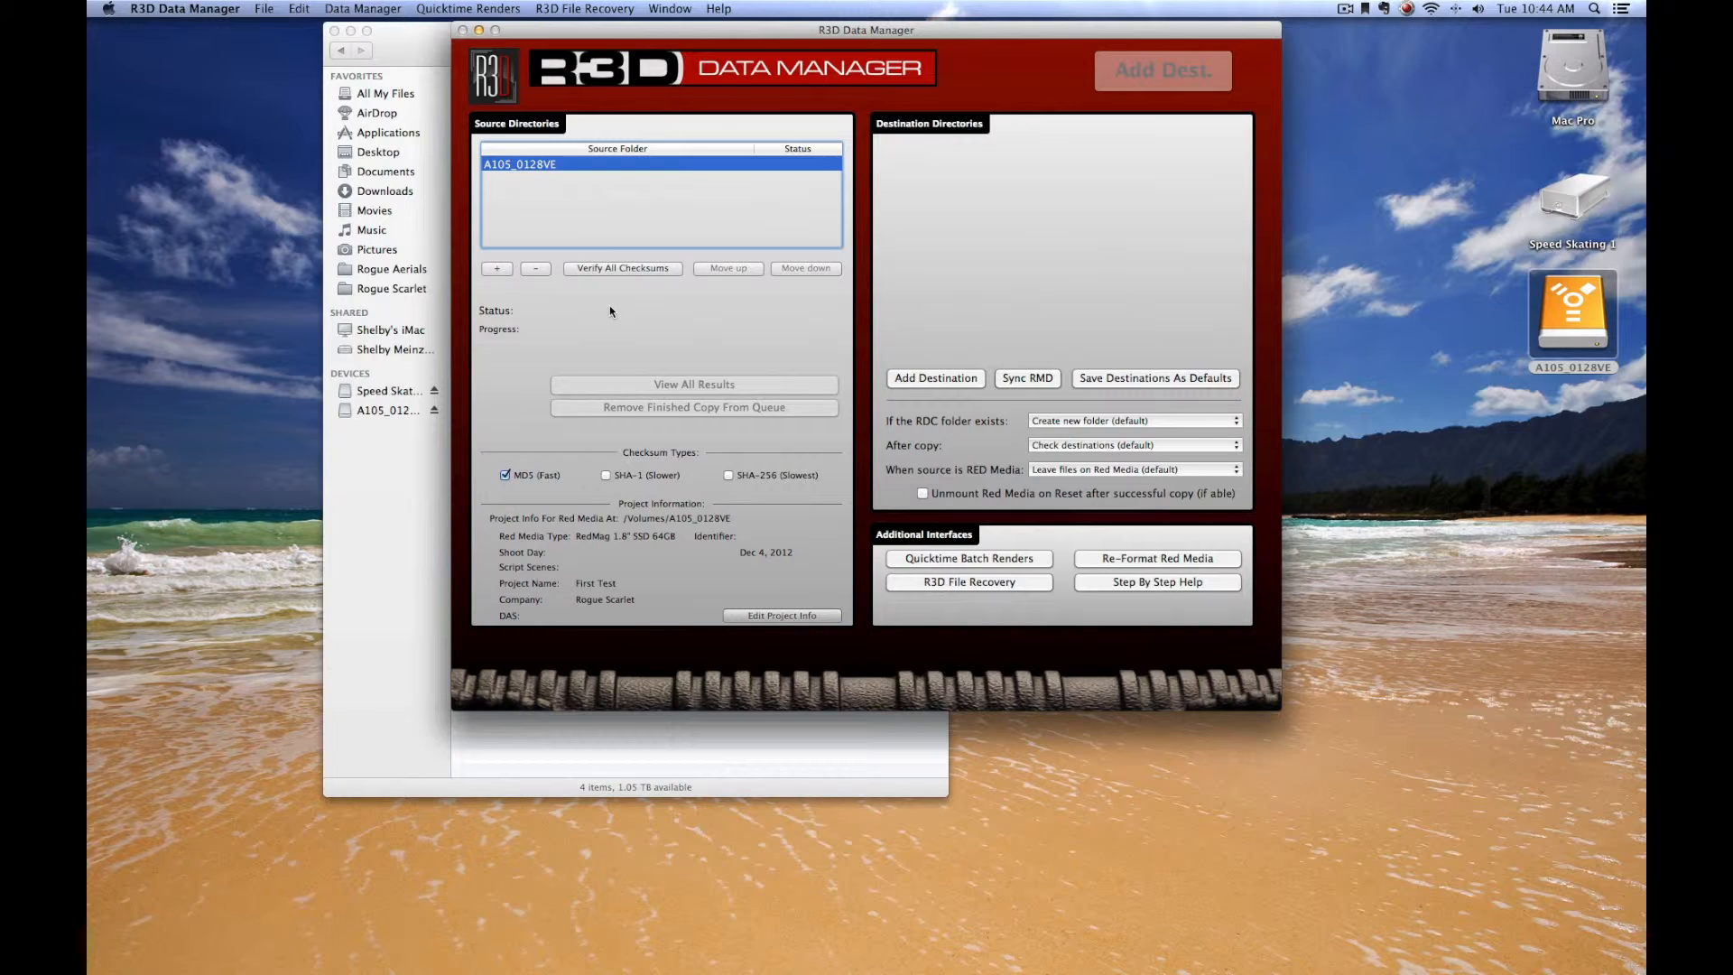
mouse_move(584, 329)
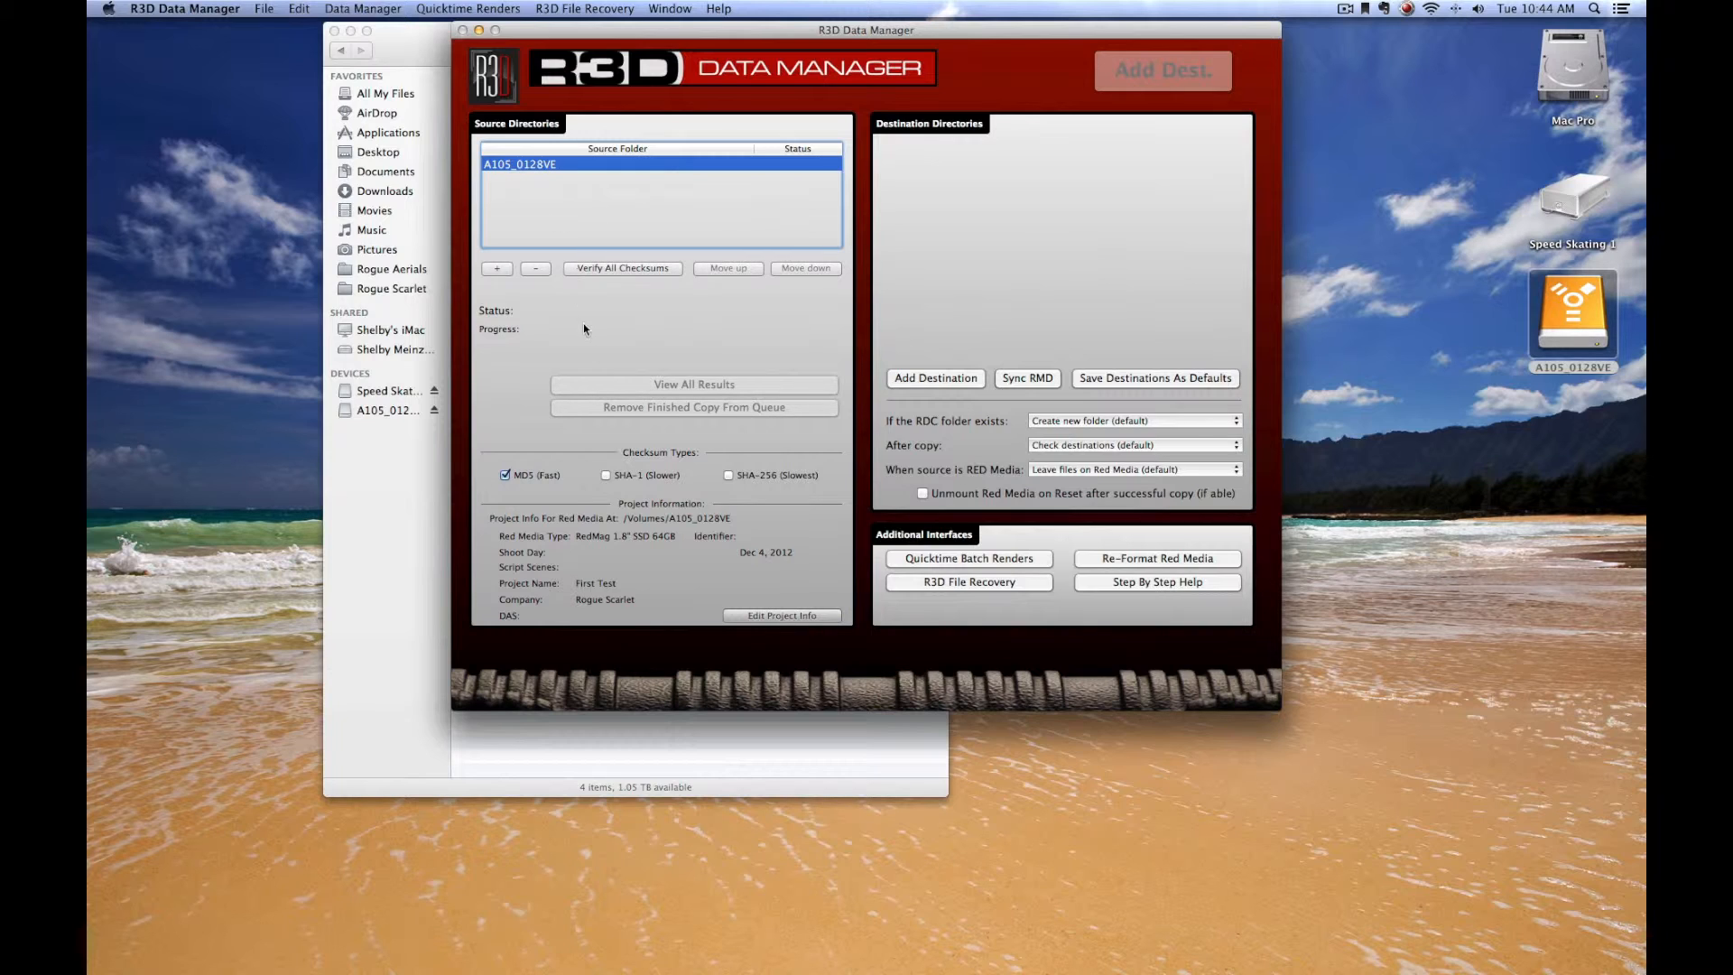
mouse_move(954, 385)
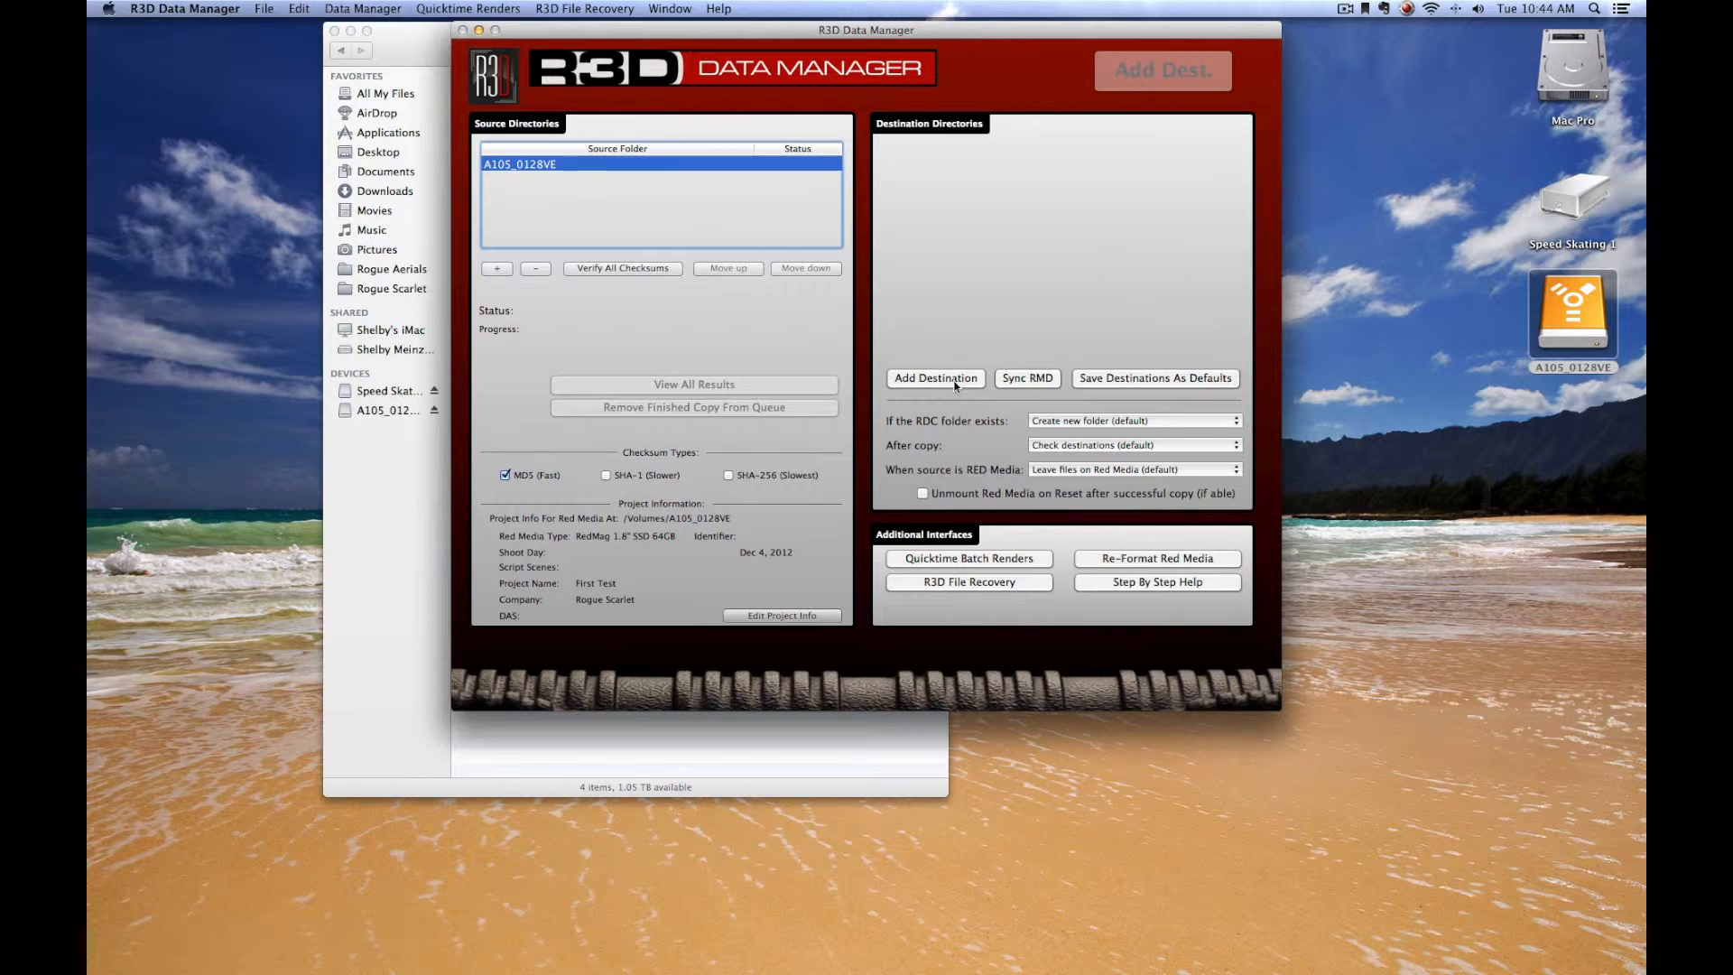
mouse_move(934, 378)
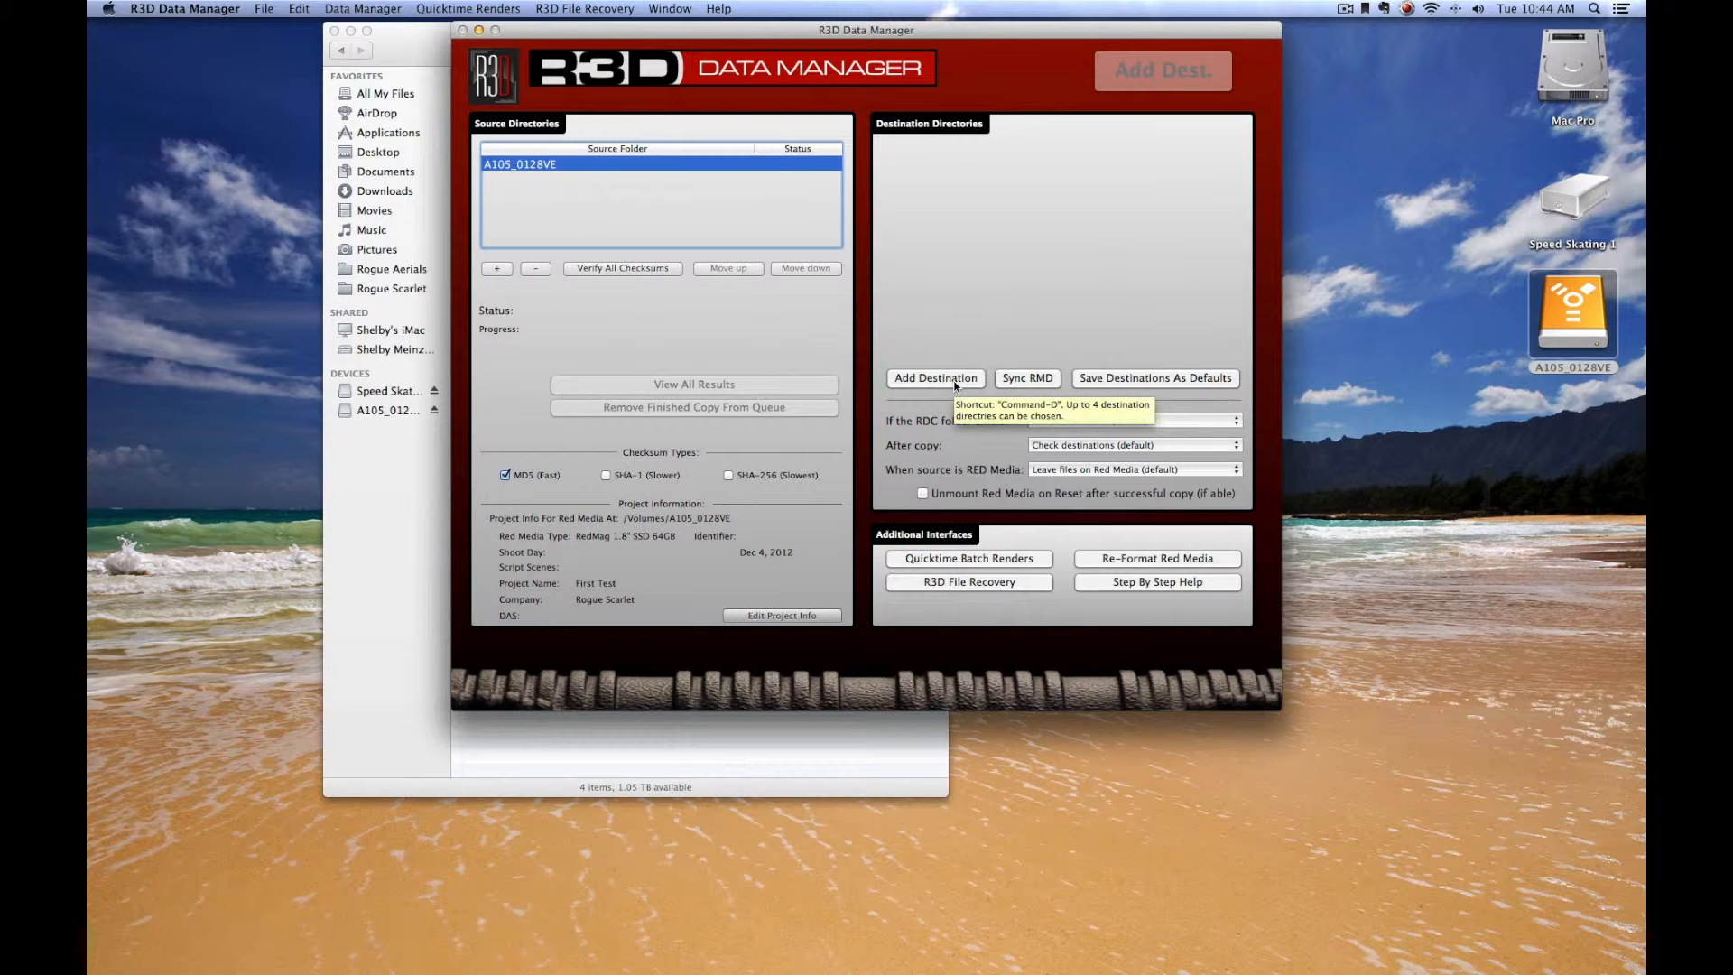
Step: Add Speed Skating 1/SD Fashion Shoot/RED/A105 as the copy destination
left_click(934, 378)
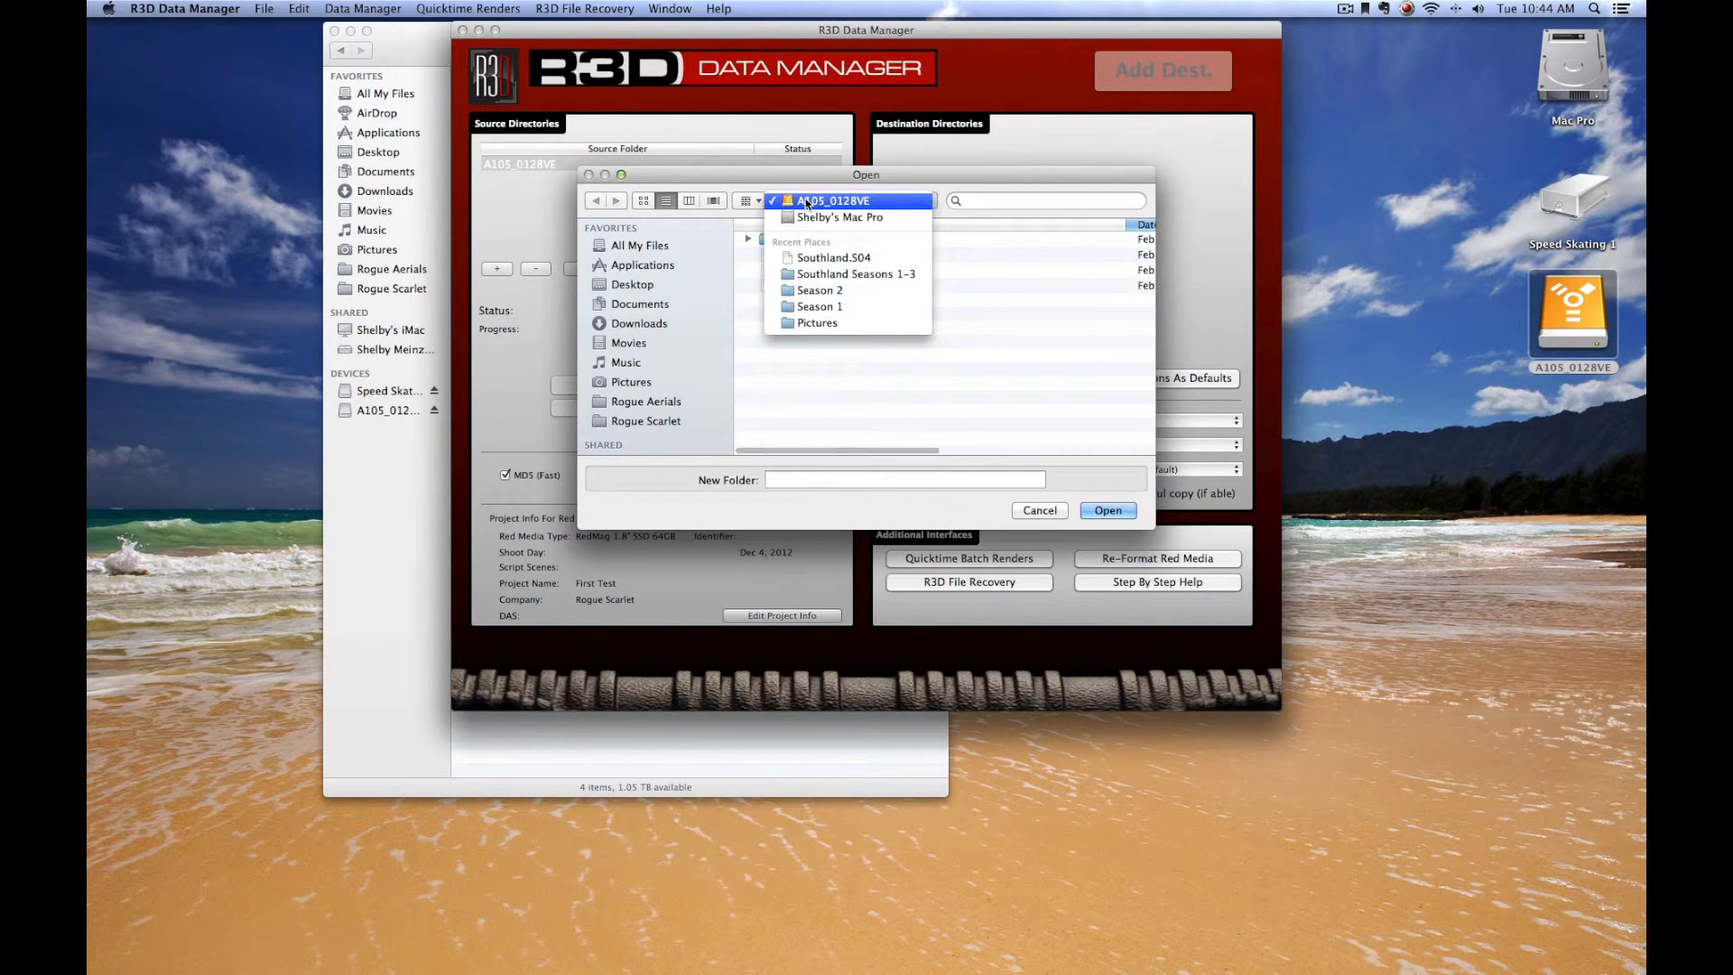
left_click(831, 201)
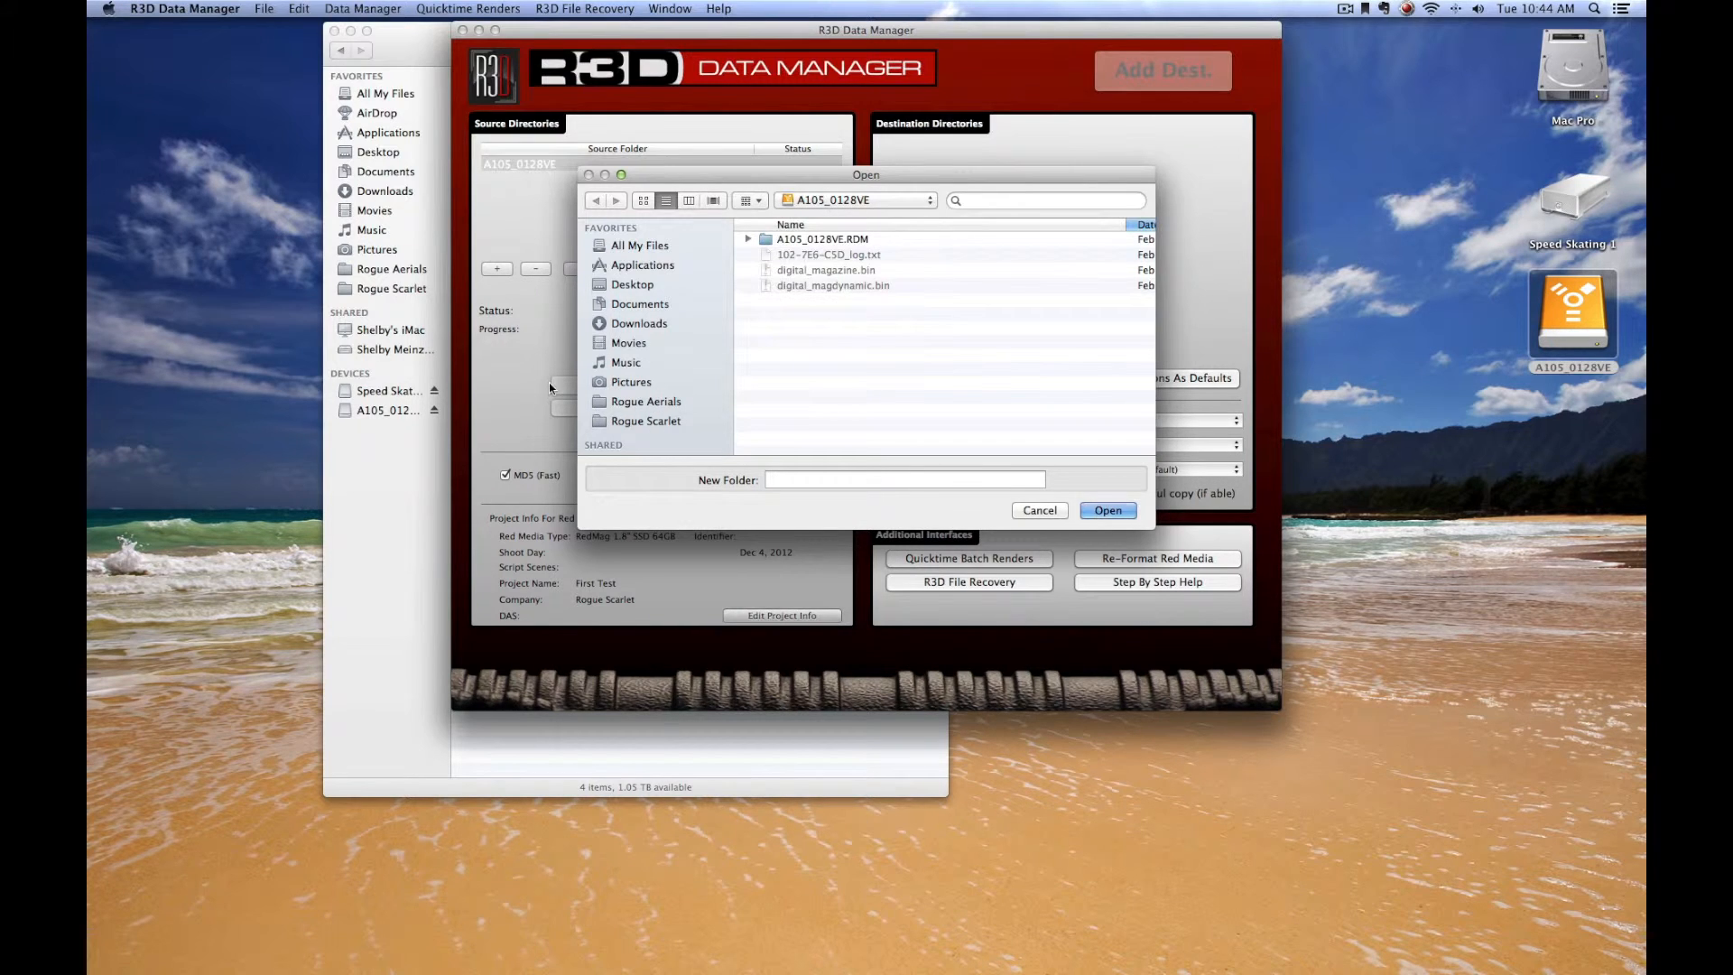
left_click(655, 425)
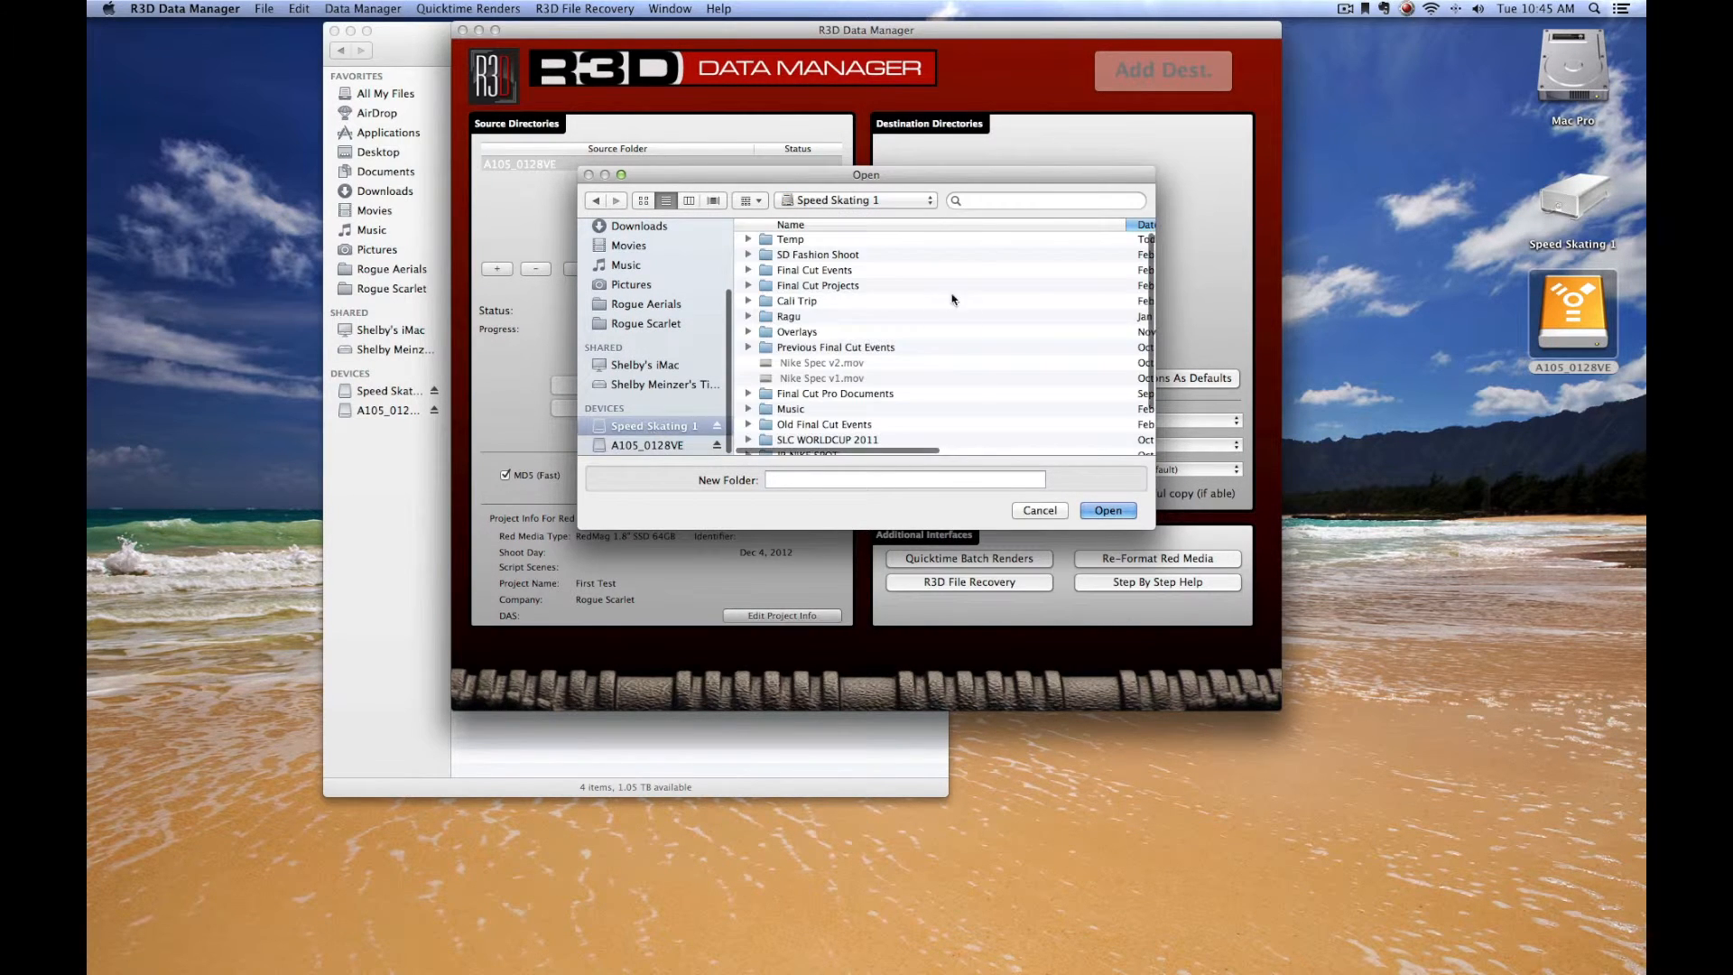
scroll("down", 3)
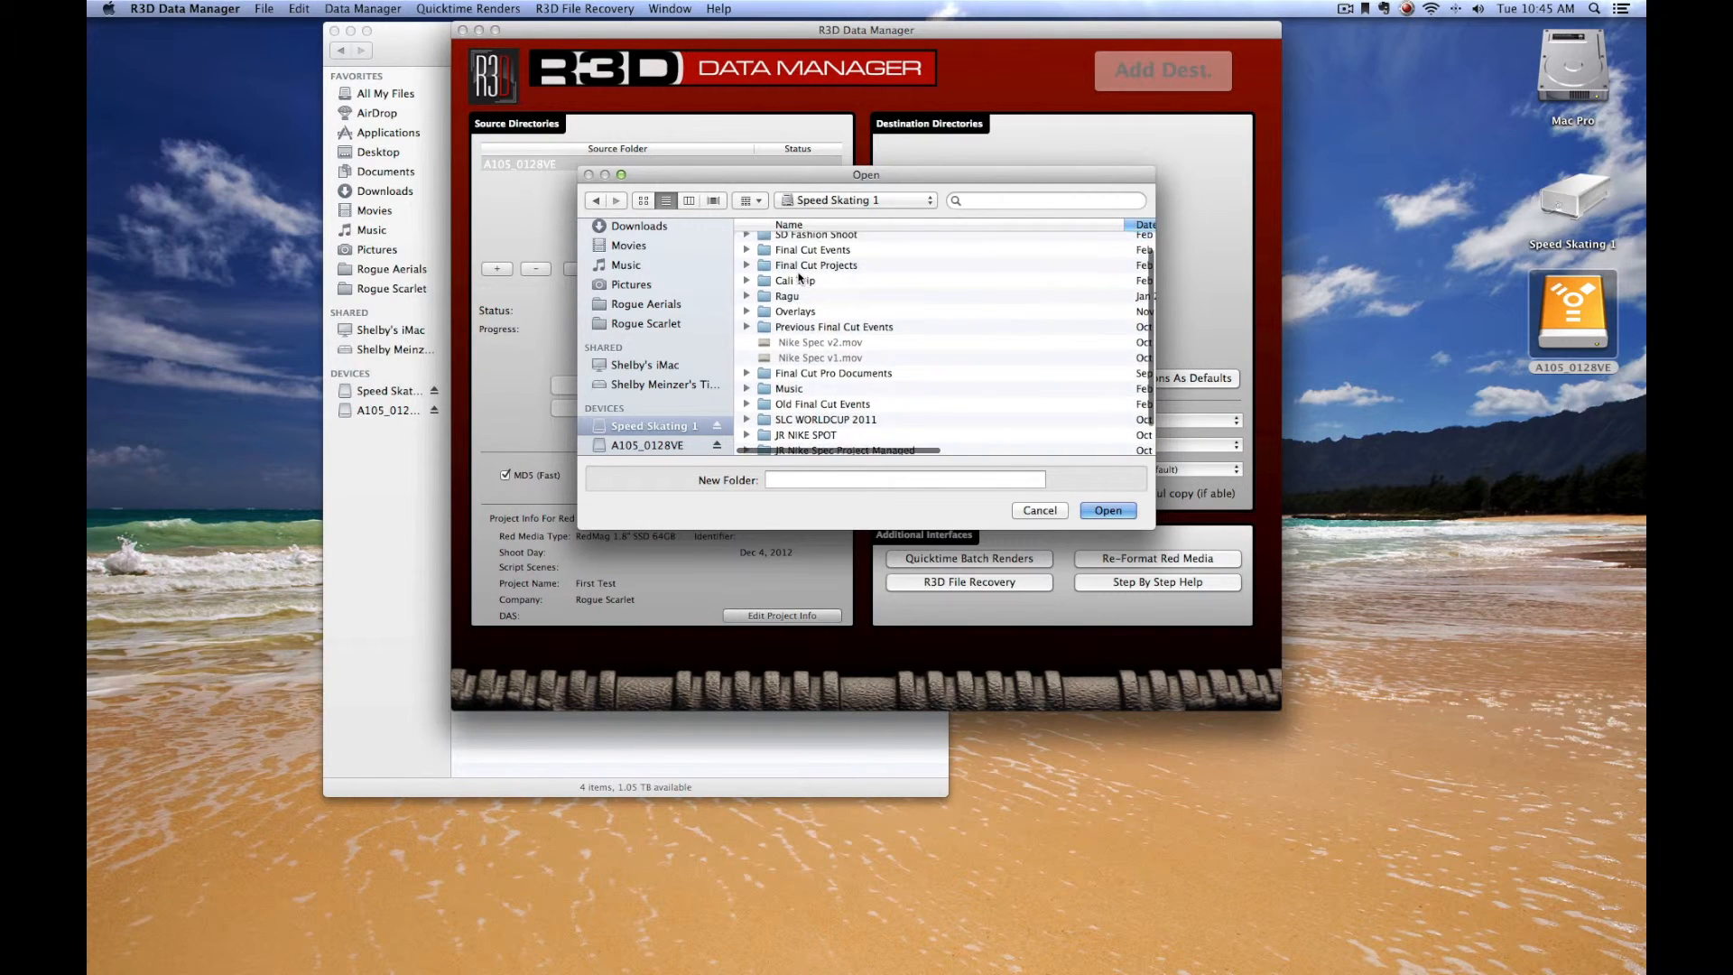
scroll("up", 3)
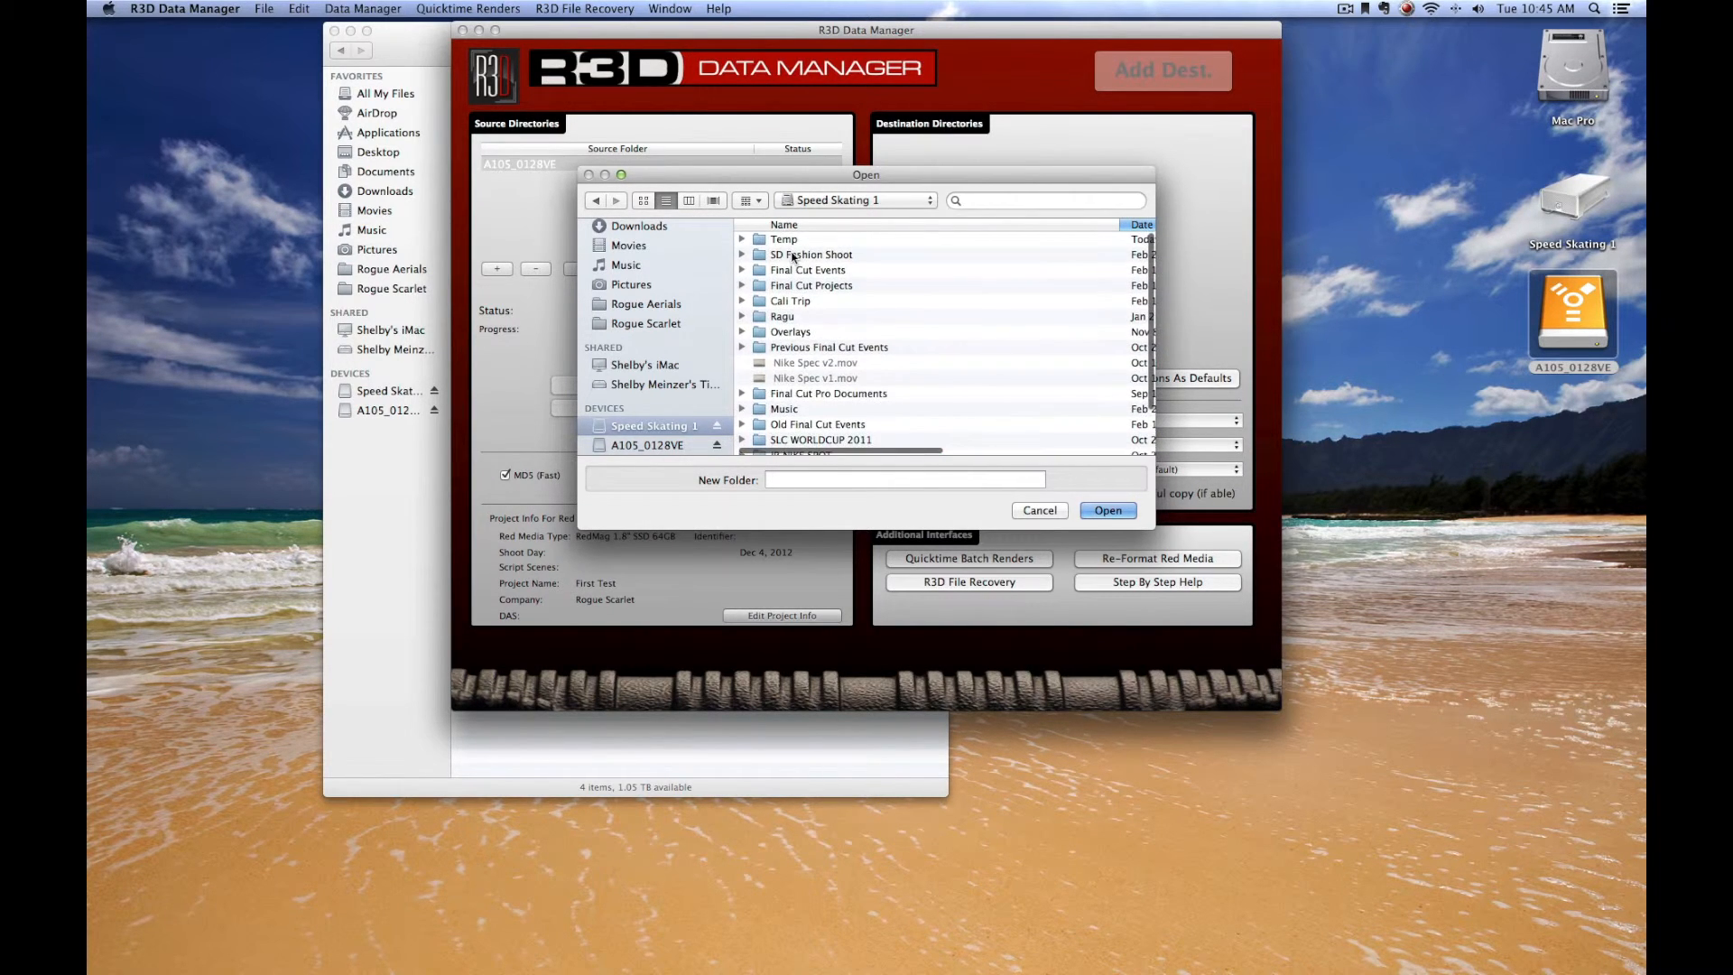
double_click(812, 254)
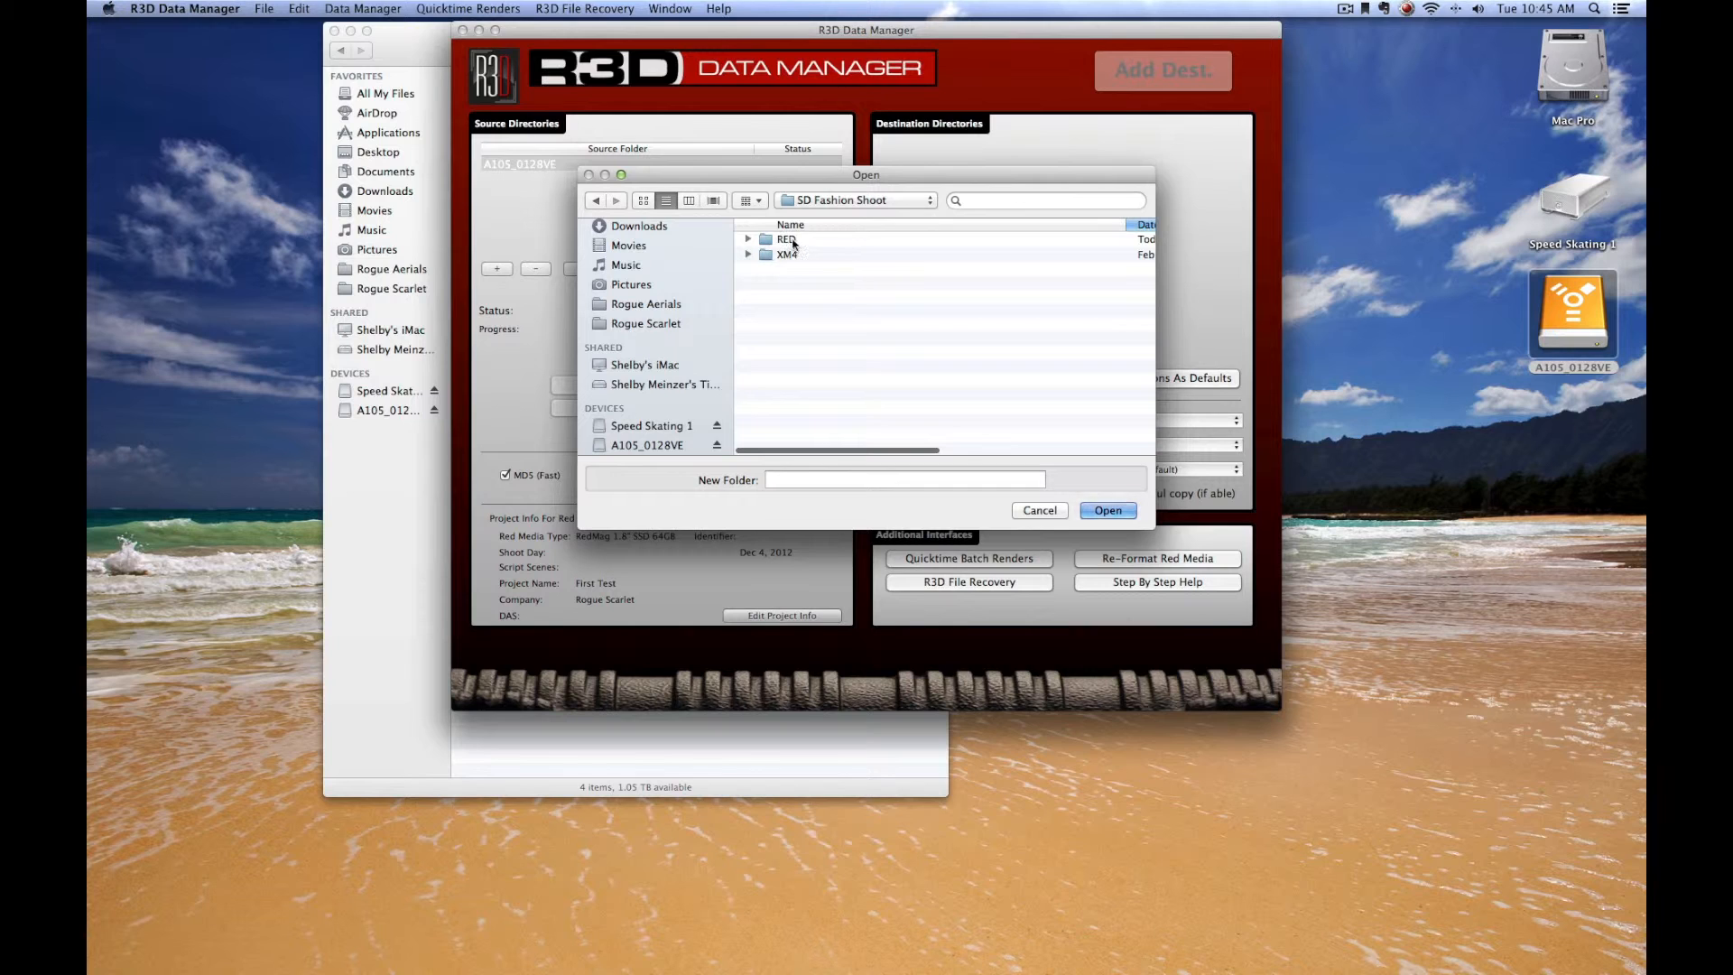
double_click(787, 239)
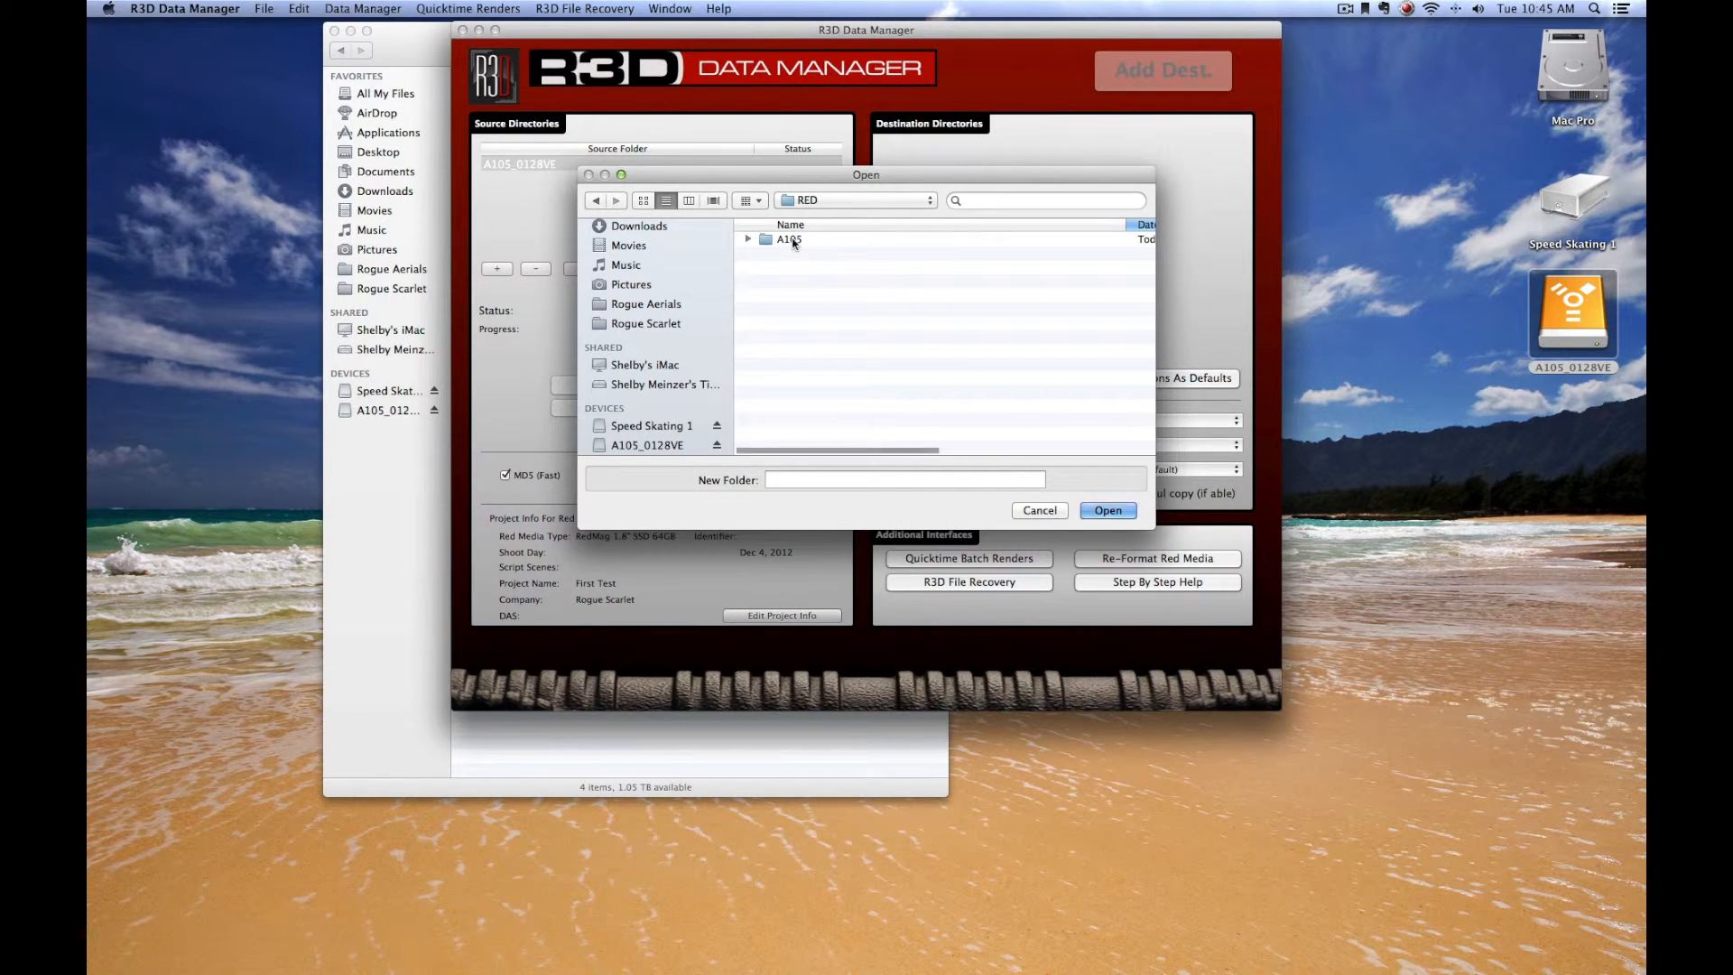
double_click(788, 239)
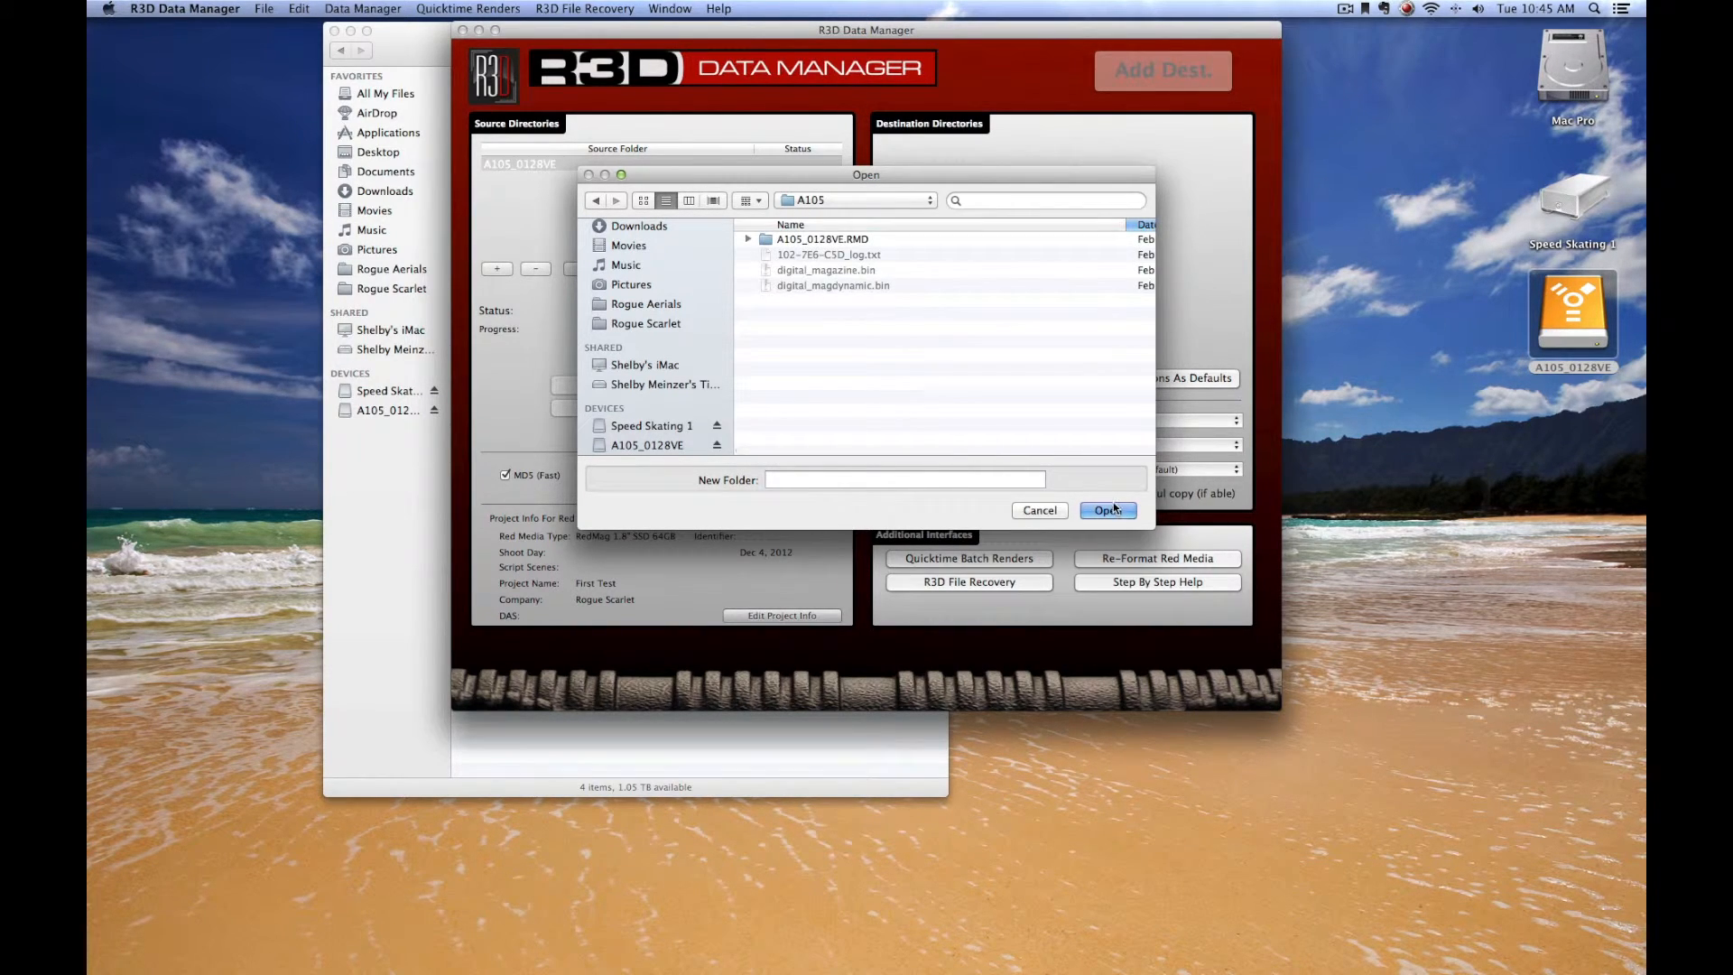
mouse_move(1107, 509)
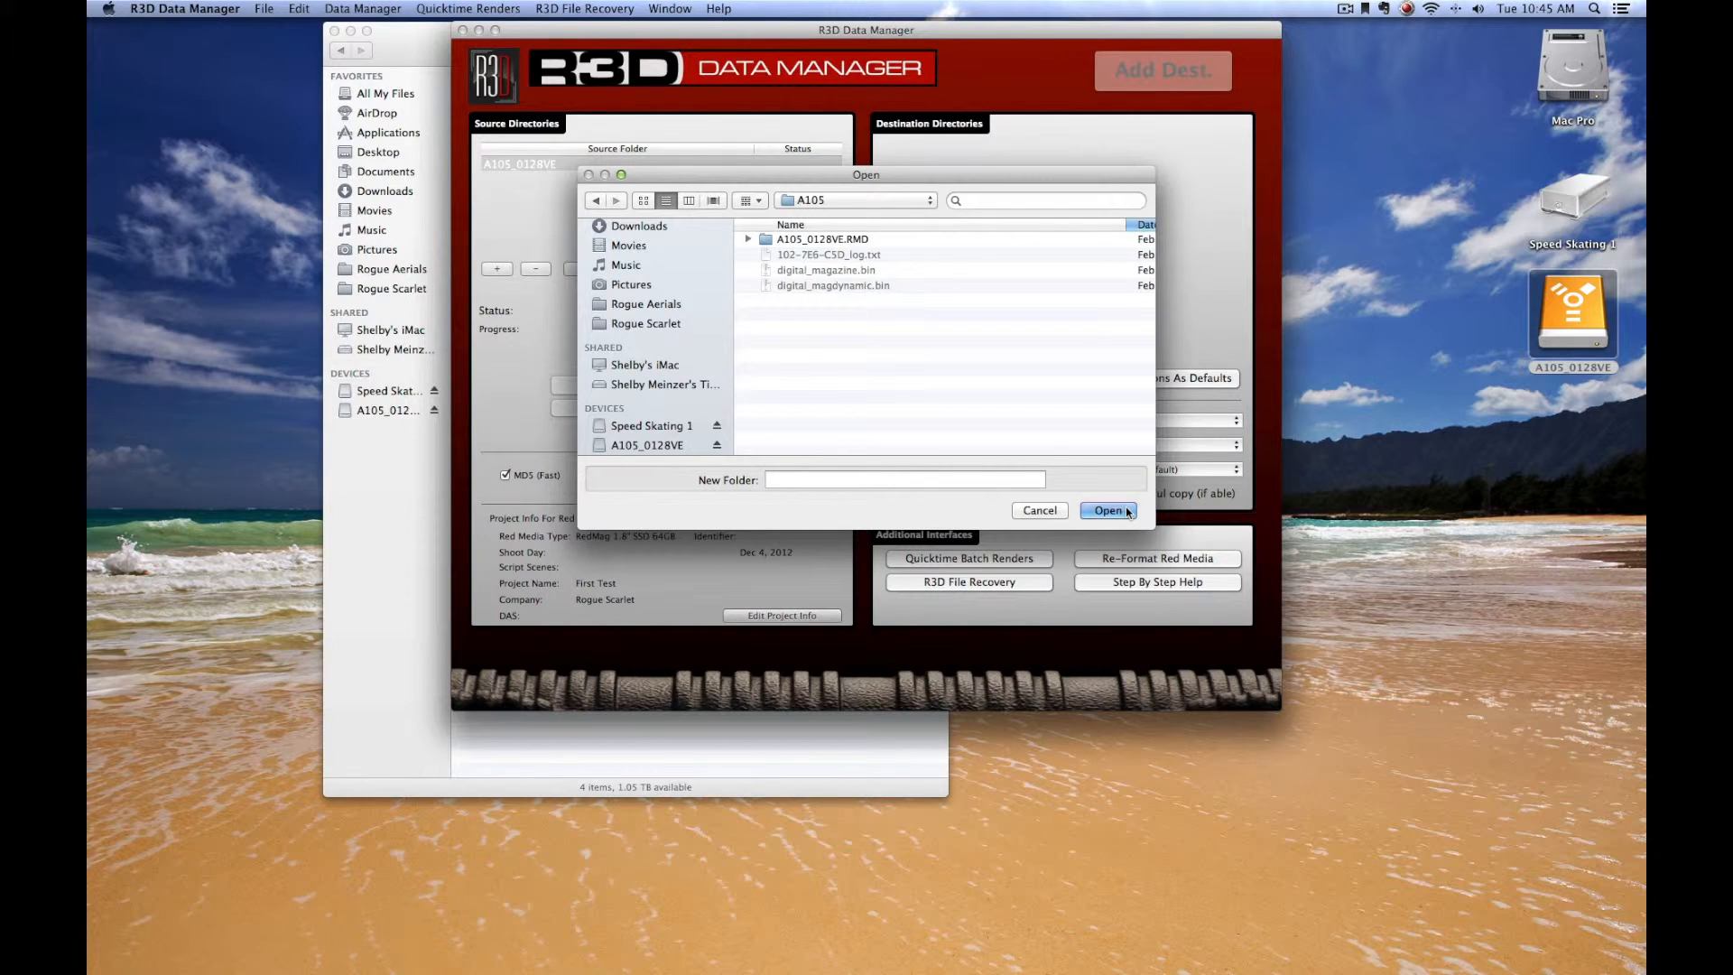
left_click(1106, 509)
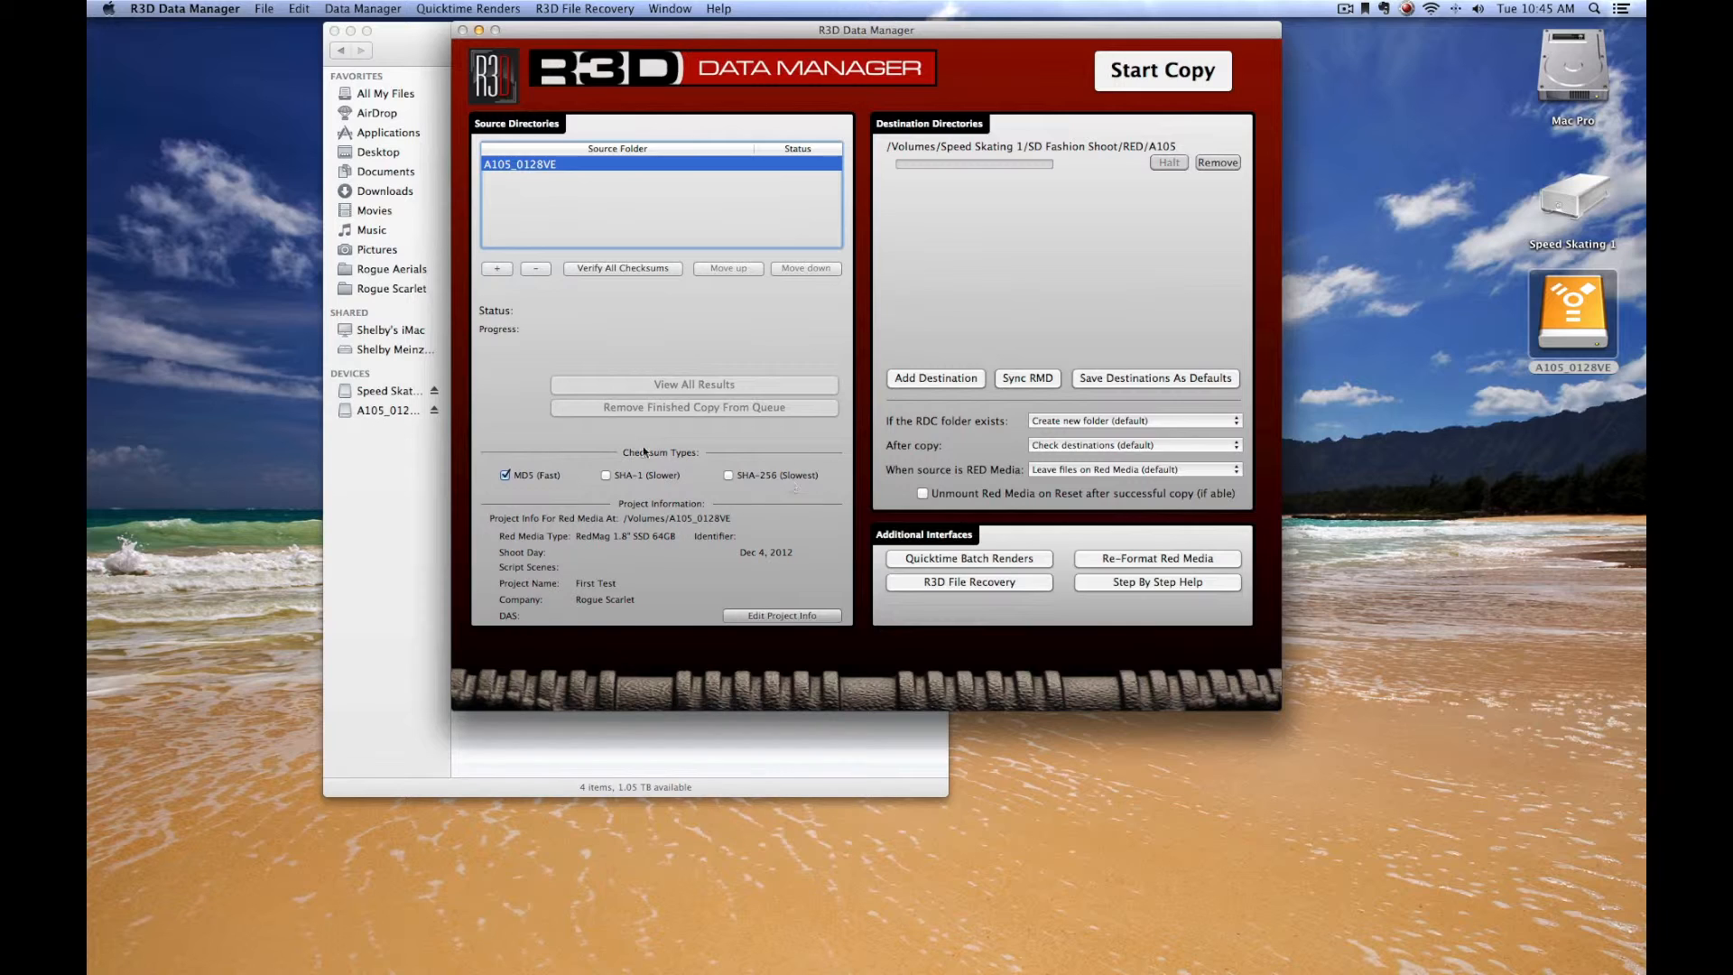
mouse_move(782, 512)
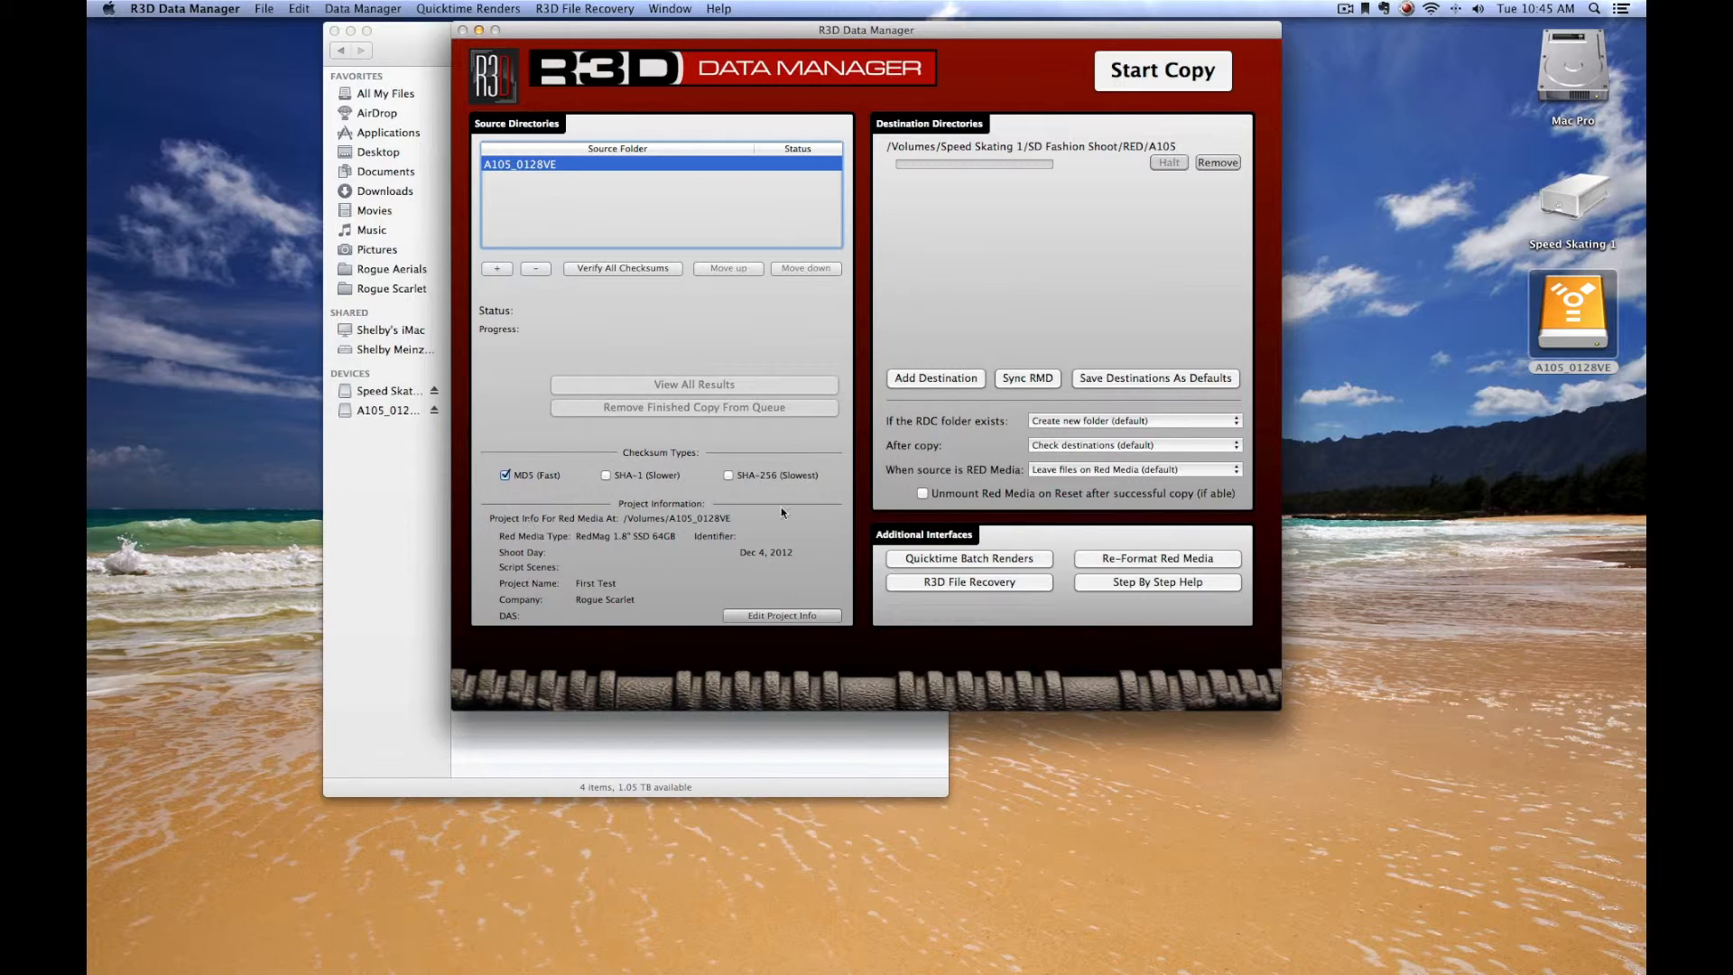
mouse_move(841, 489)
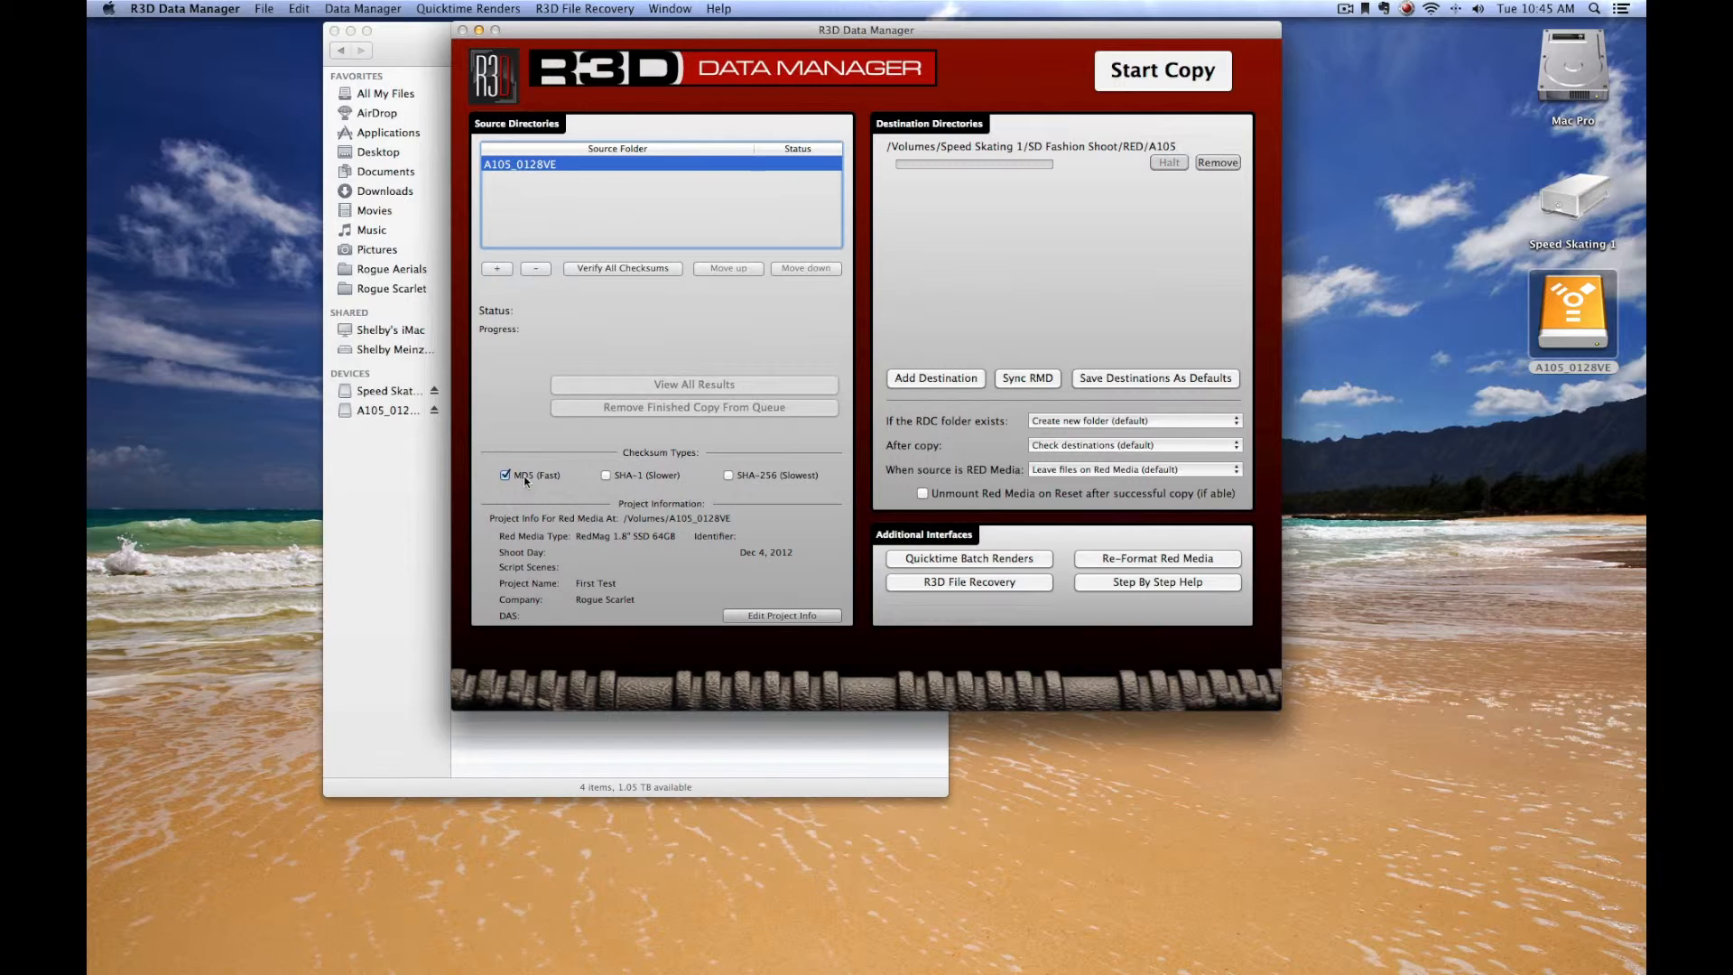
mouse_move(751, 491)
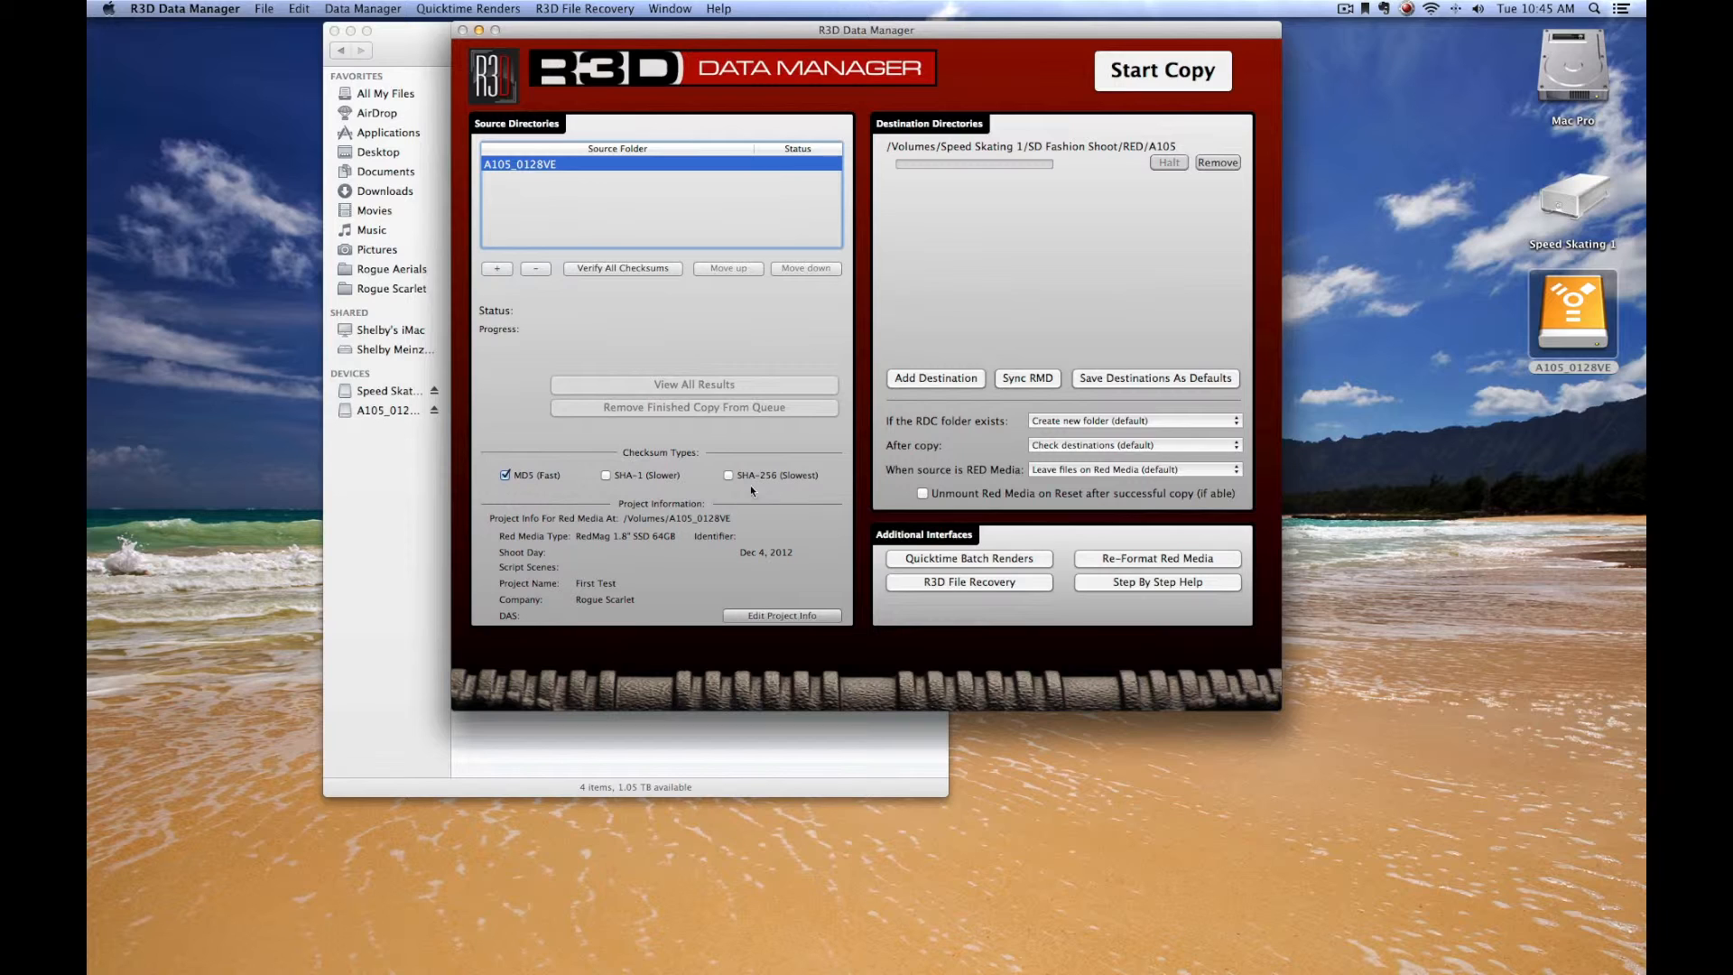
mouse_move(720, 356)
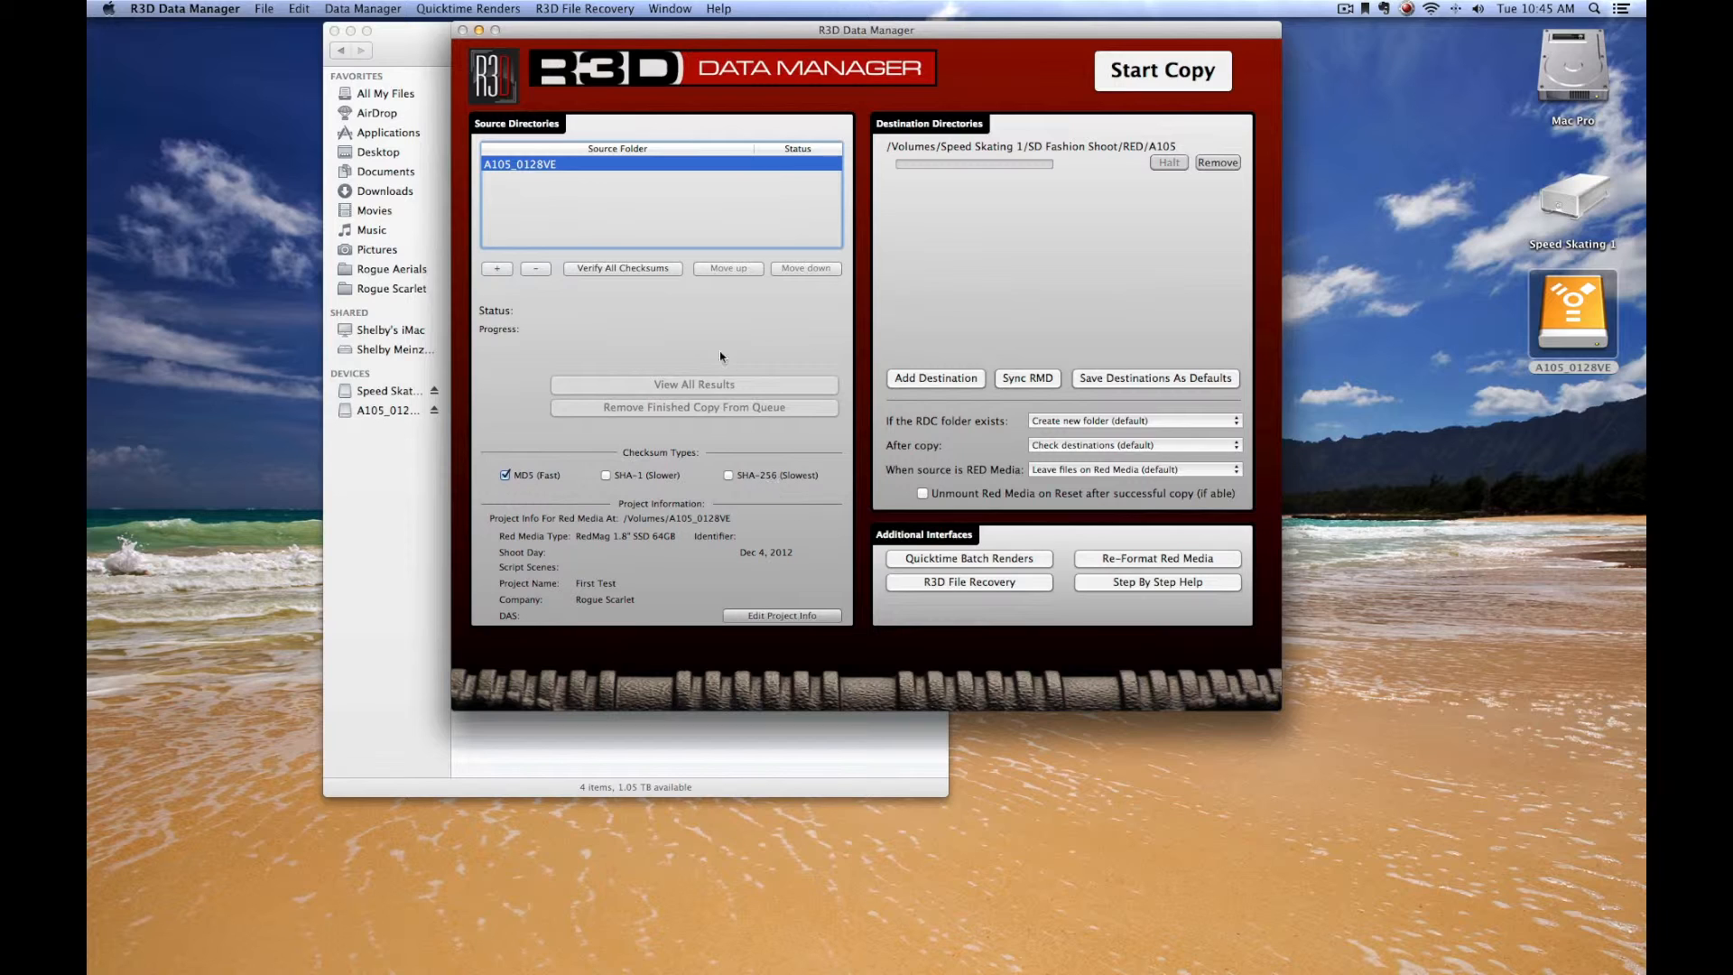
mouse_move(851, 243)
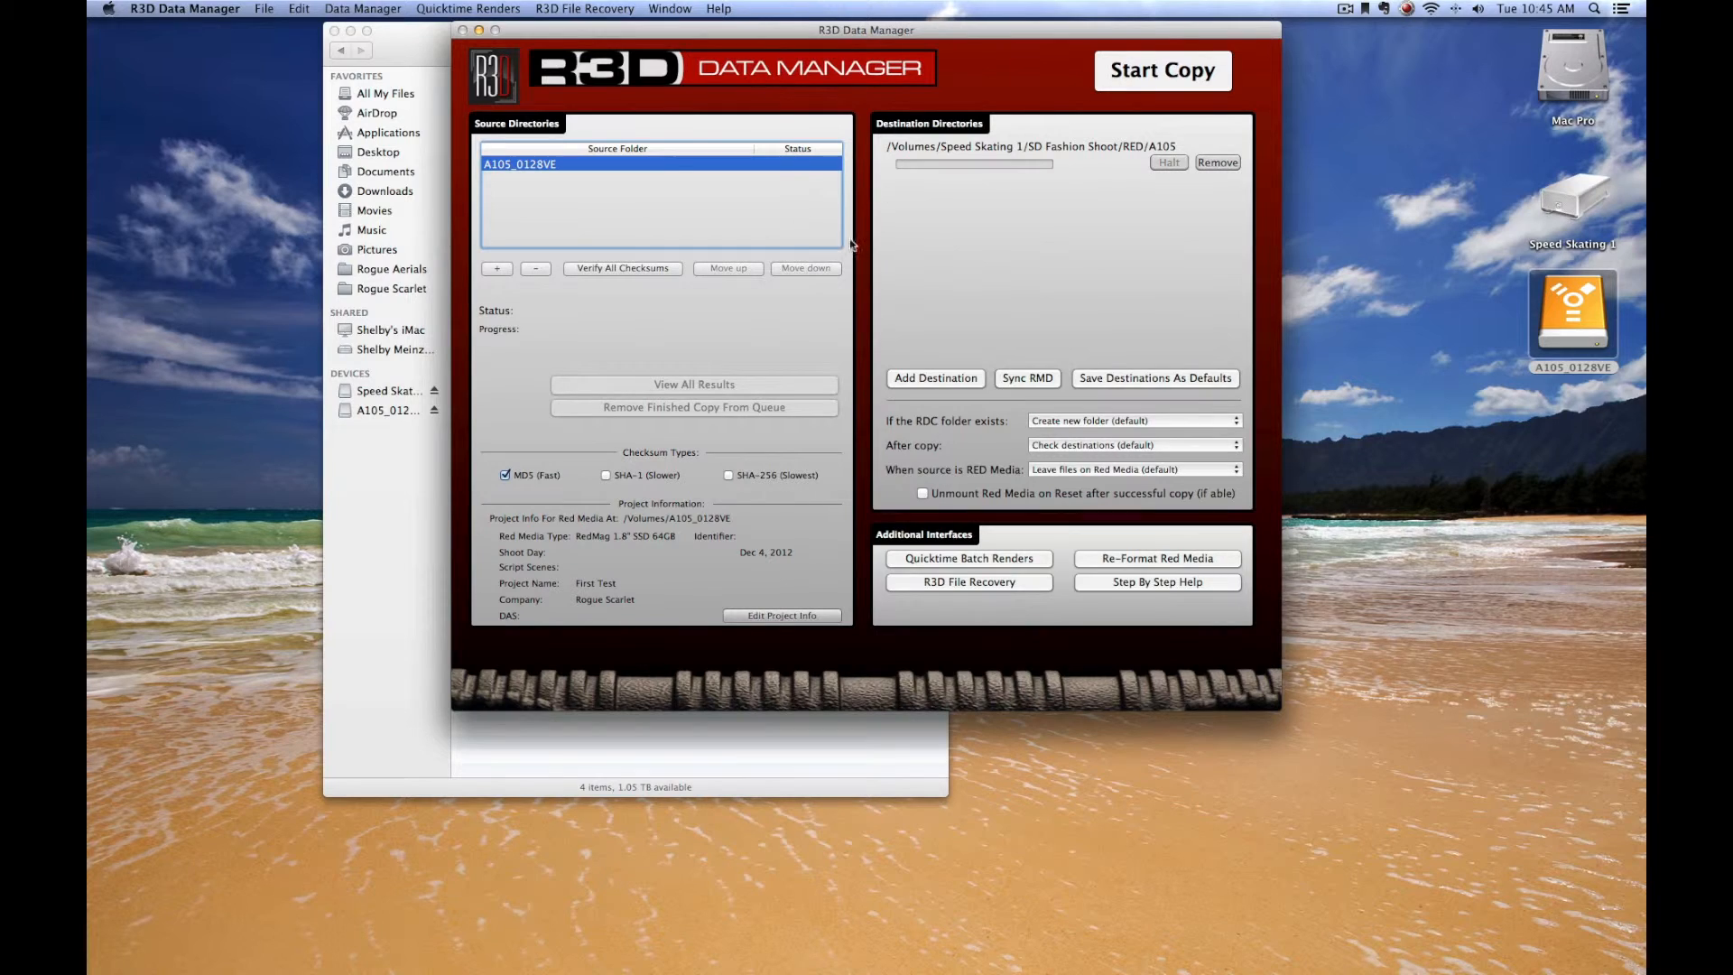
mouse_move(798, 476)
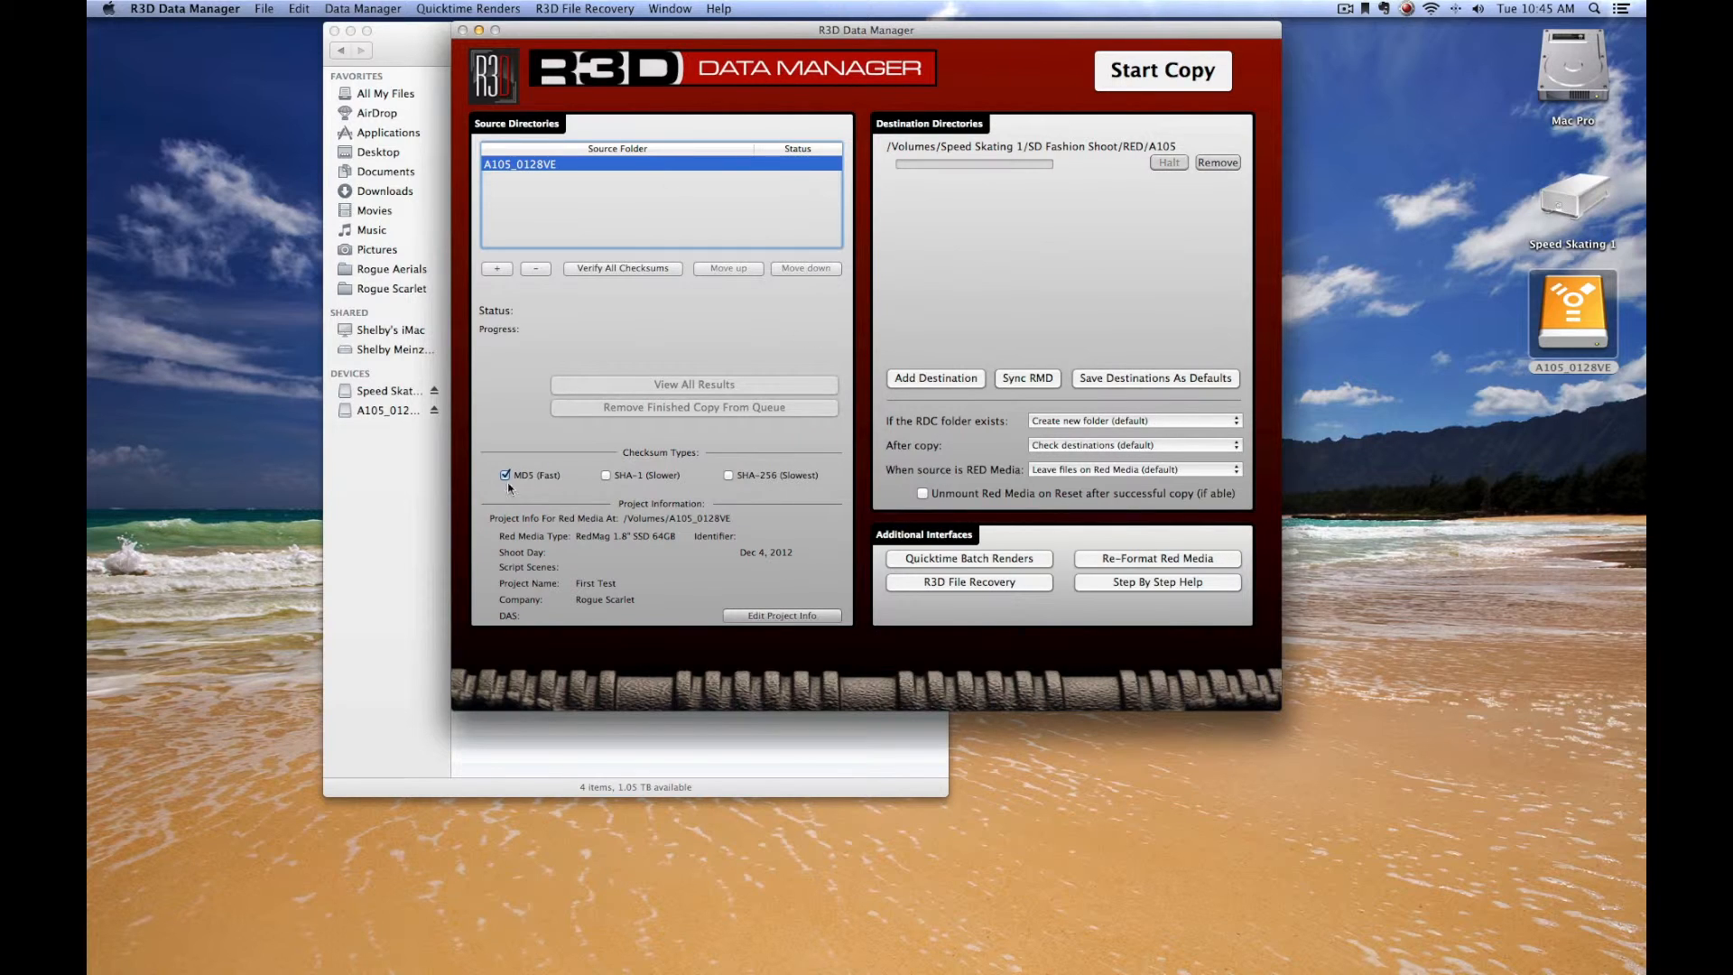
mouse_move(558, 486)
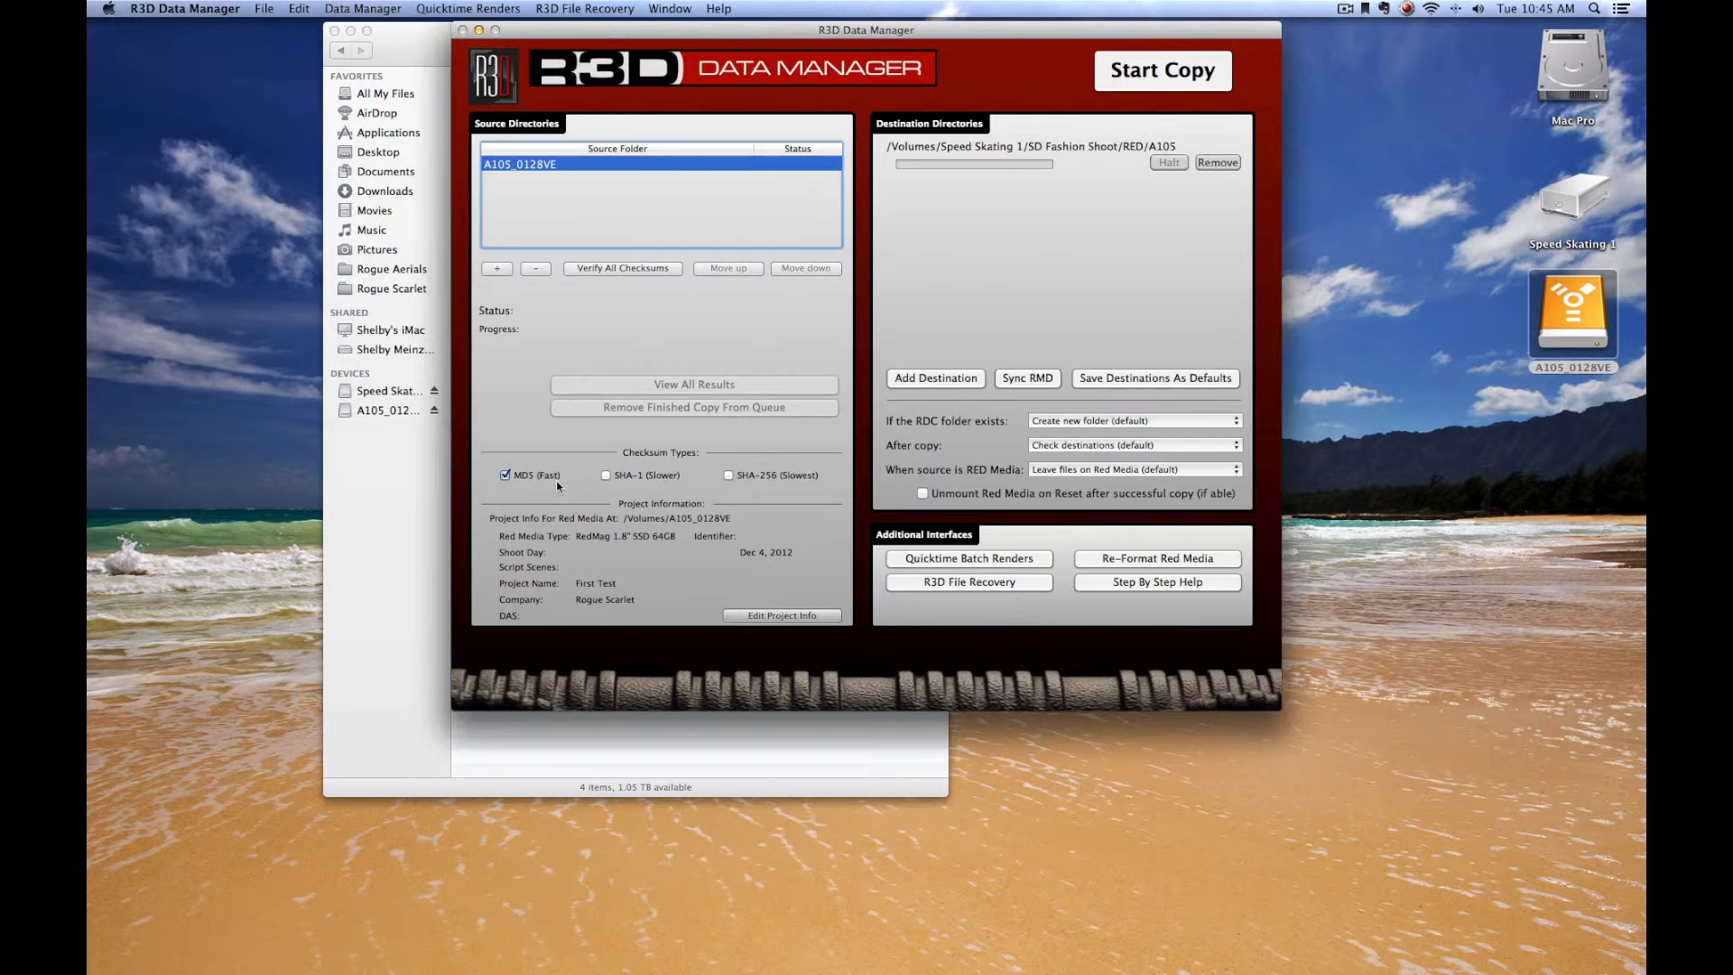
mouse_move(533, 499)
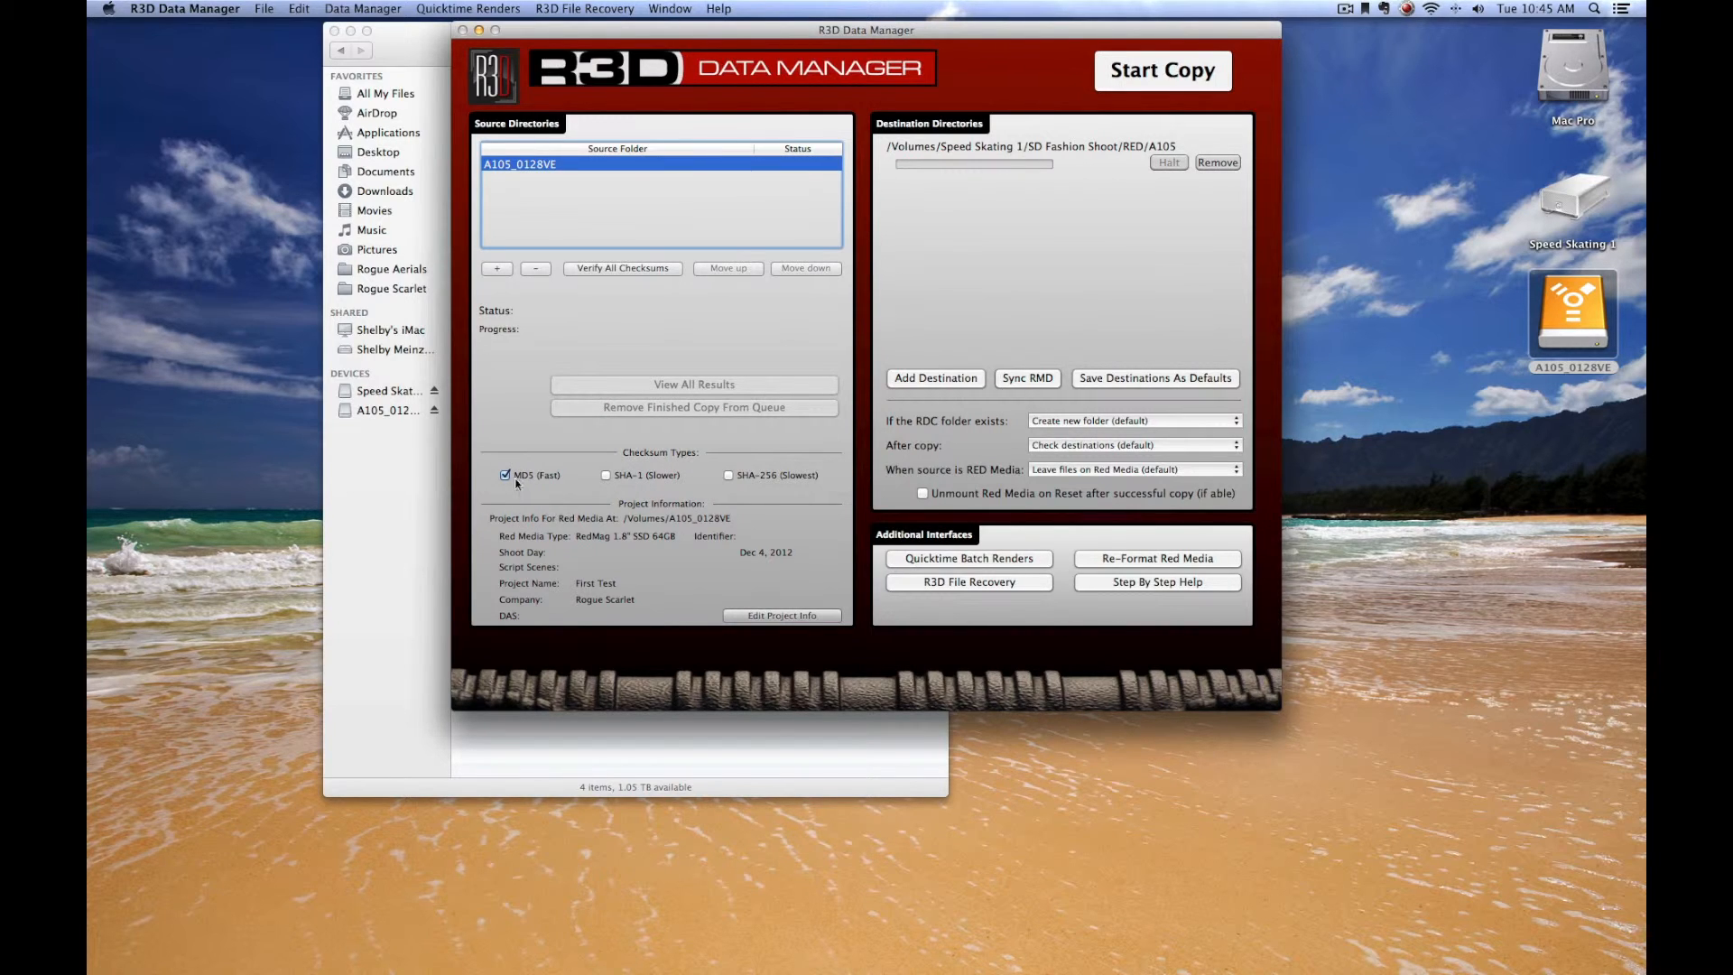
mouse_move(531, 516)
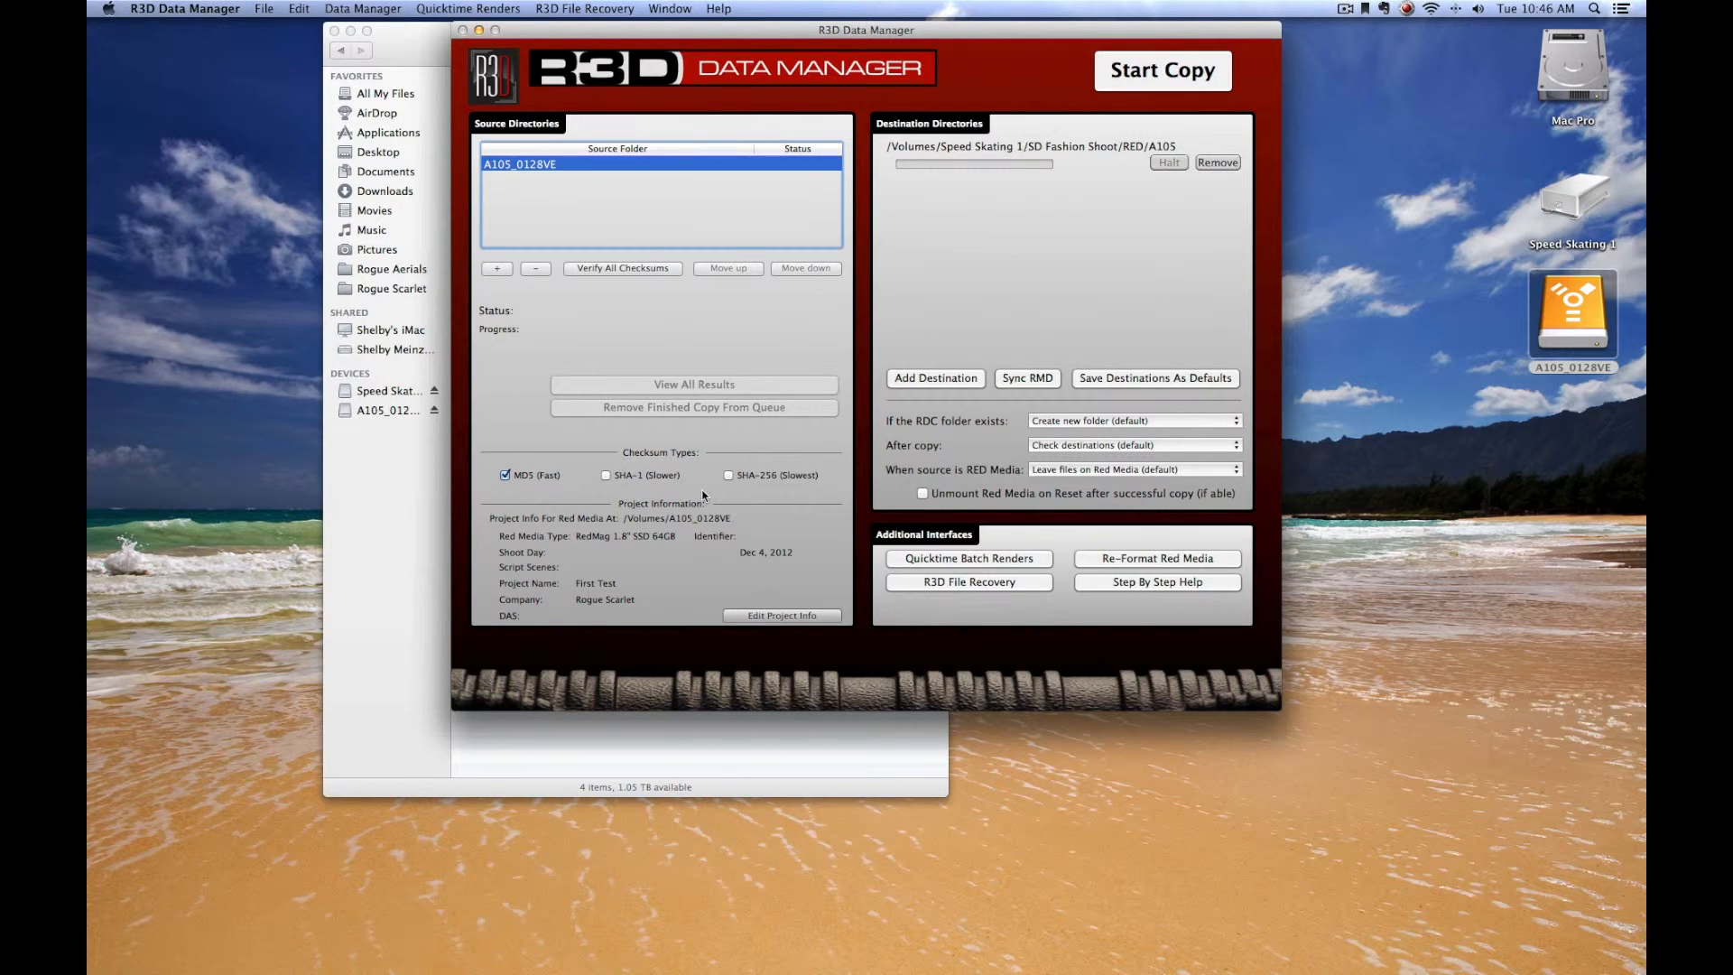
mouse_move(760, 493)
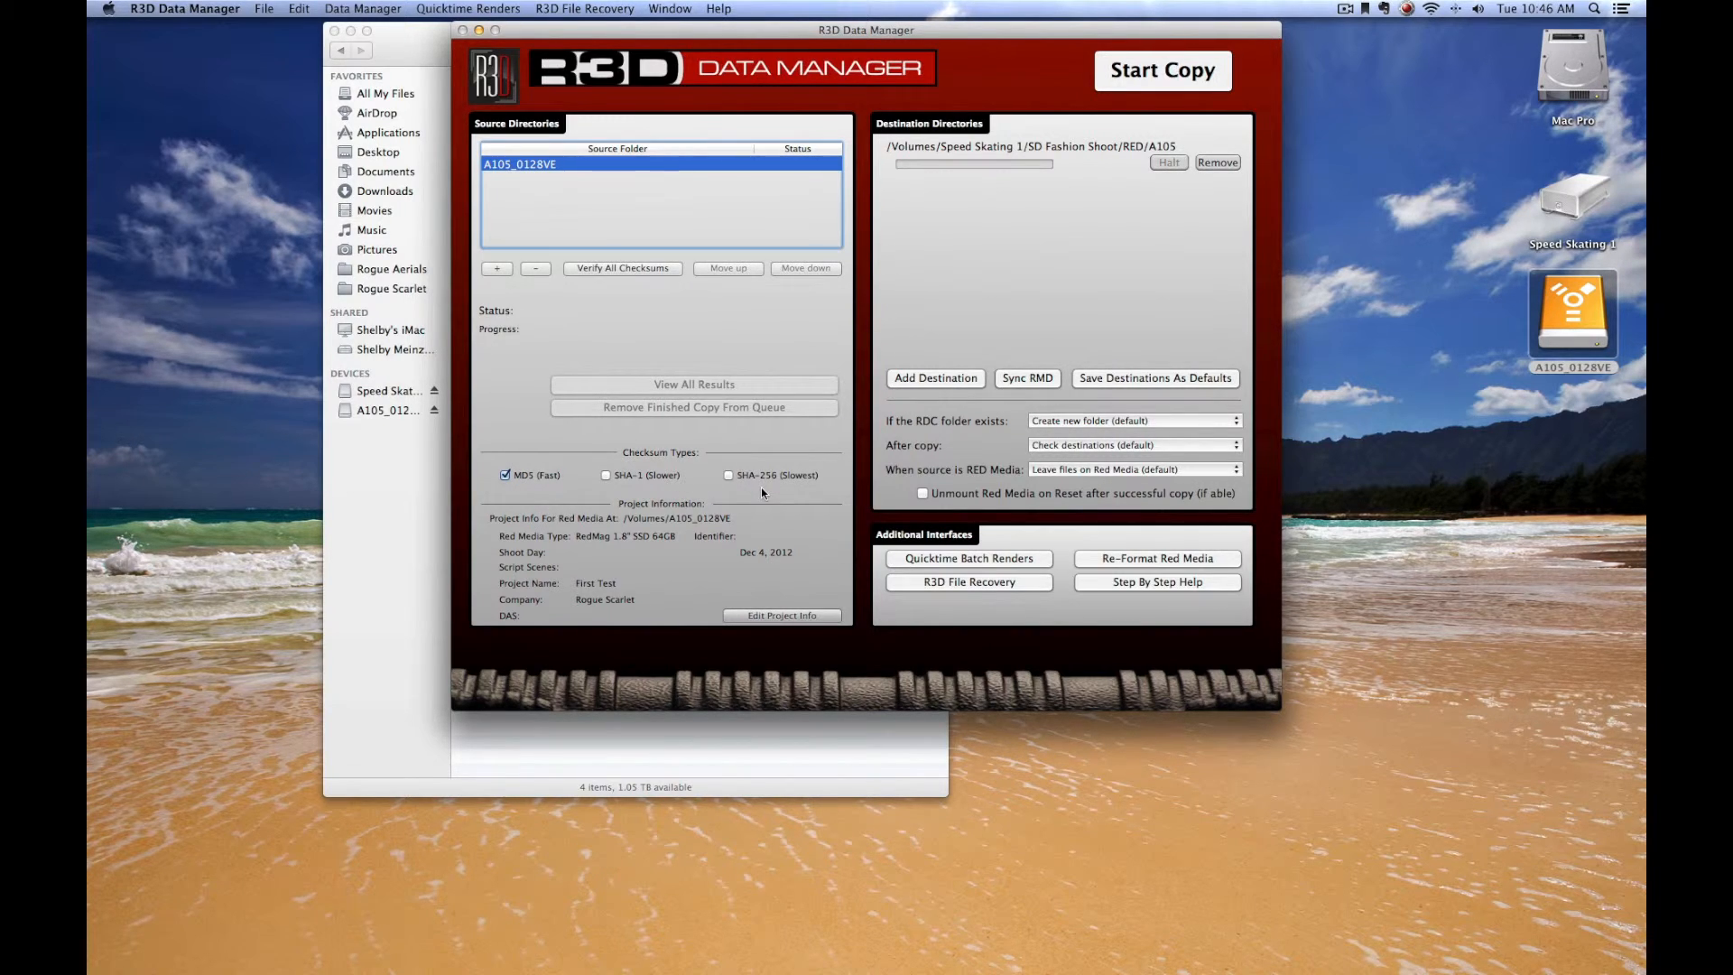
mouse_move(798, 491)
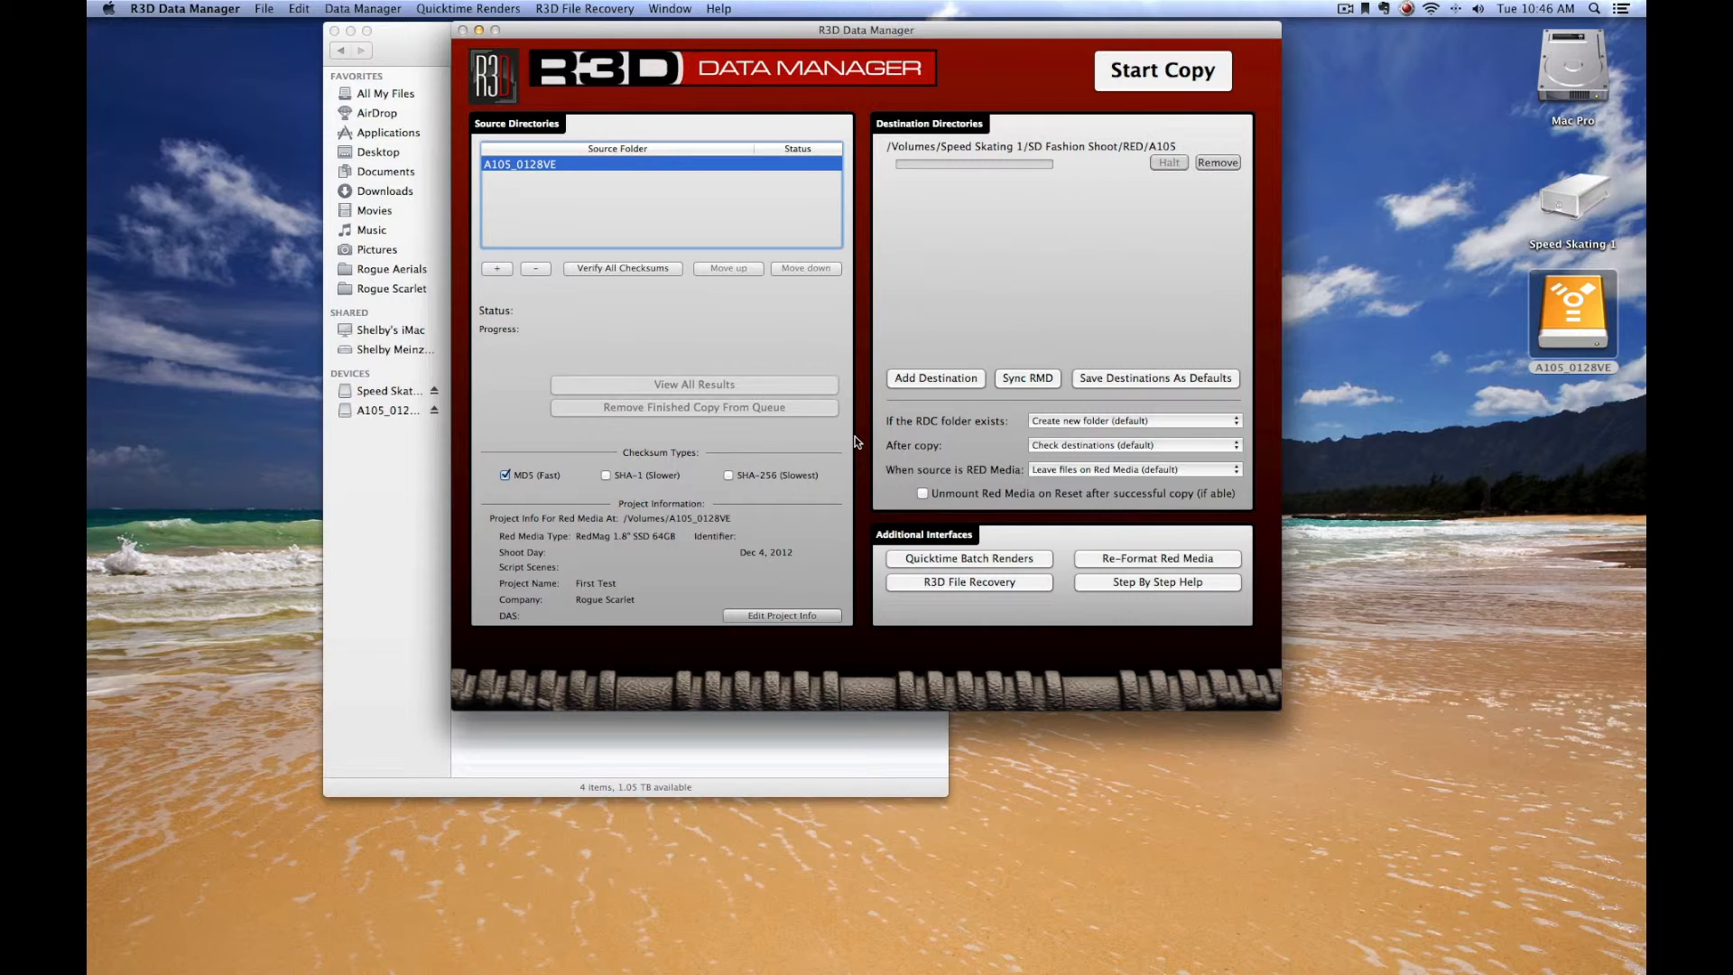
mouse_move(1273, 256)
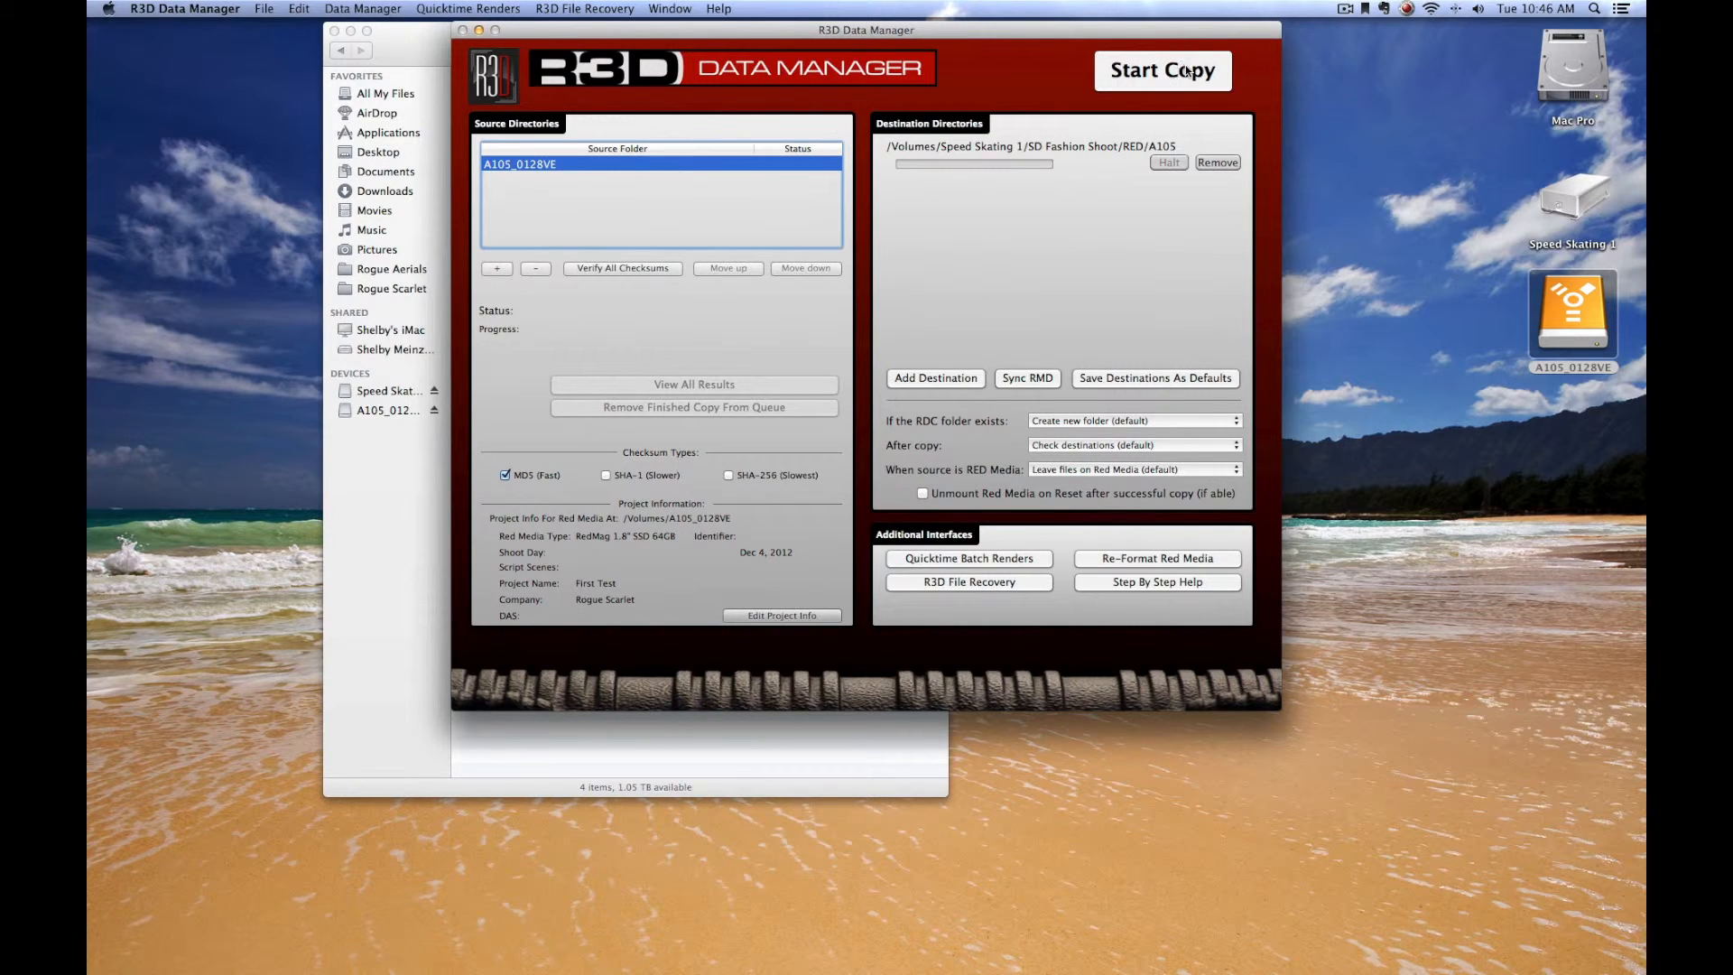
mouse_move(1161, 69)
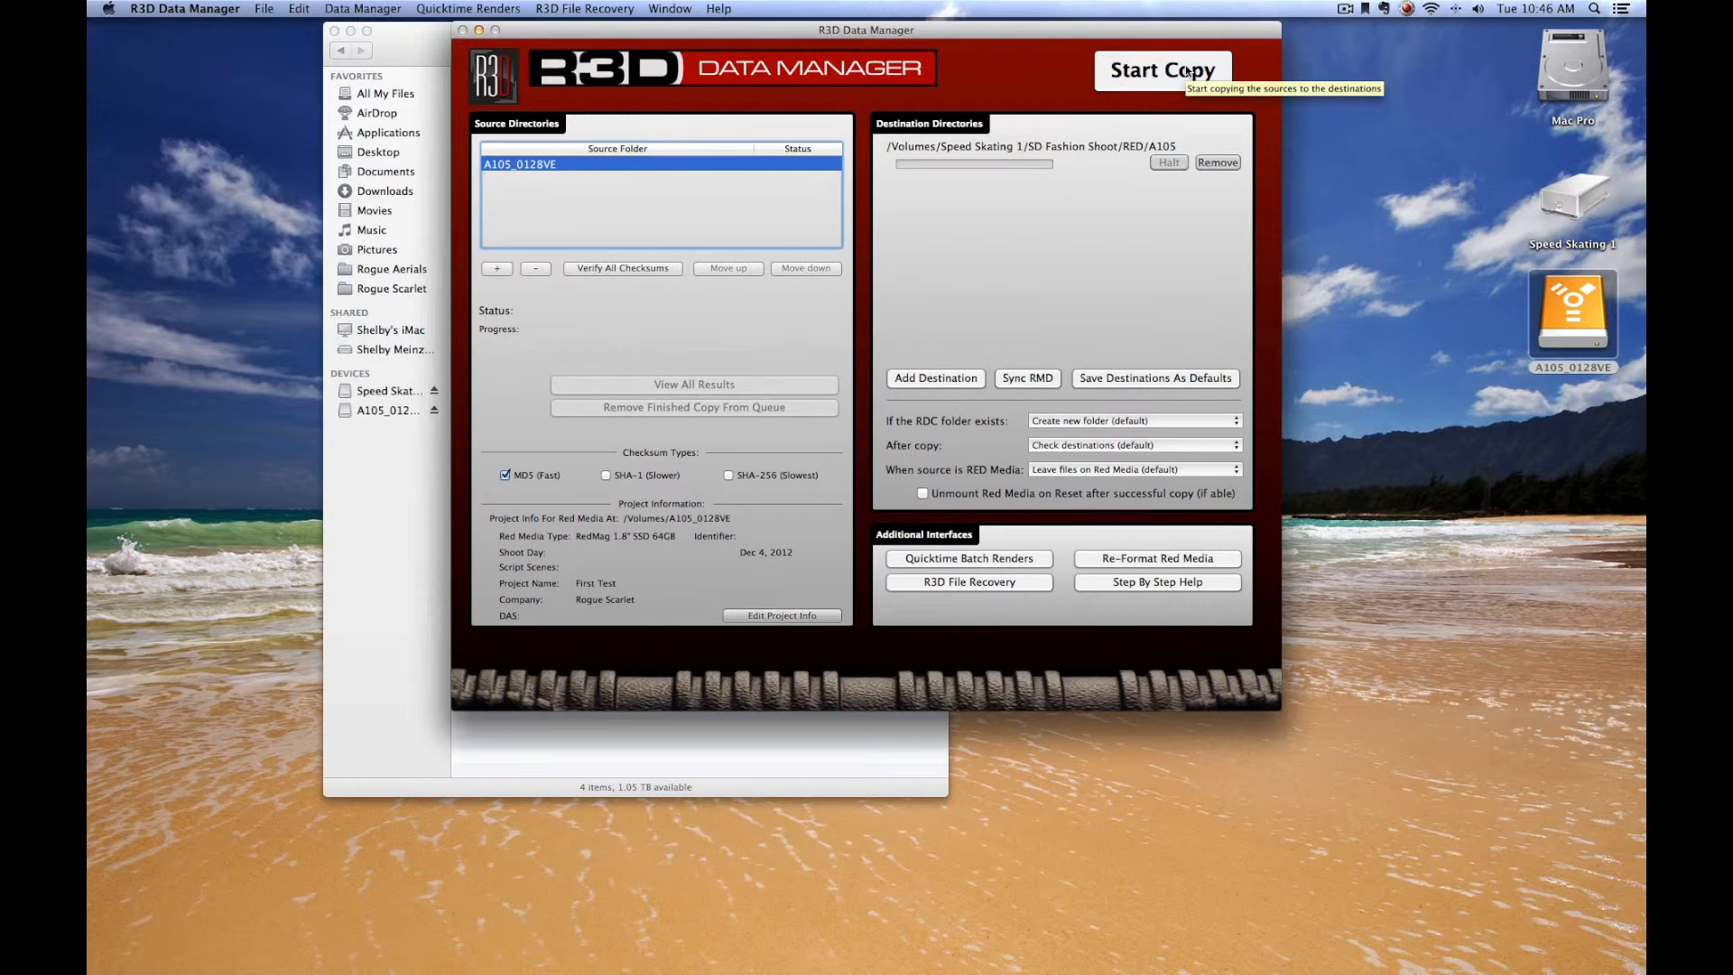
mouse_move(946, 30)
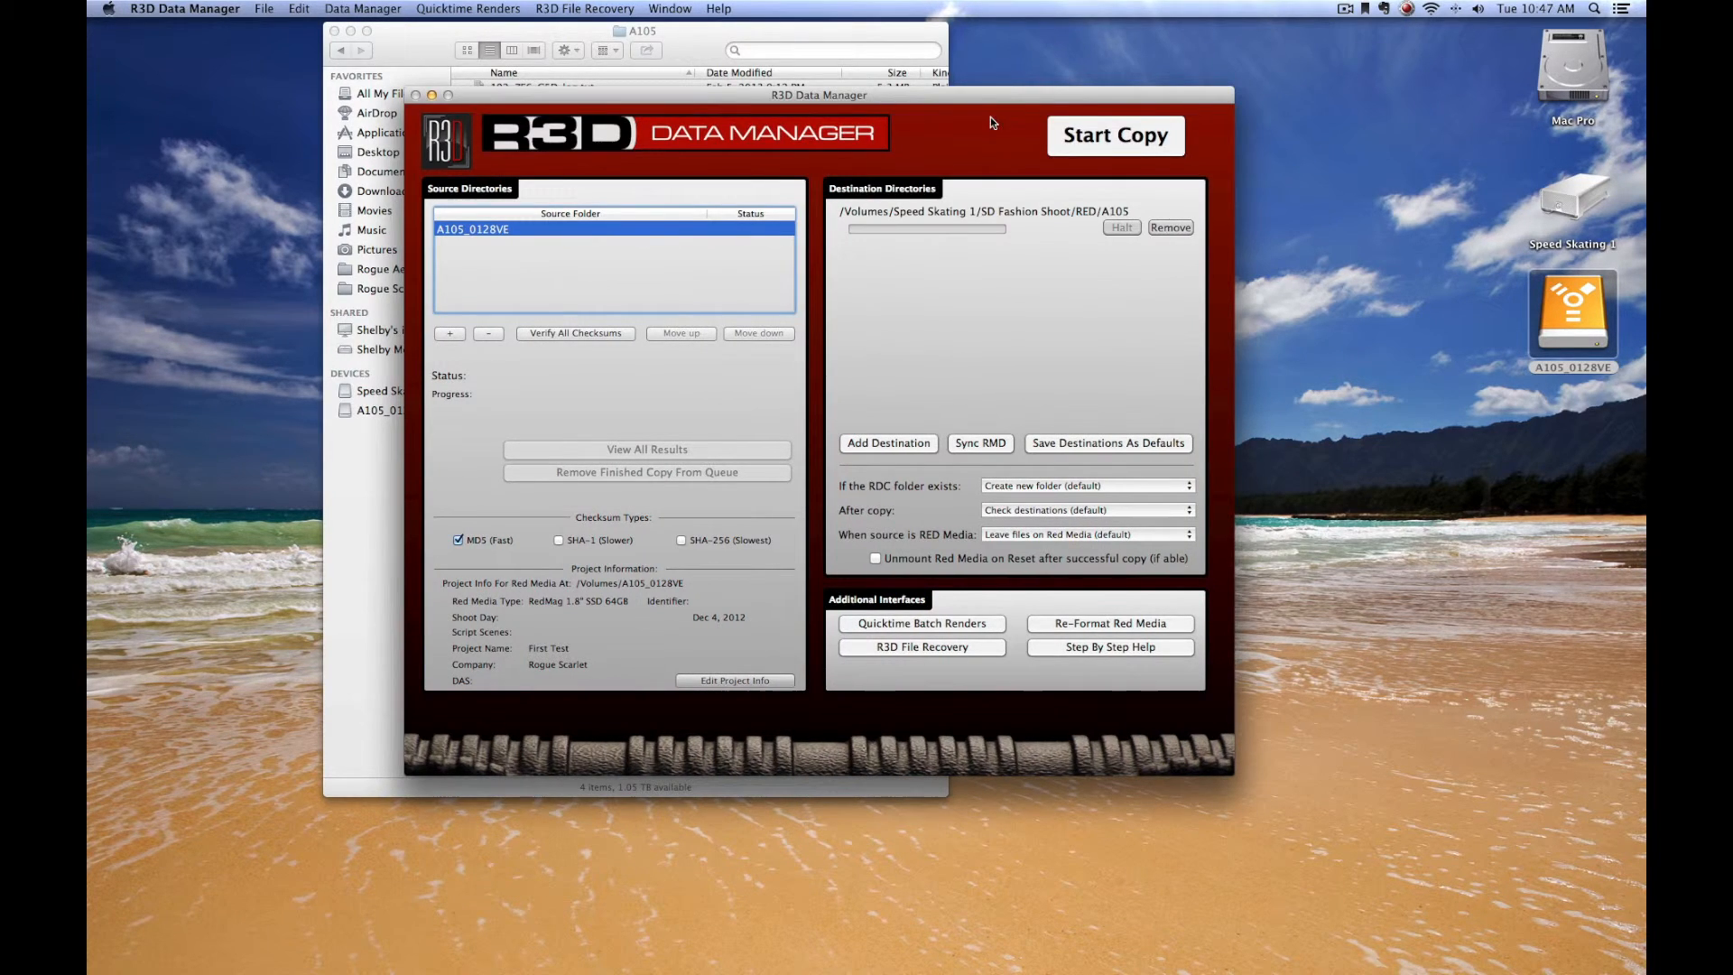
mouse_move(937, 393)
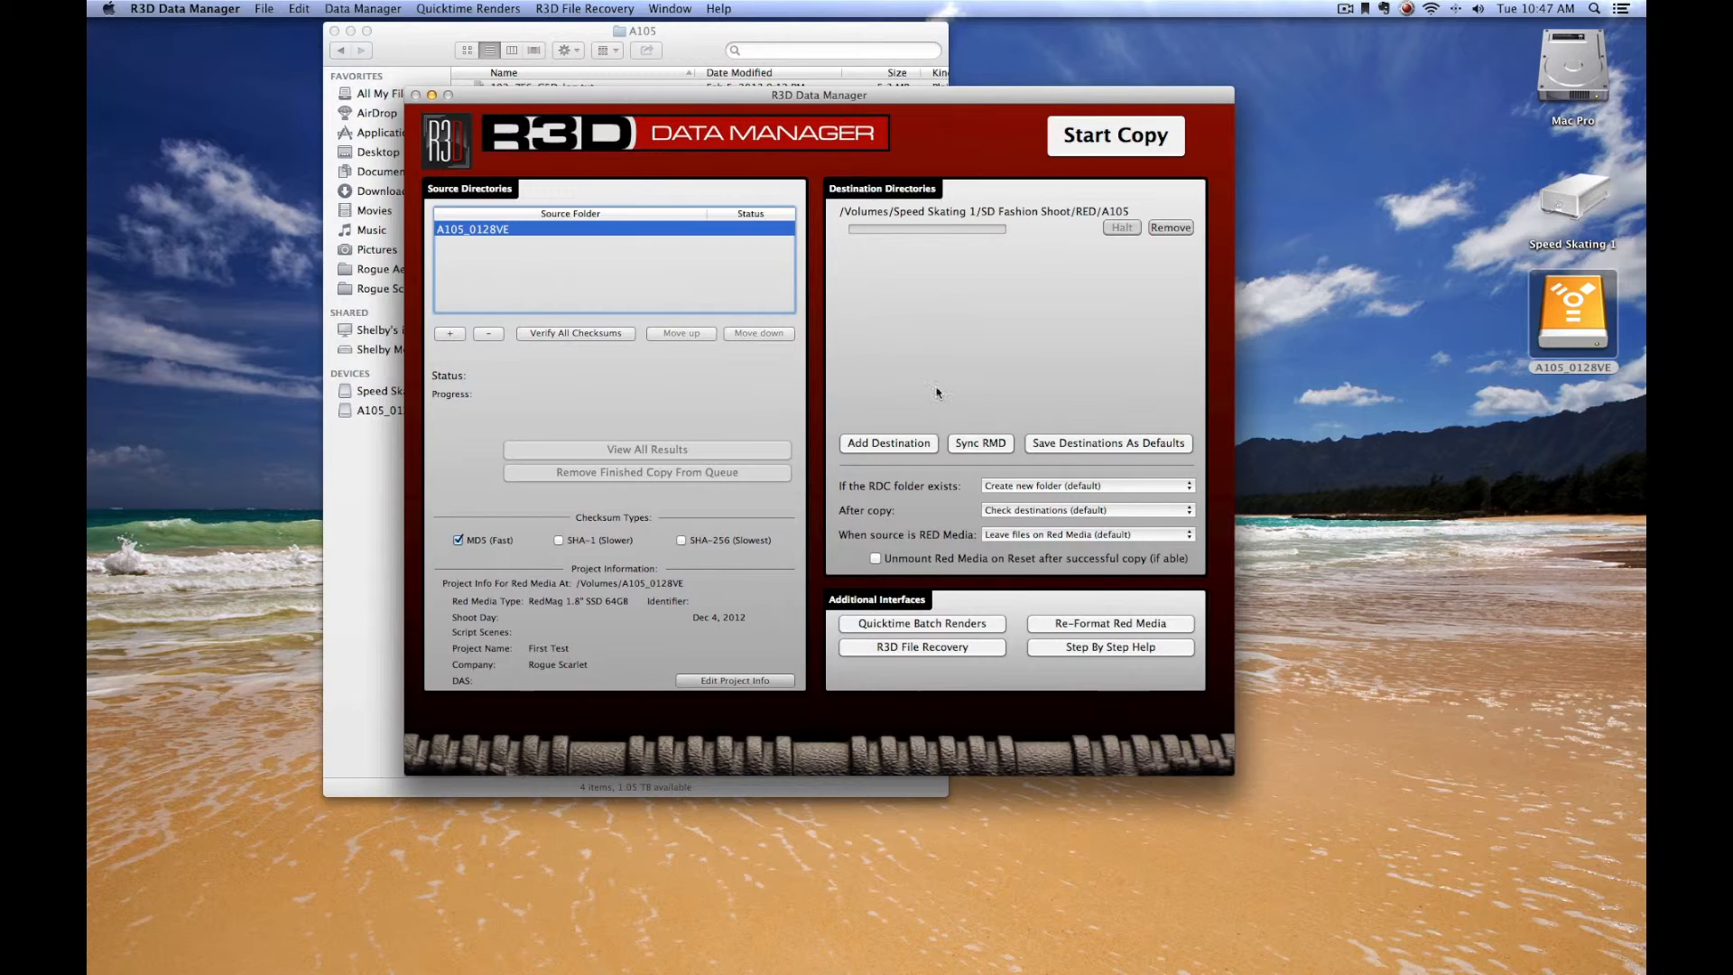
mouse_move(922, 454)
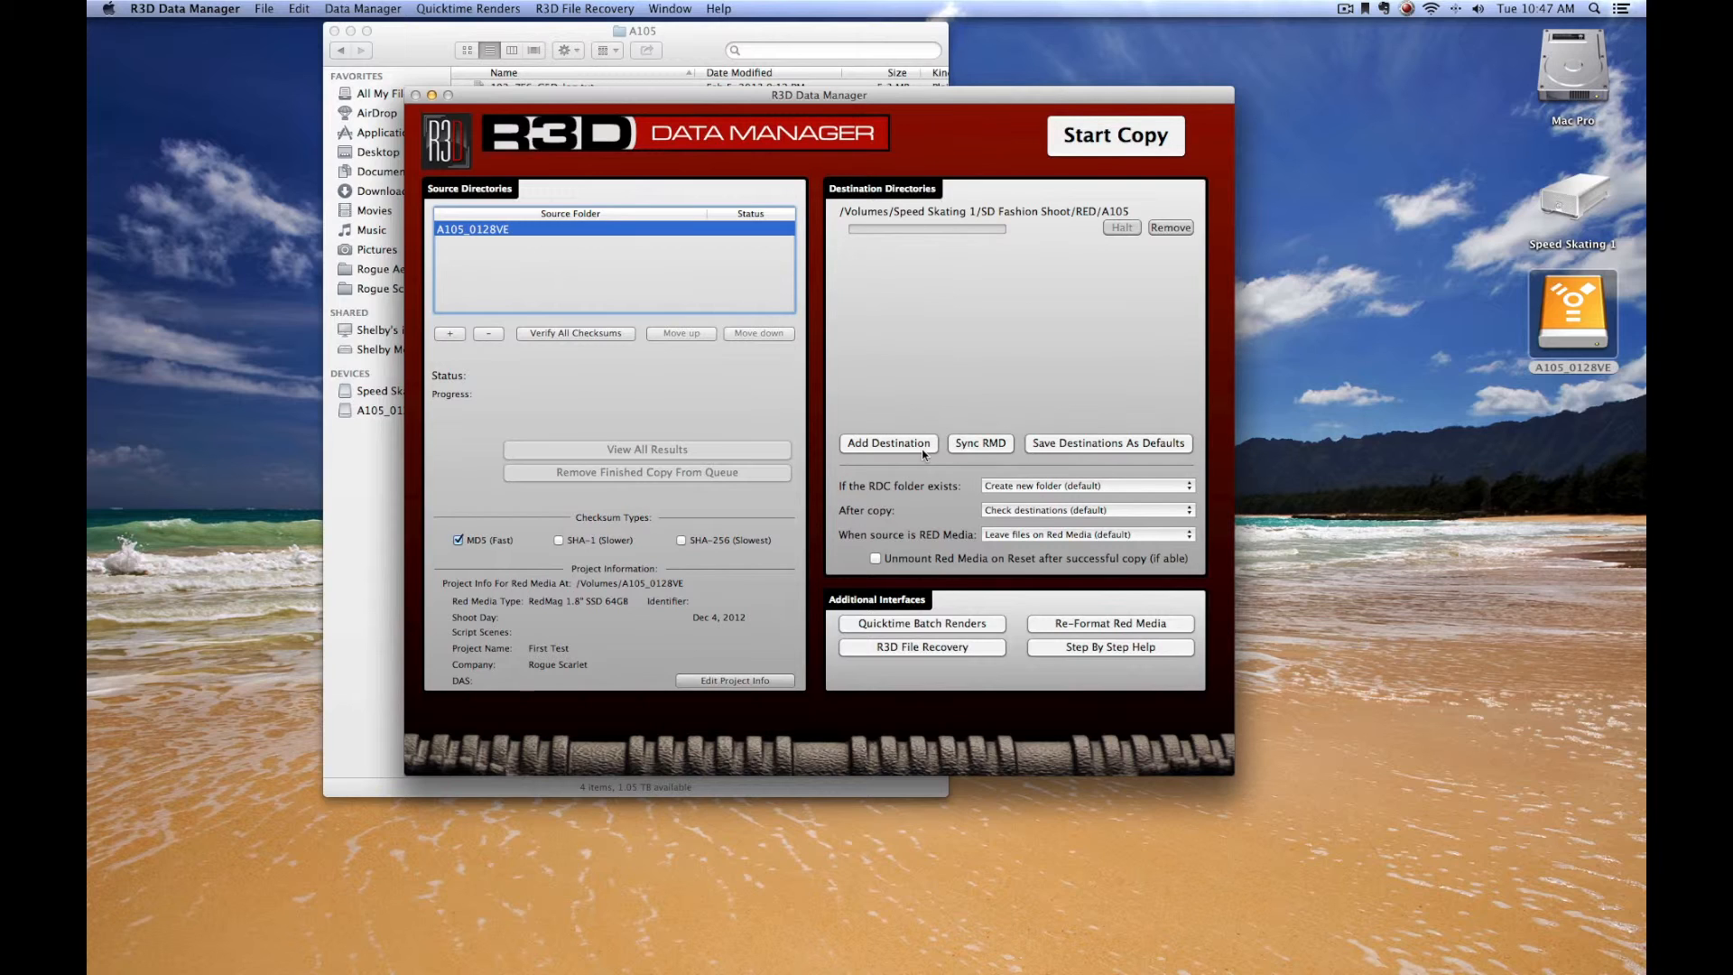
mouse_move(887, 443)
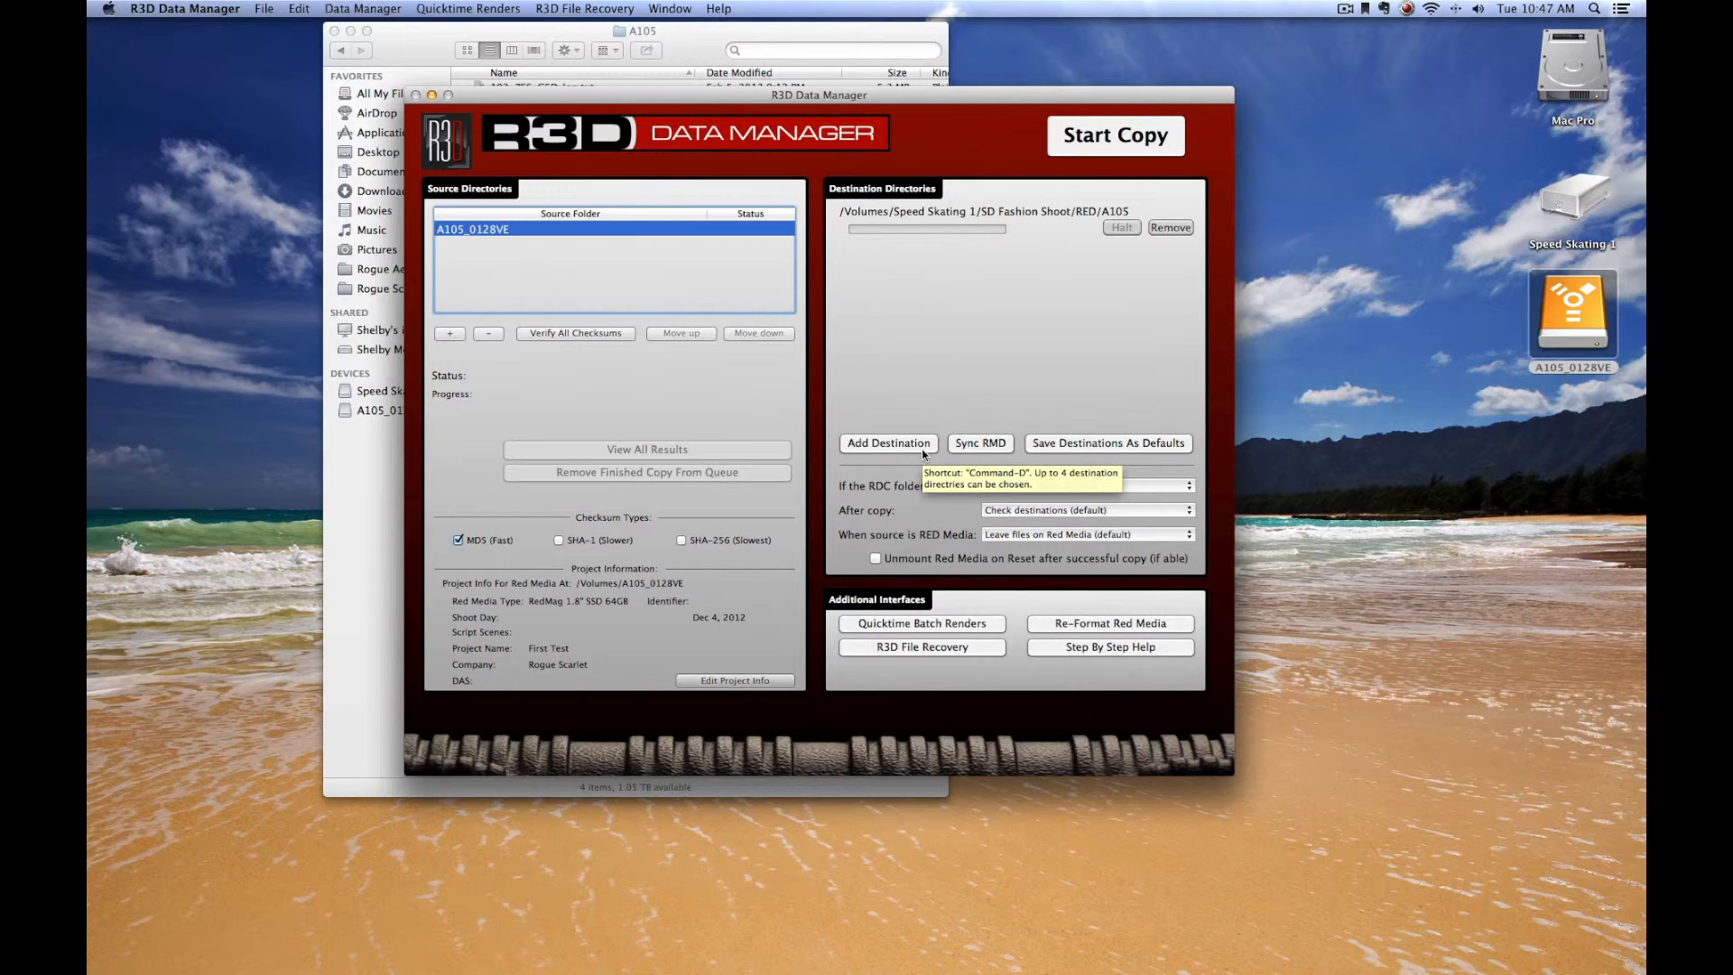
mouse_move(1176, 271)
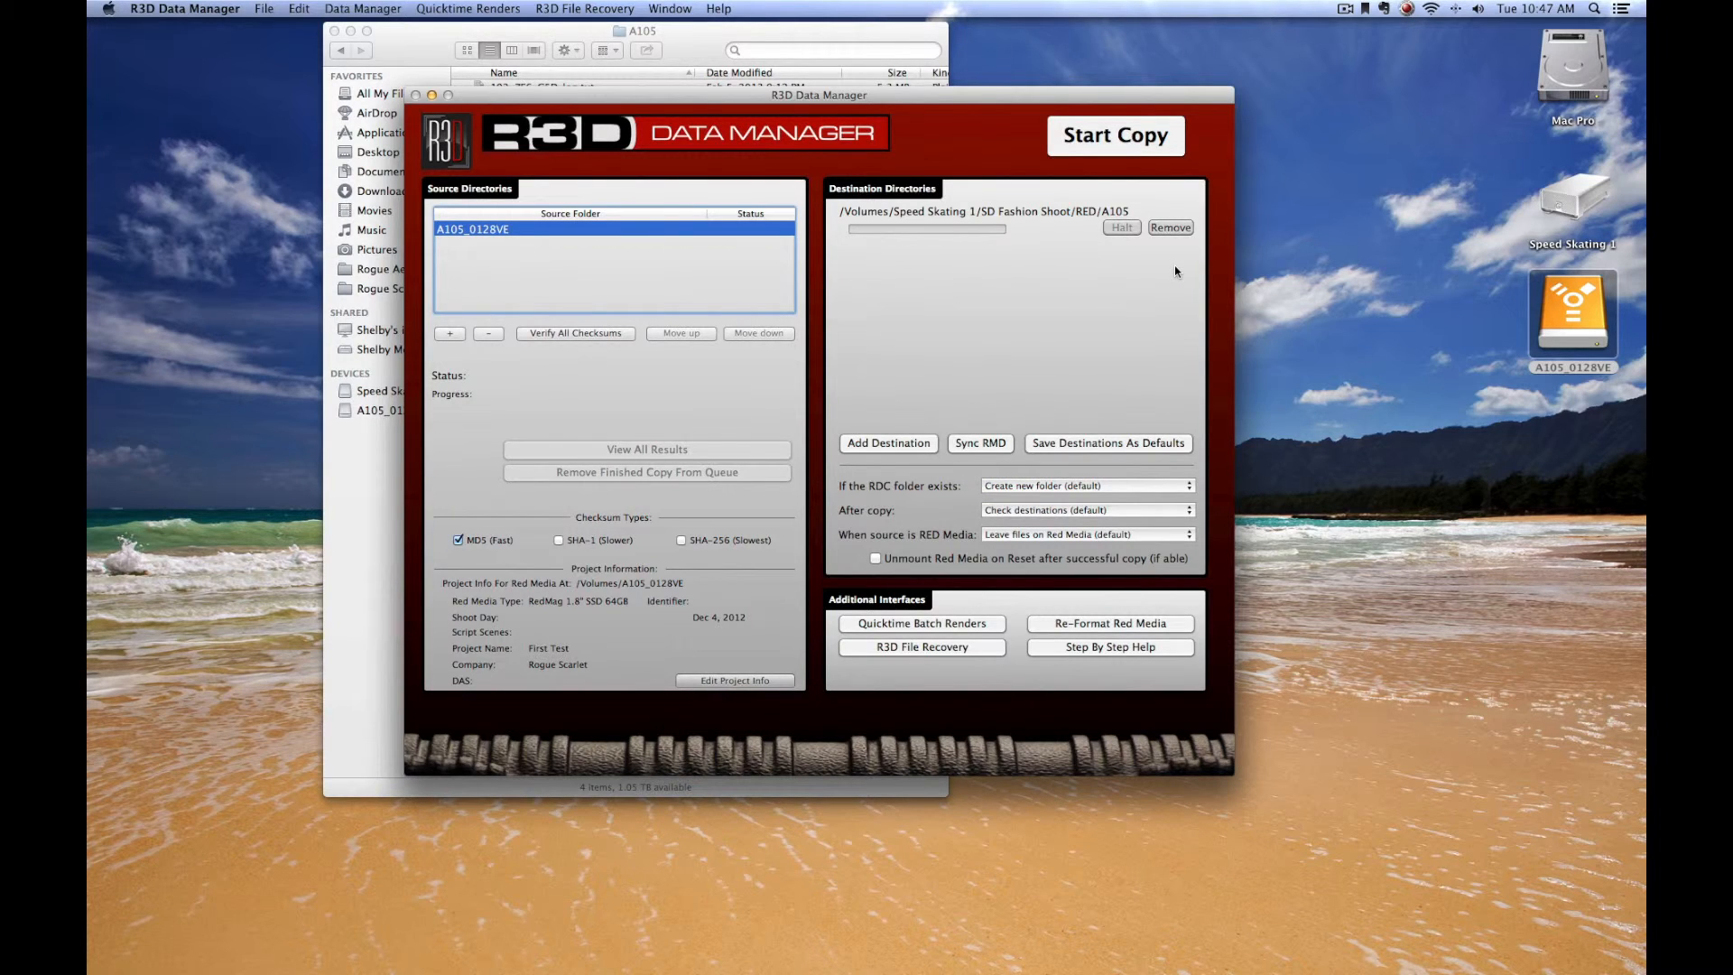
mouse_move(956, 102)
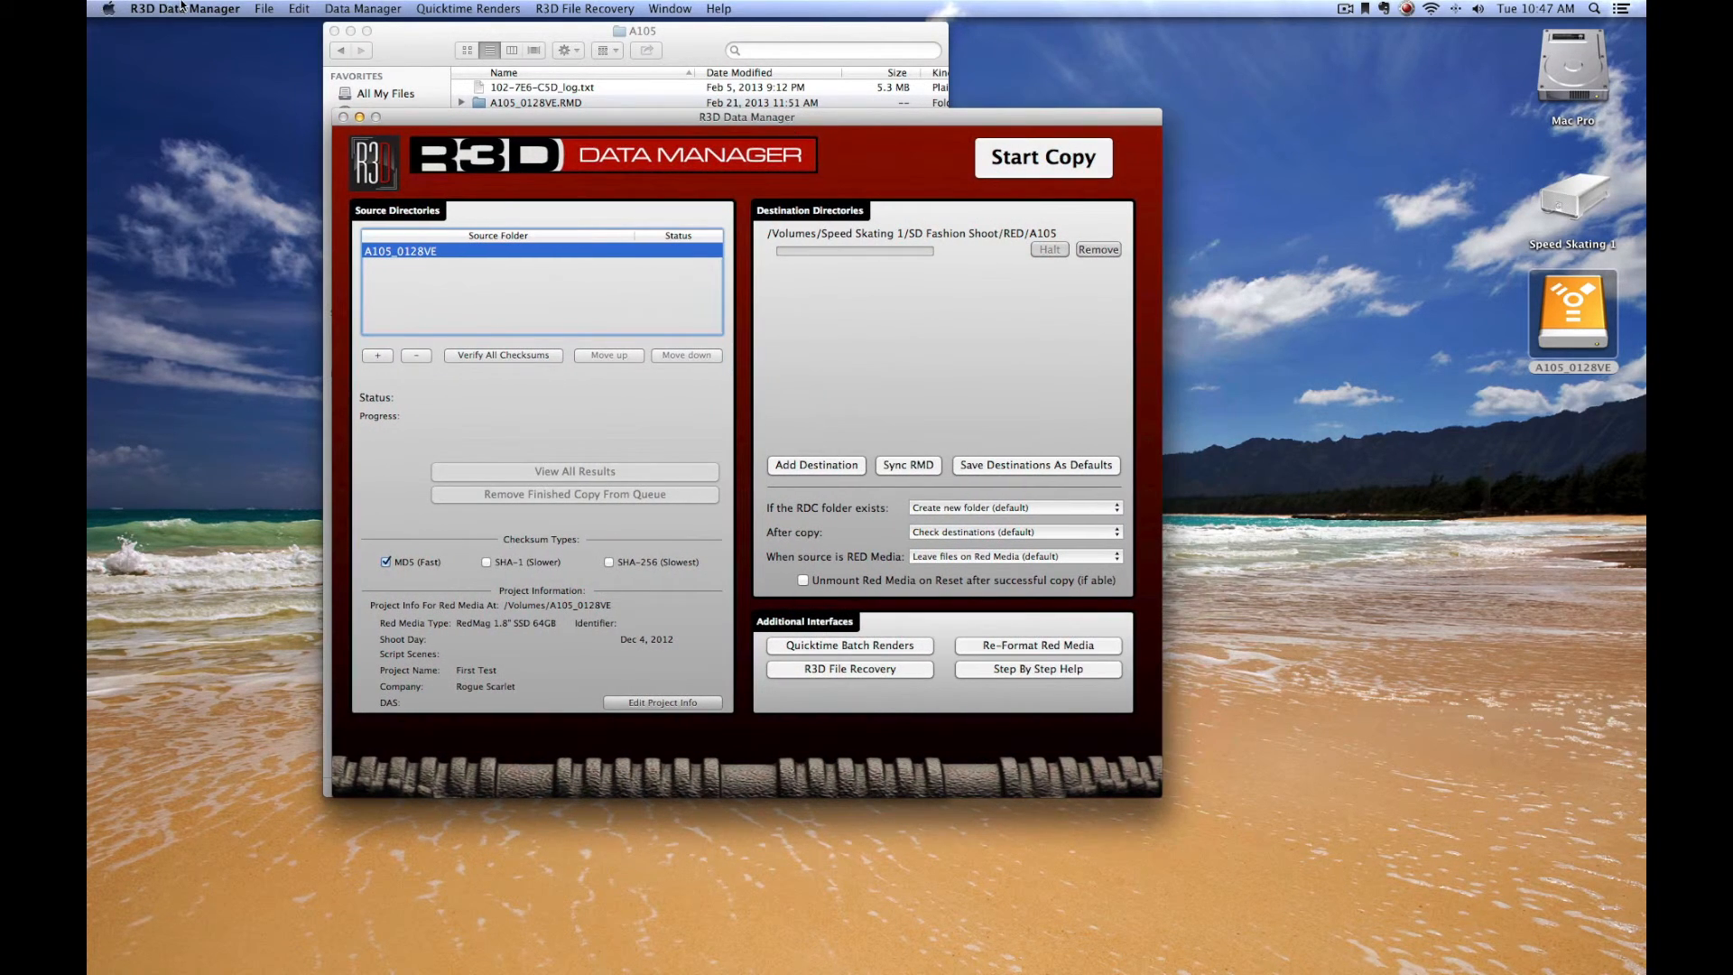
Step: Hide R3D Data Manager, back Finder out to SD Fashion Shoot, close it, and select the mag on the desktop
left_click(184, 9)
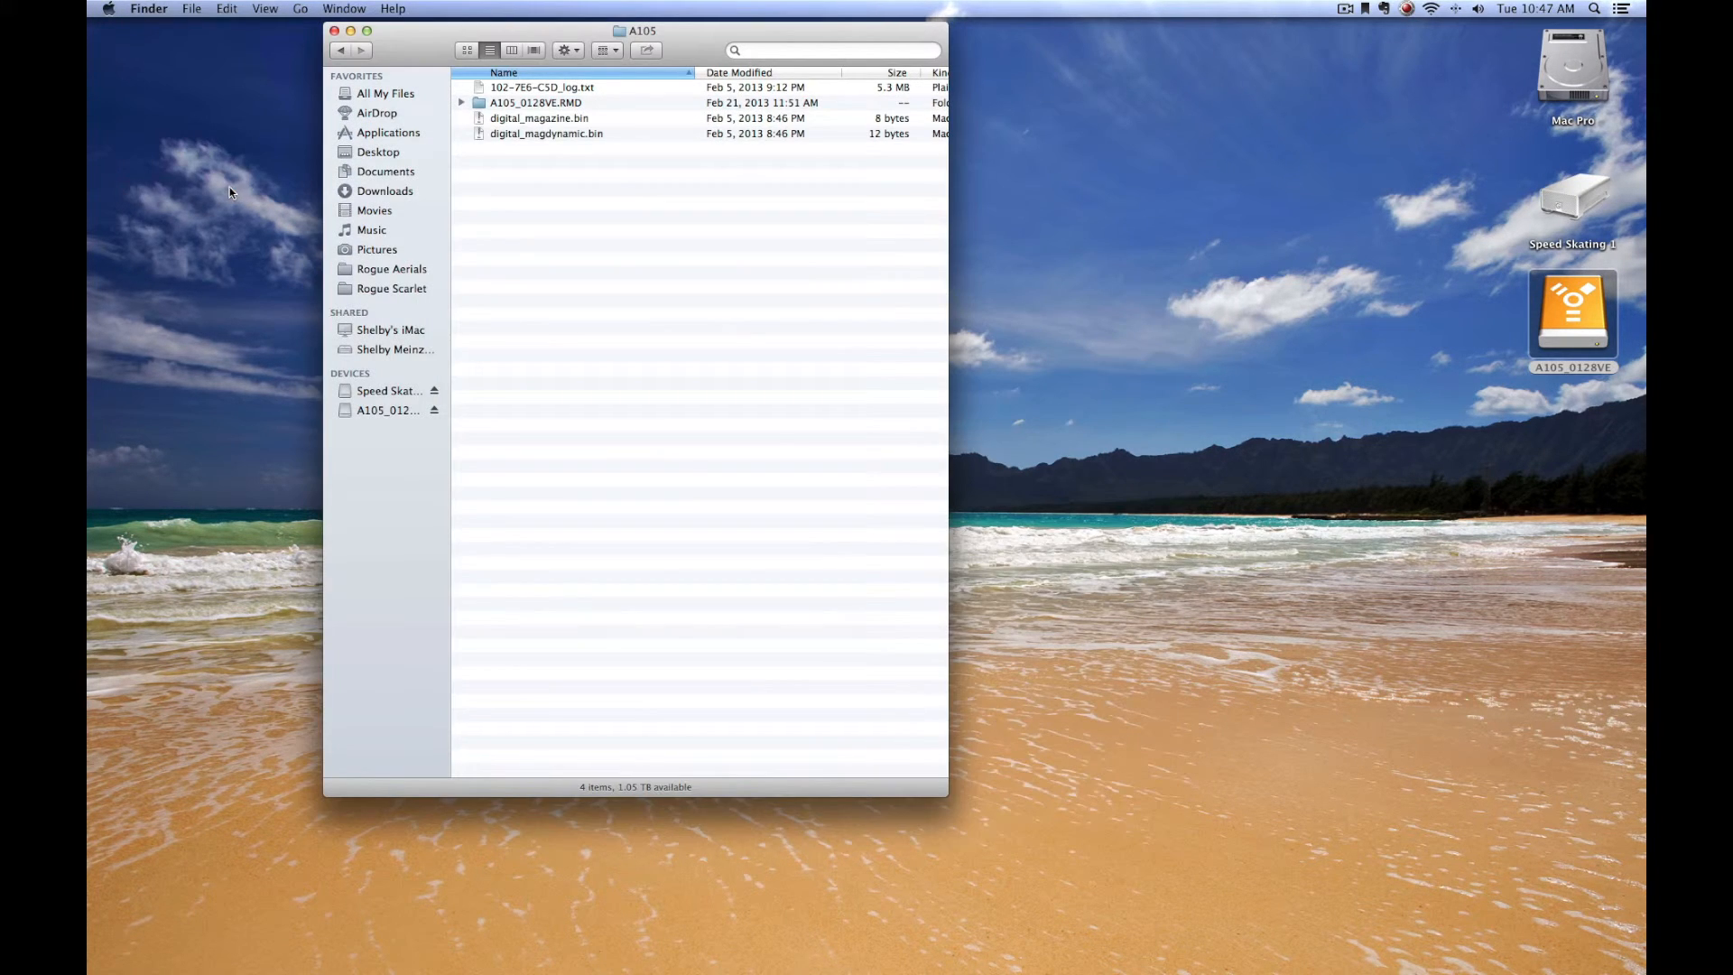
left_click(340, 50)
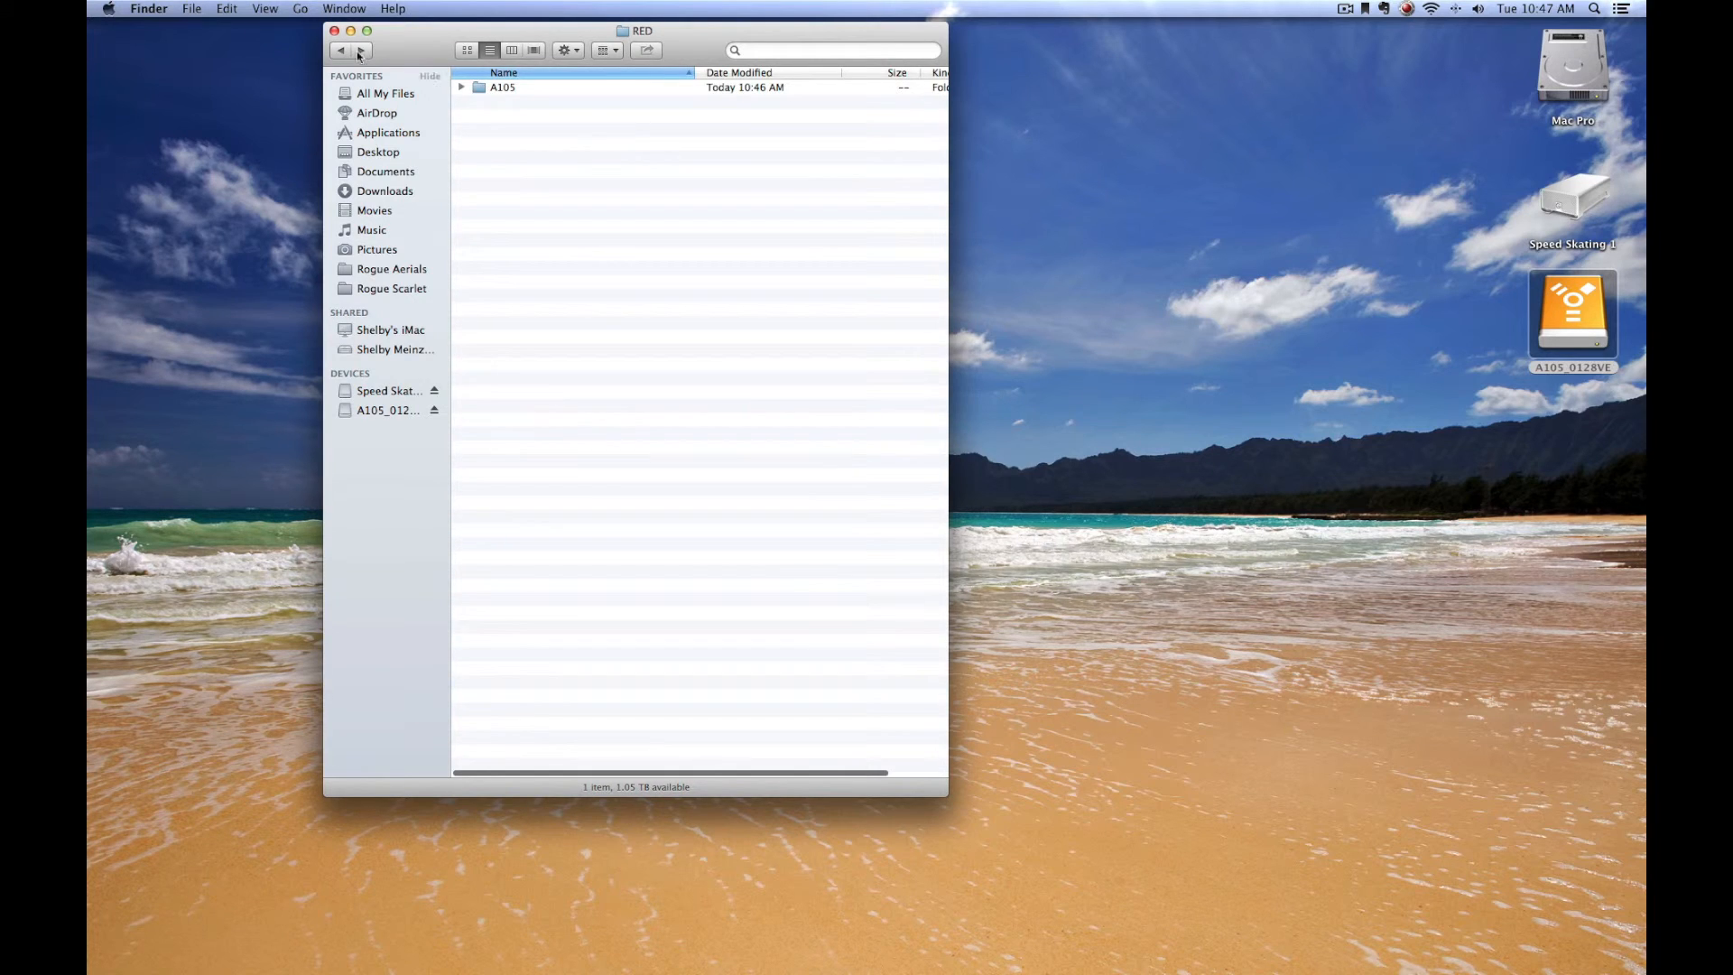
left_click(340, 49)
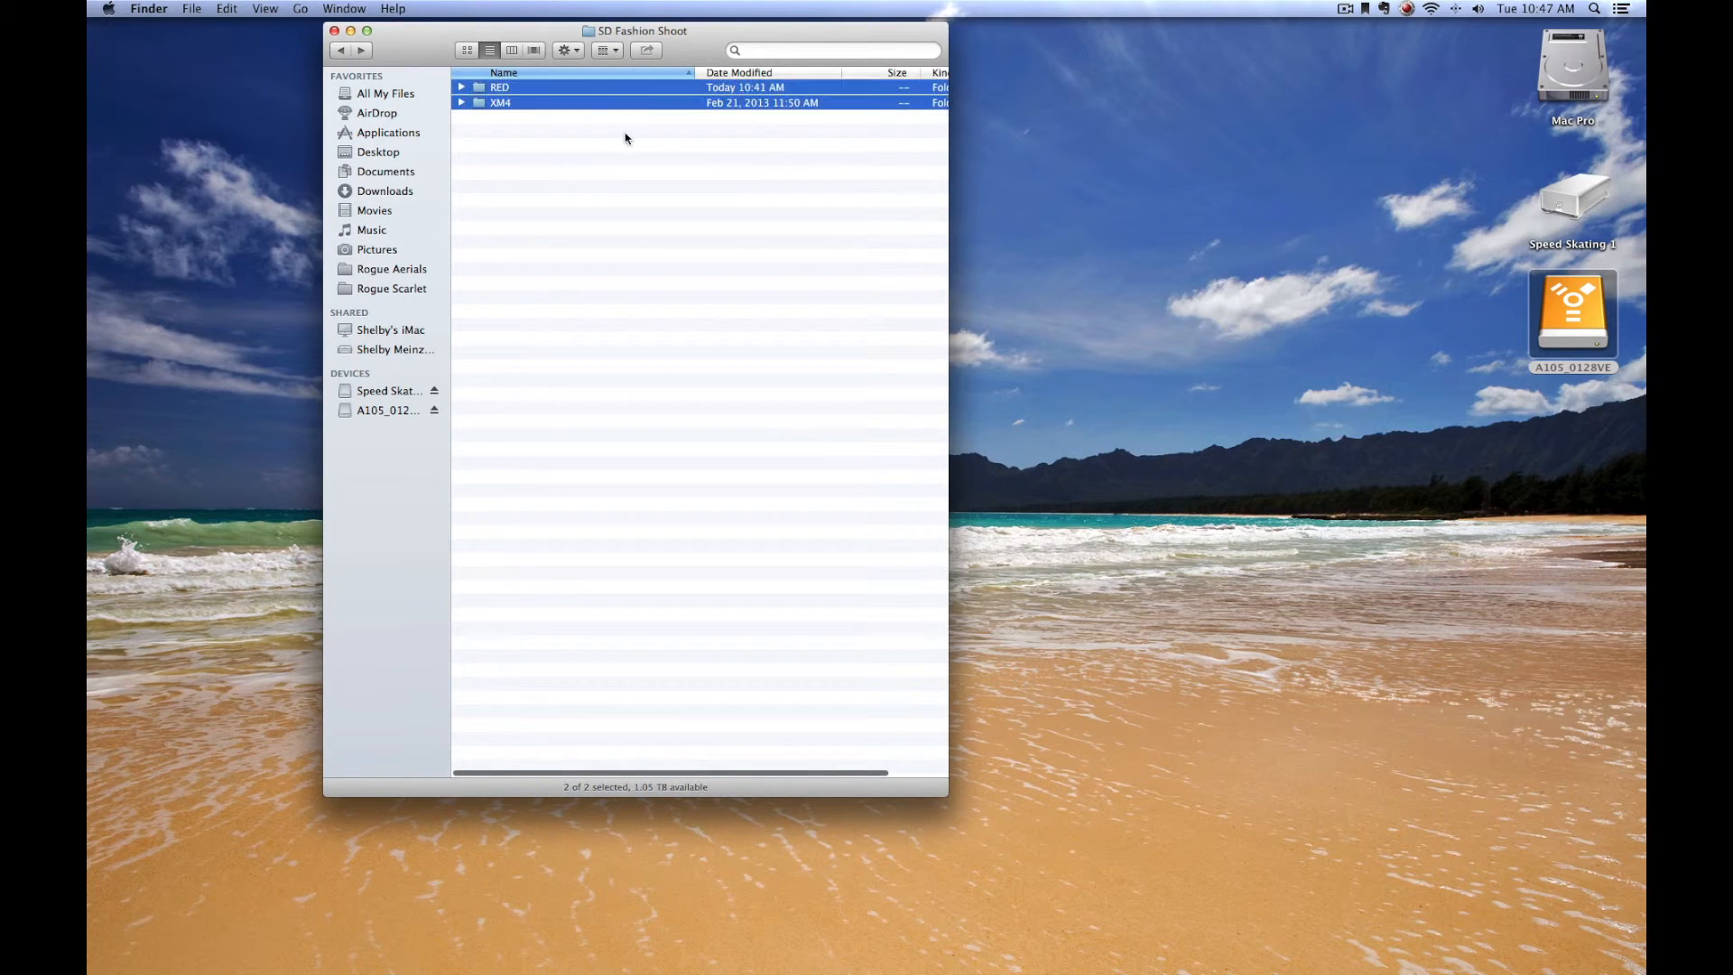
mouse_move(1270, 147)
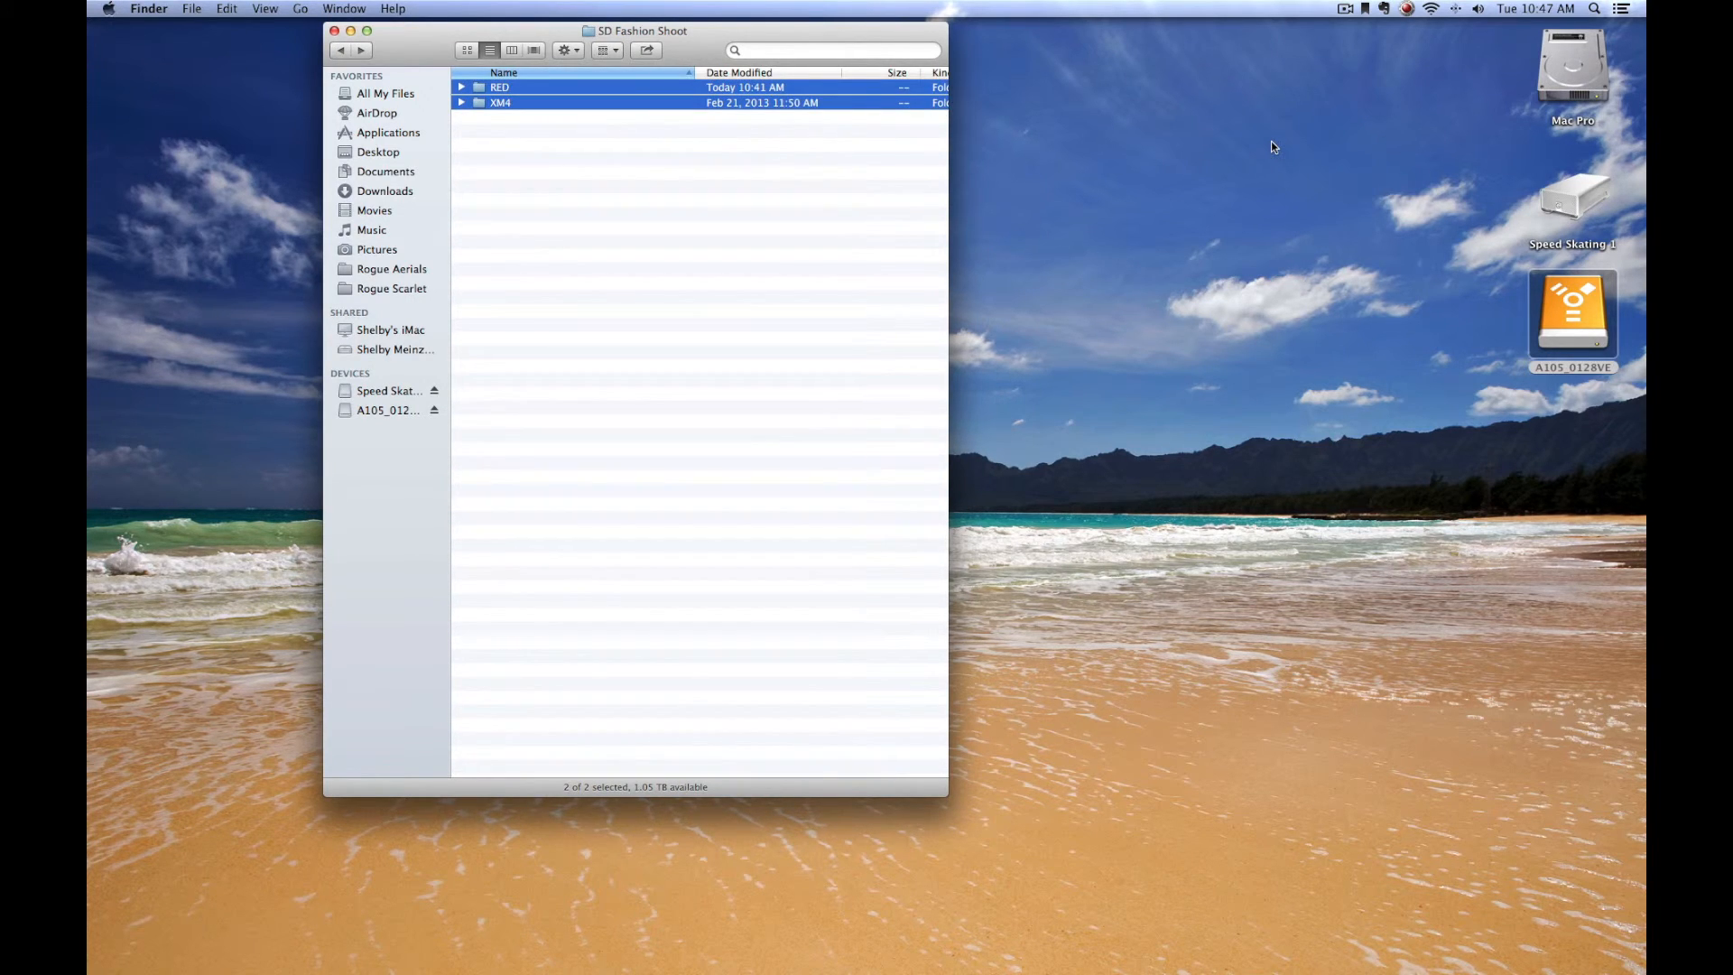
mouse_move(747, 39)
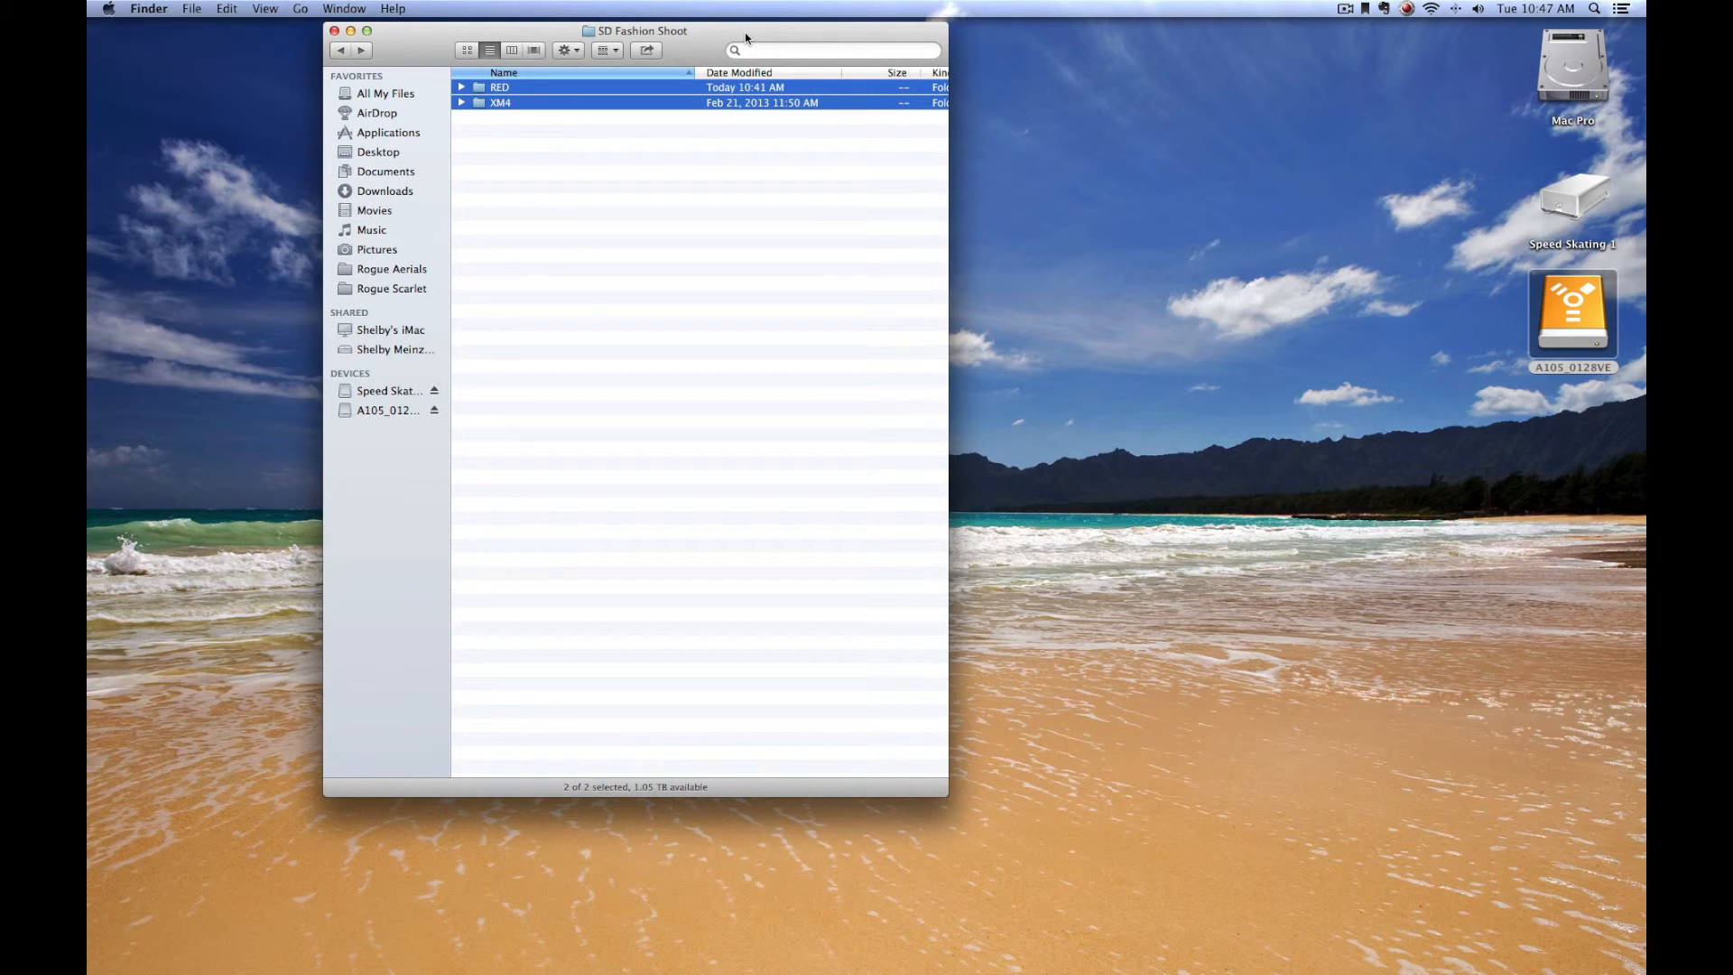
mouse_move(279, 34)
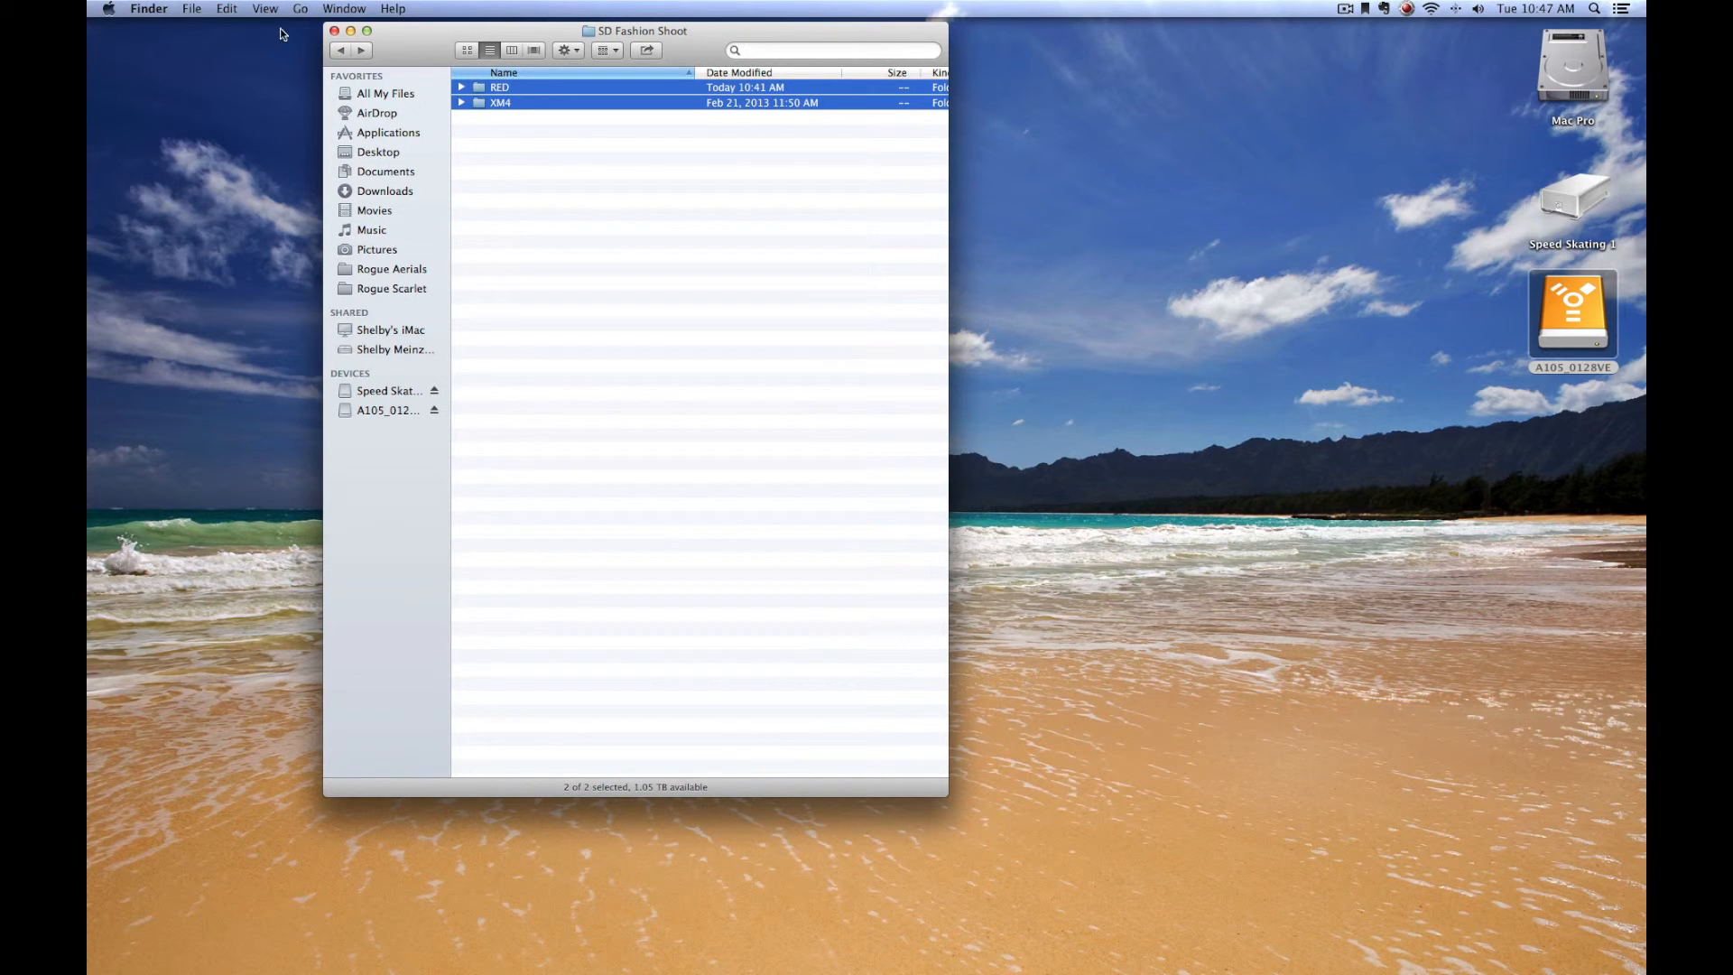
left_click(335, 30)
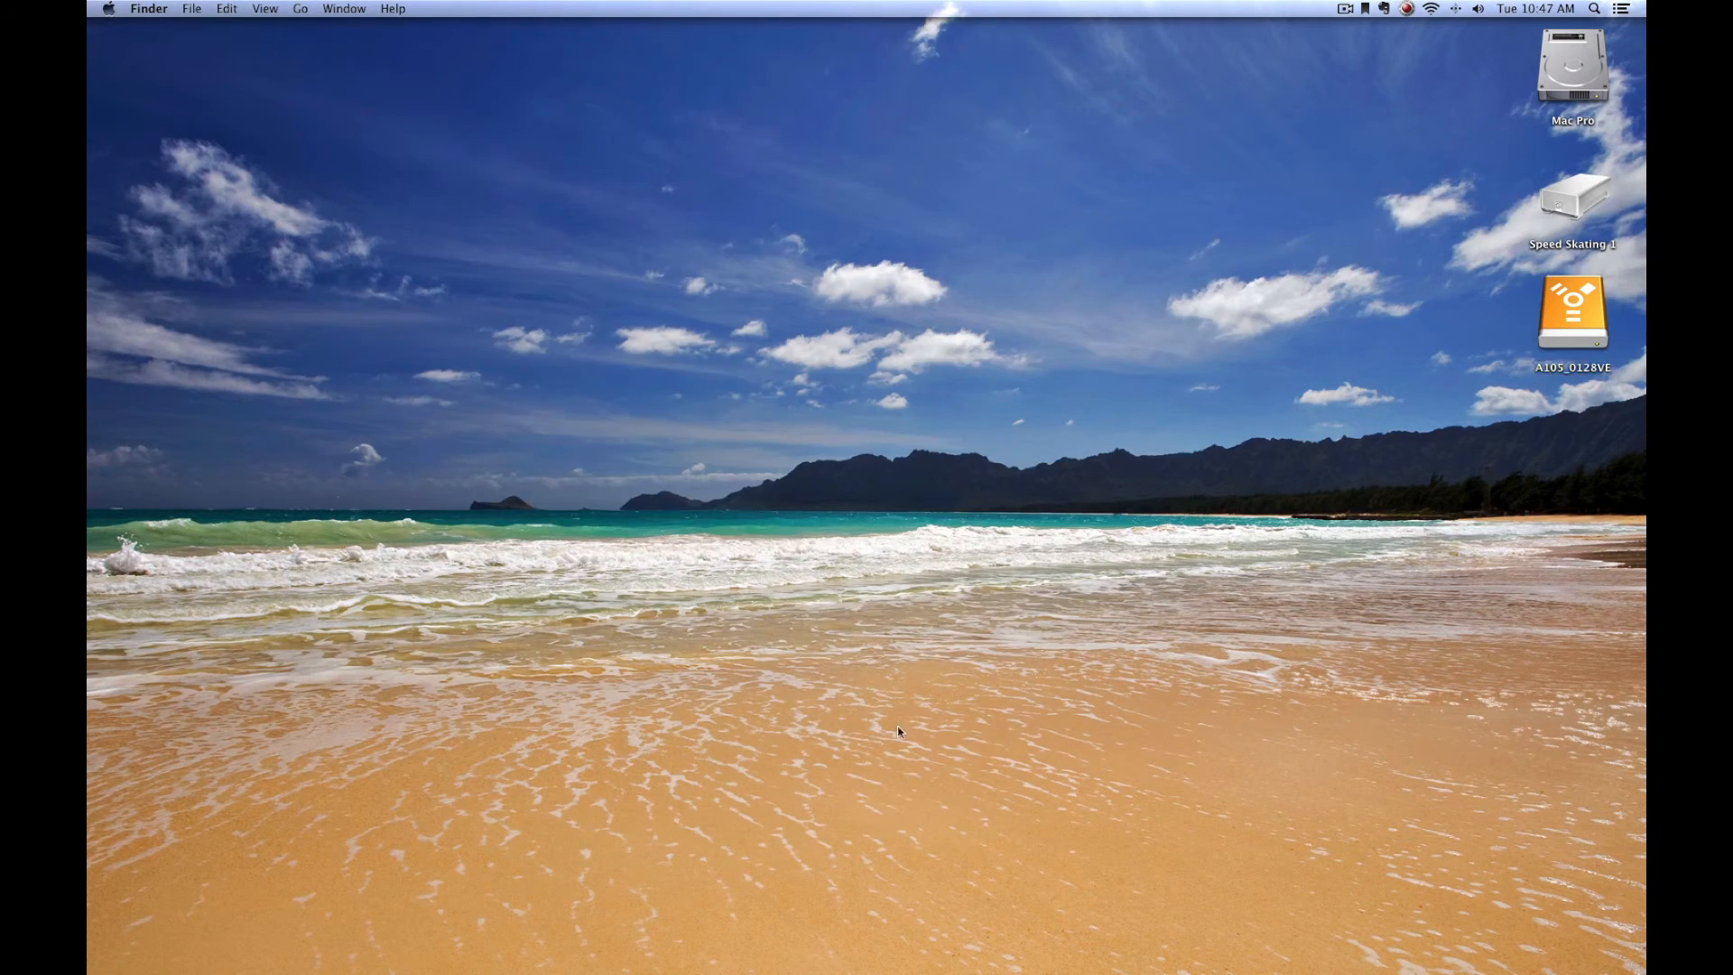
left_click(1571, 313)
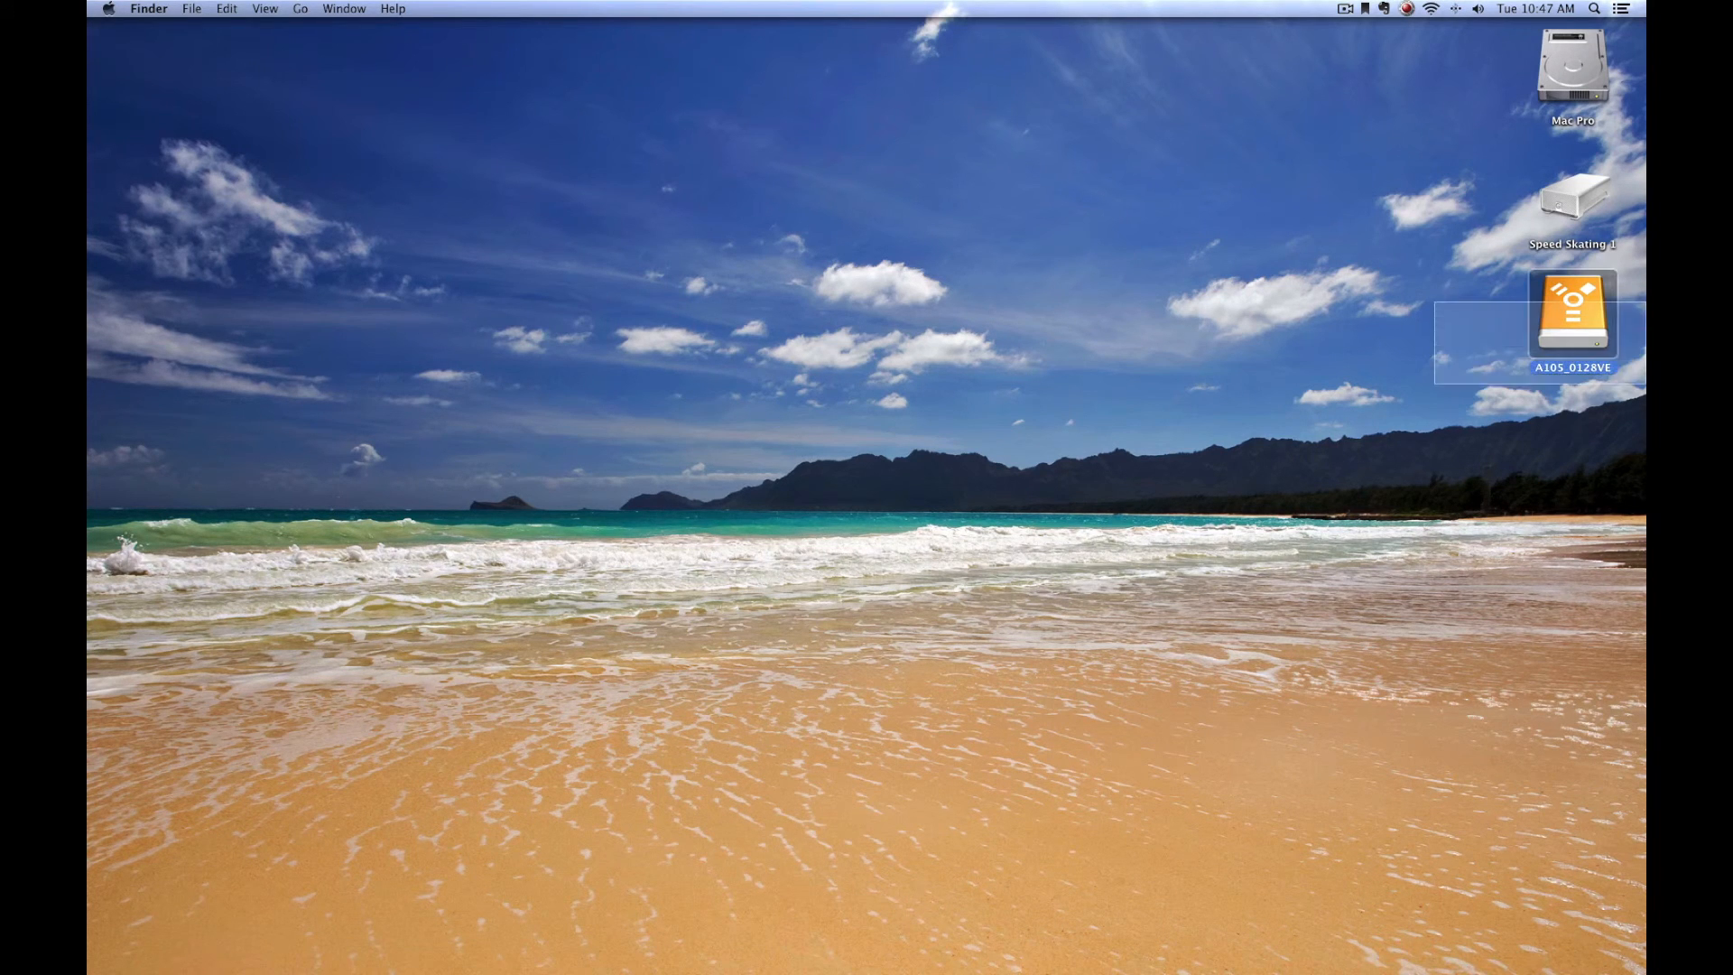